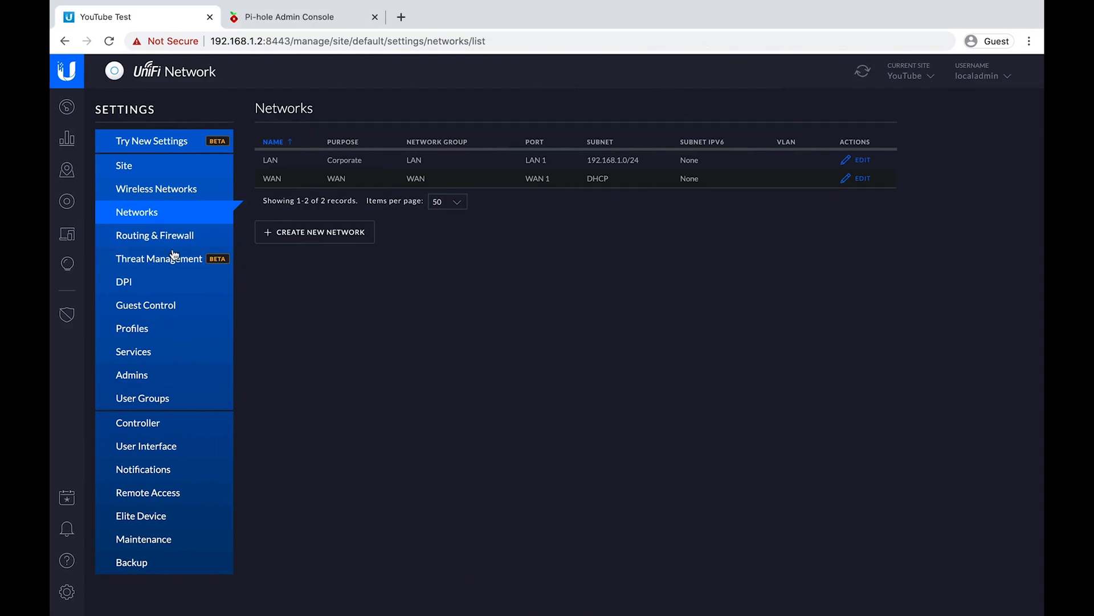
pyautogui.moveTo(314, 91)
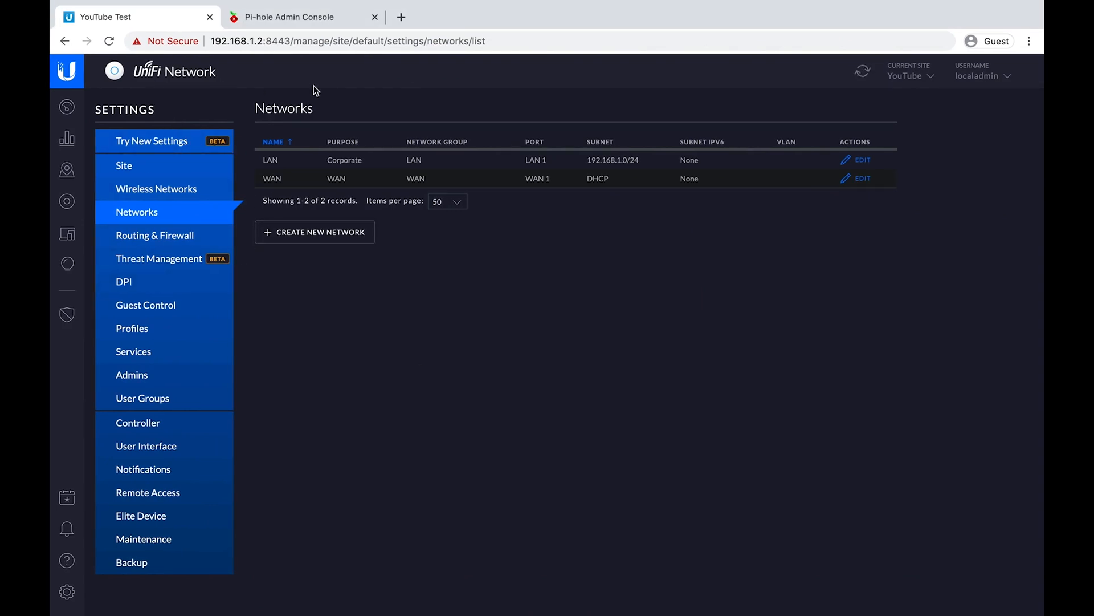
pyautogui.moveTo(339, 325)
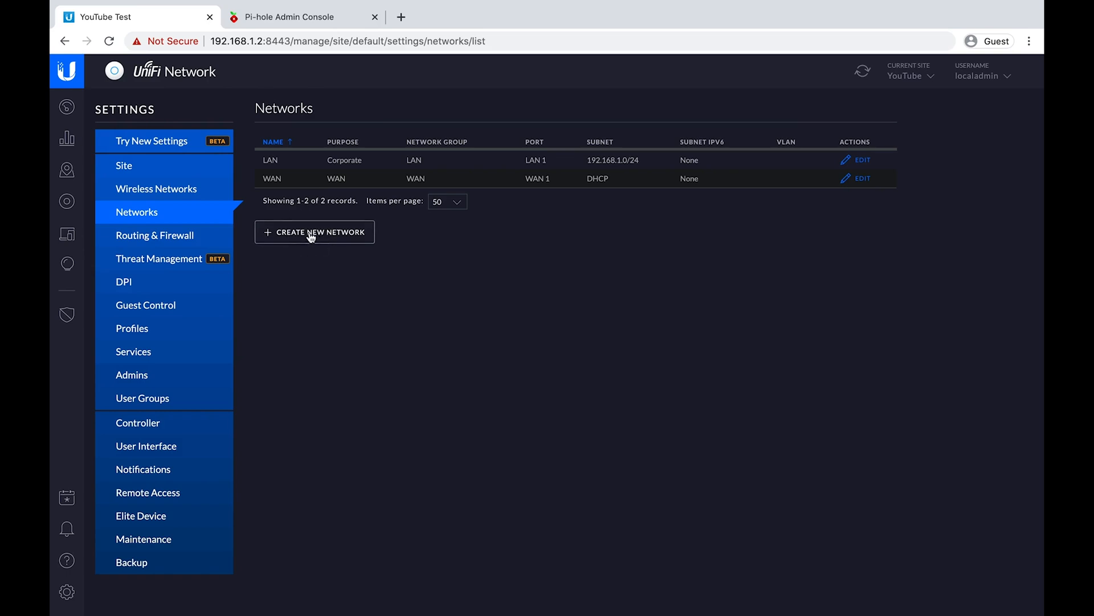
# Start a new network named IOT on VLAN 69.
pyautogui.click(315, 232)
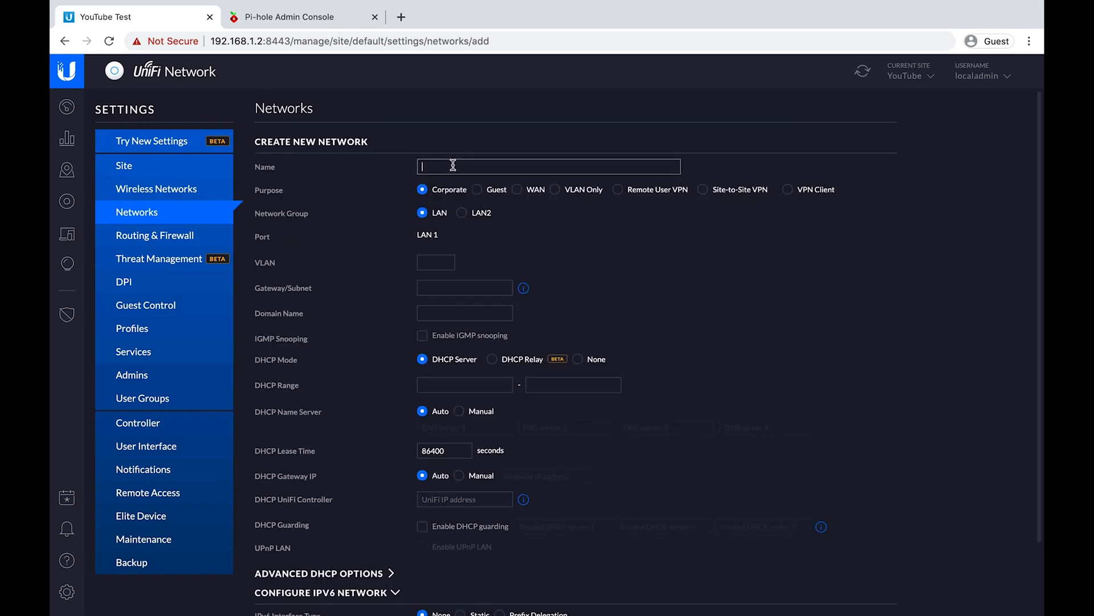
pyautogui.write('IOT')
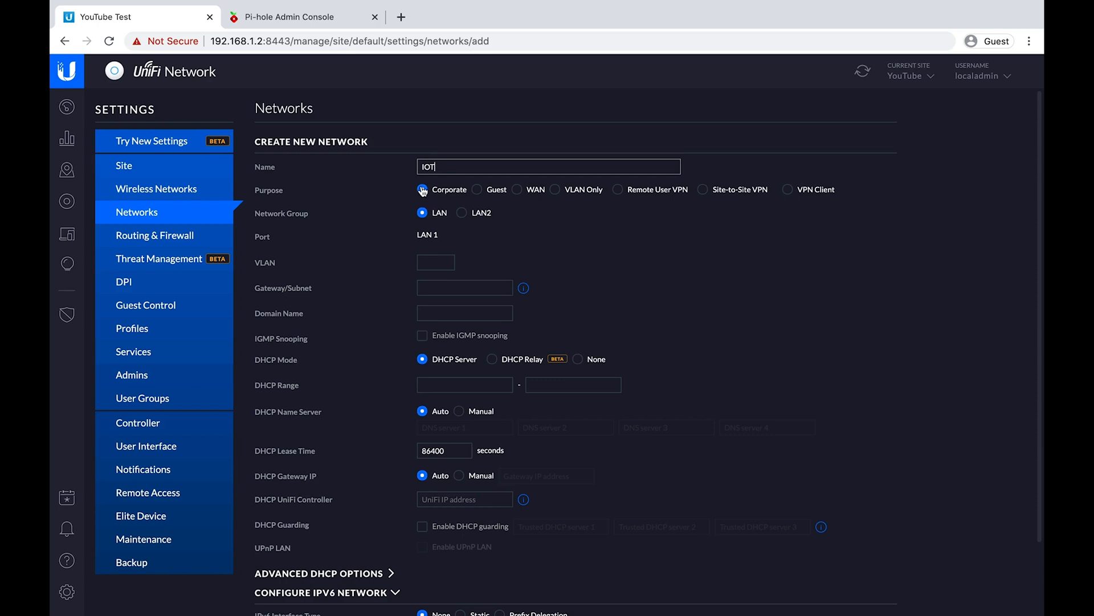
pyautogui.click(435, 262)
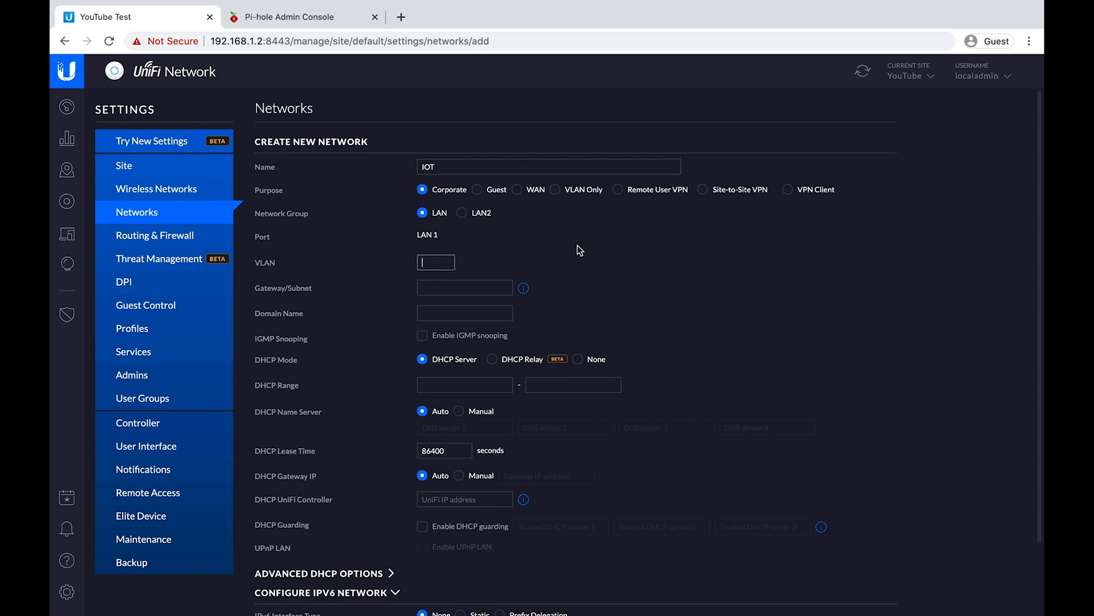
pyautogui.write('69')
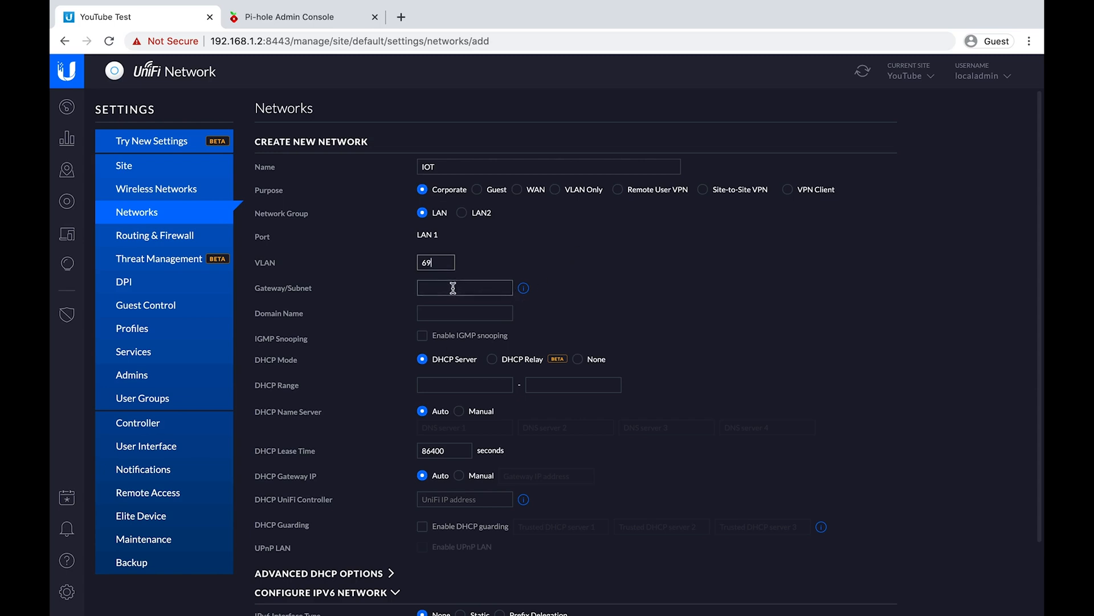
# Set gateway/subnet 192.168.69.1/24 and fill the DHCP range 192.168.69.6–192.168.69.254 from it.
pyautogui.write('192.168.69.1/')
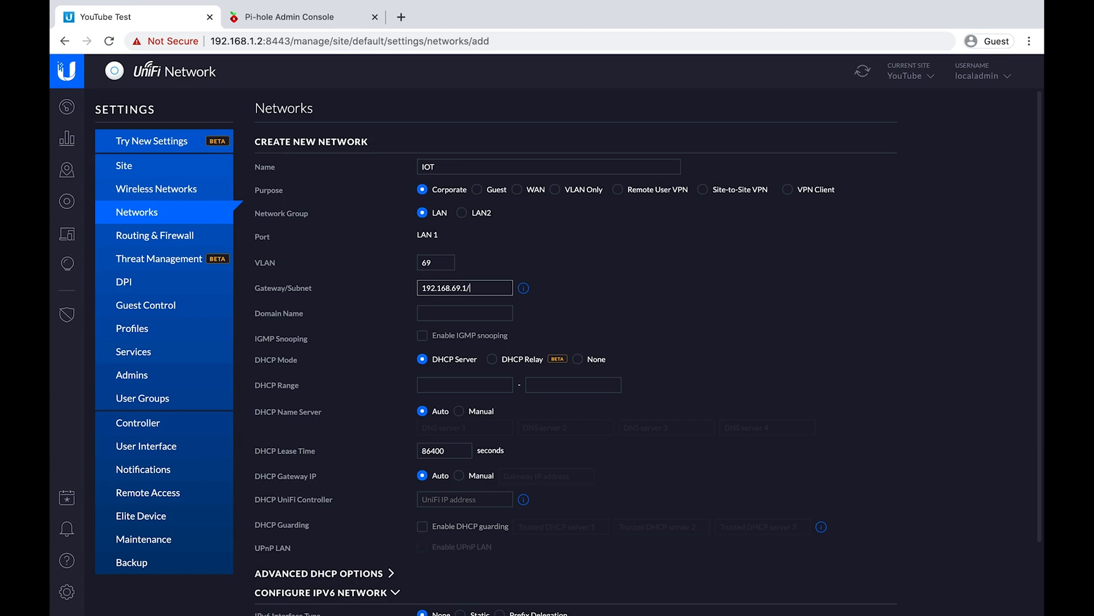
pyautogui.write('24')
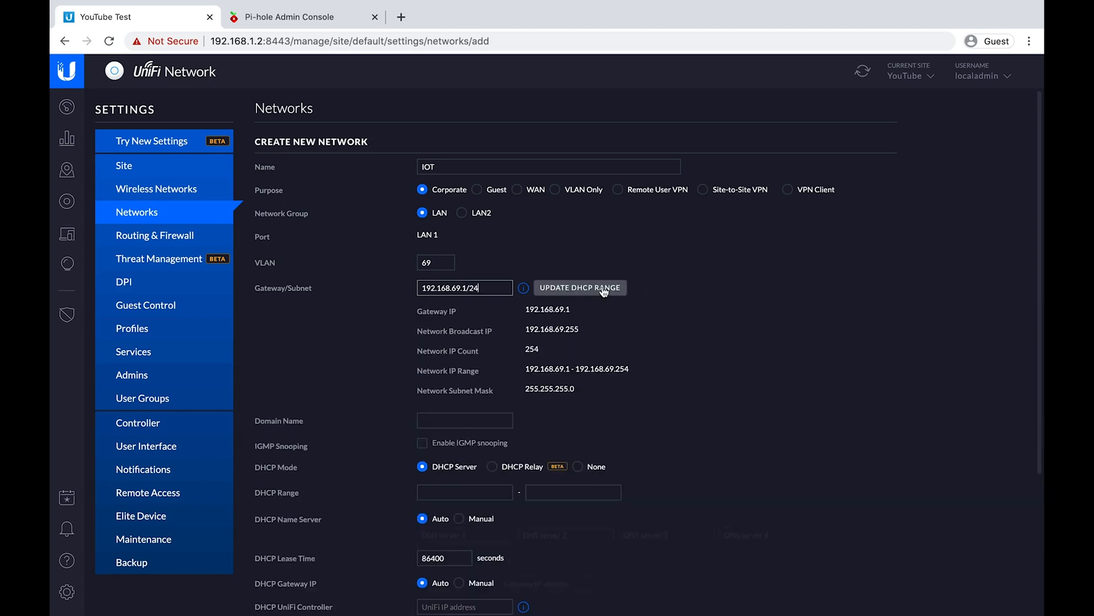
pyautogui.click(578, 288)
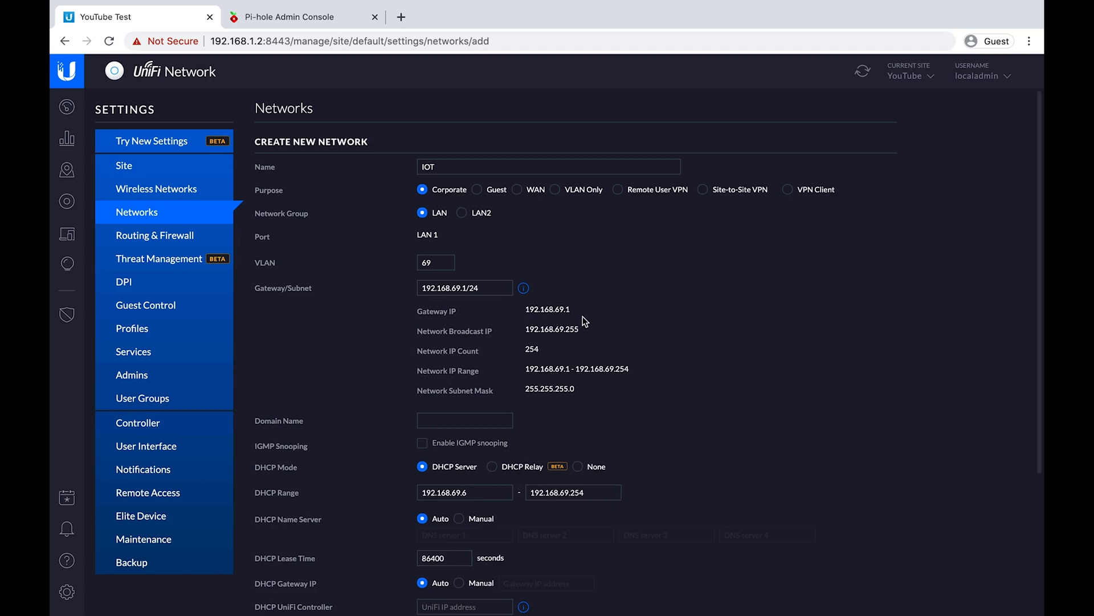
pyautogui.scroll(-3)
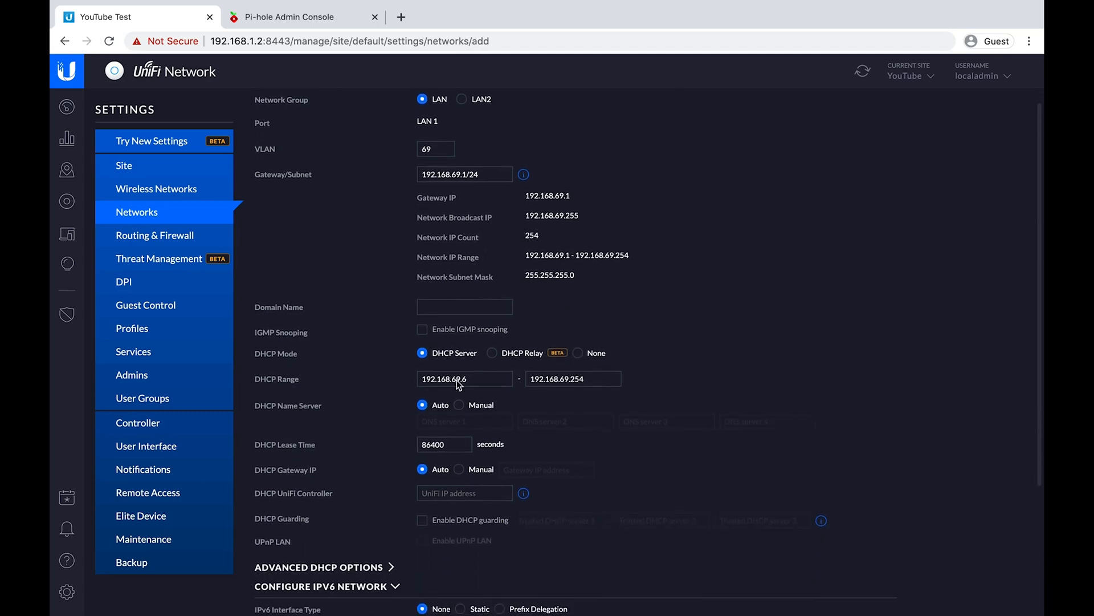
pyautogui.moveTo(493, 340)
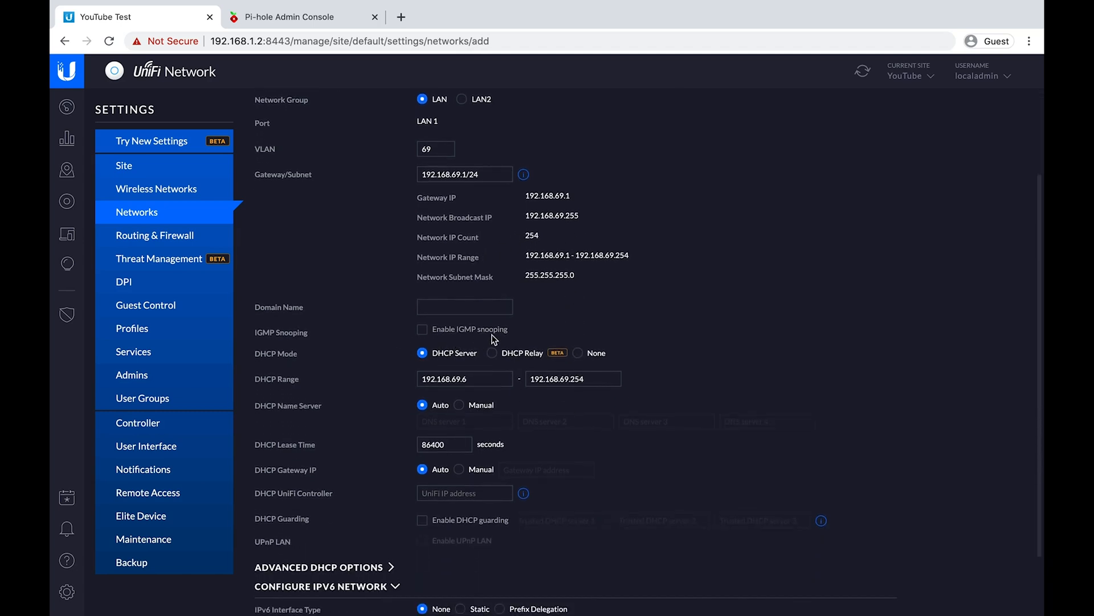
pyautogui.scroll(-3)
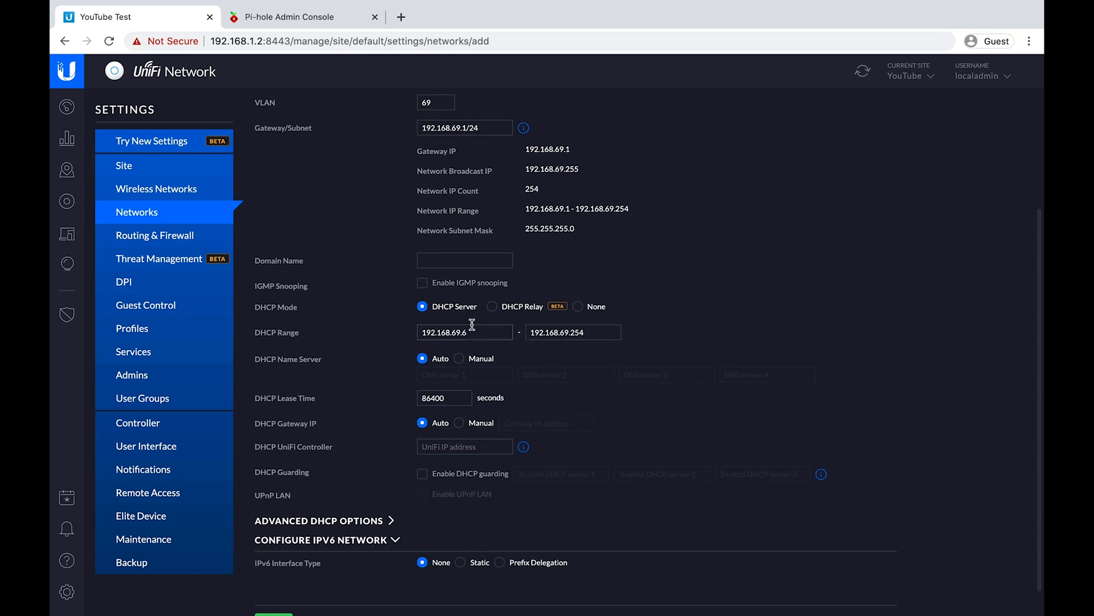
pyautogui.moveTo(597, 323)
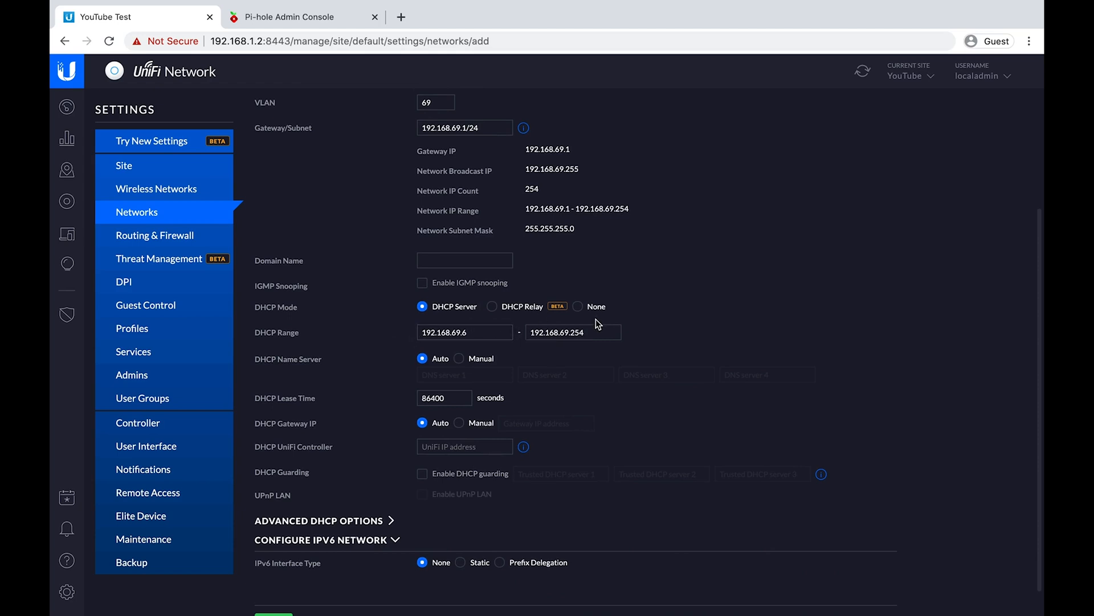
pyautogui.moveTo(458, 365)
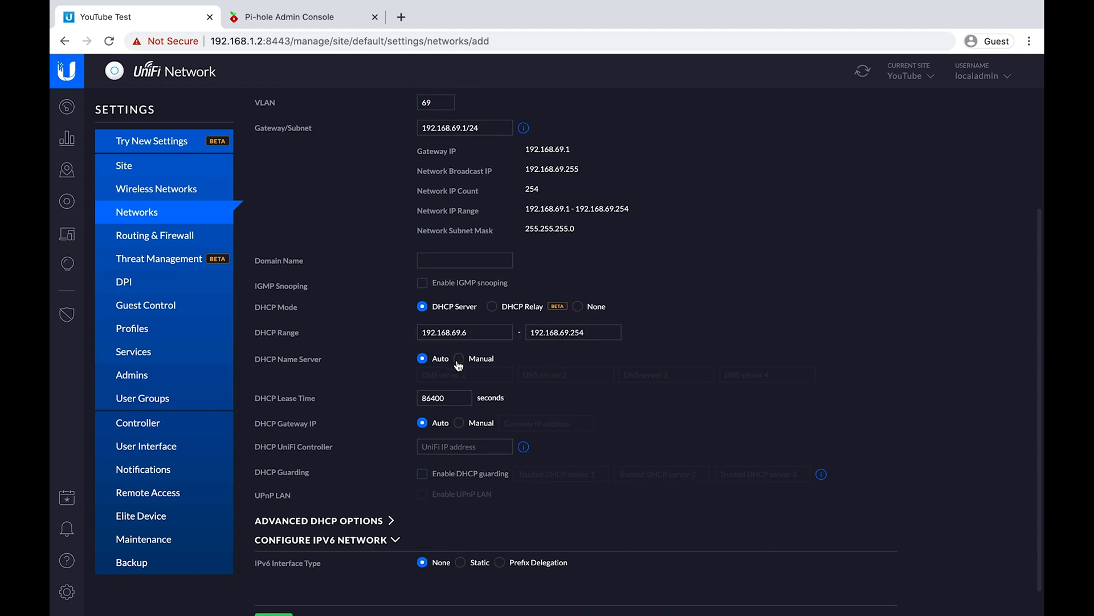
# Set manual DNS servers 192.168.1.2, 8.8.8.8 and 8.8.4.4 for the IOT network.
pyautogui.click(459, 358)
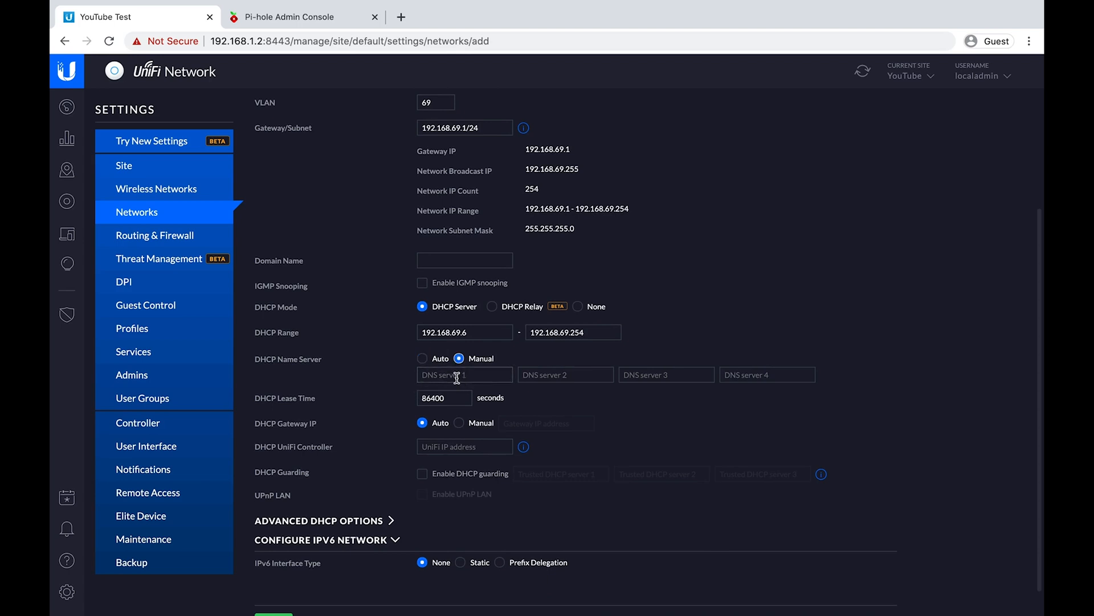
pyautogui.write('192.168.1.2')
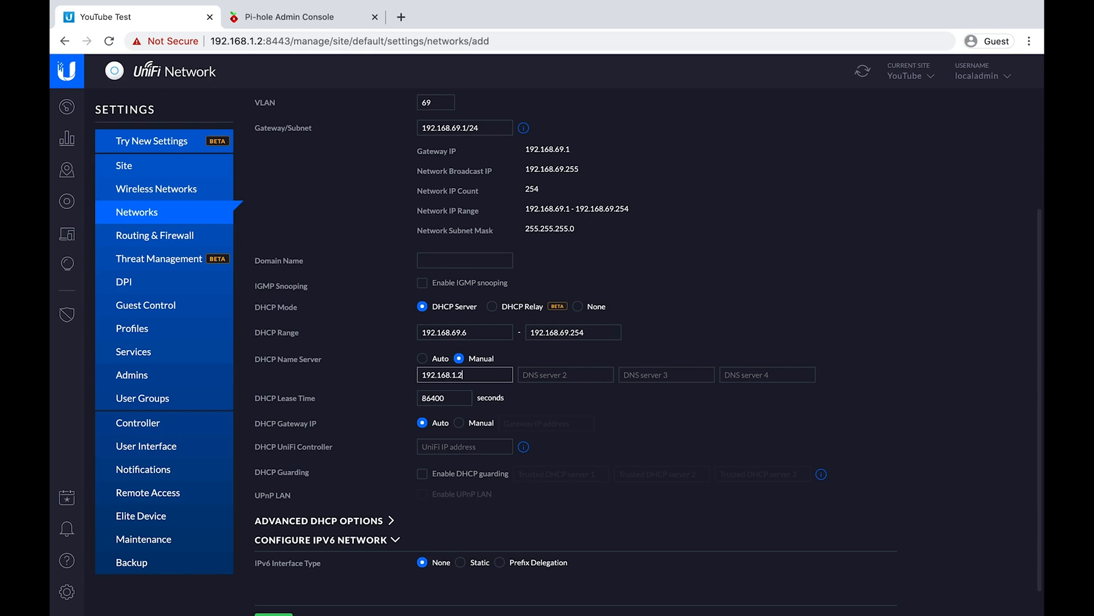
pyautogui.click(565, 374)
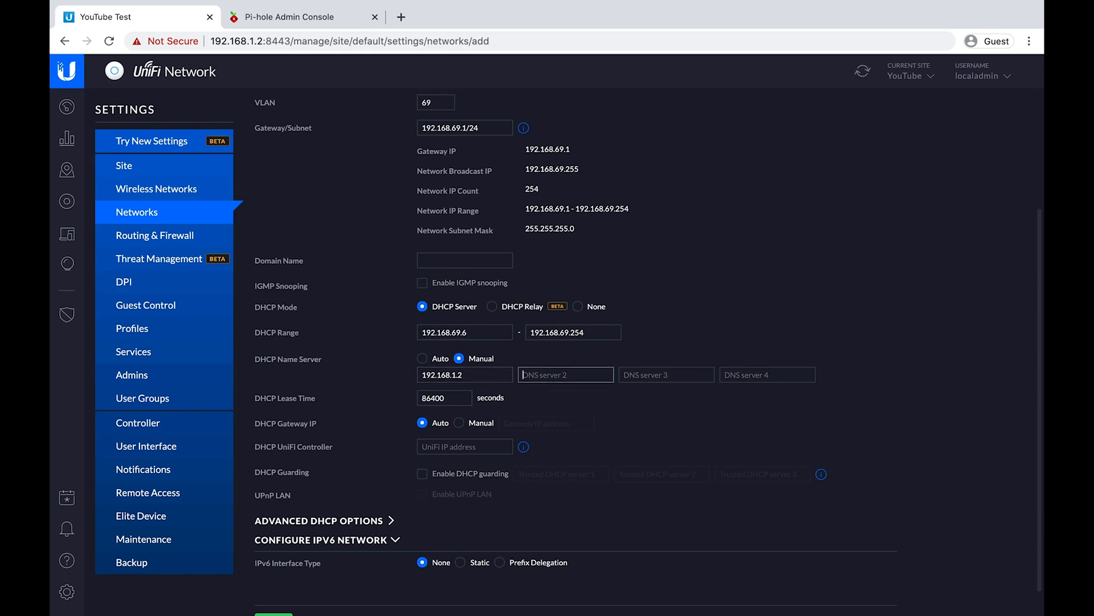
pyautogui.write('8.8.8.')
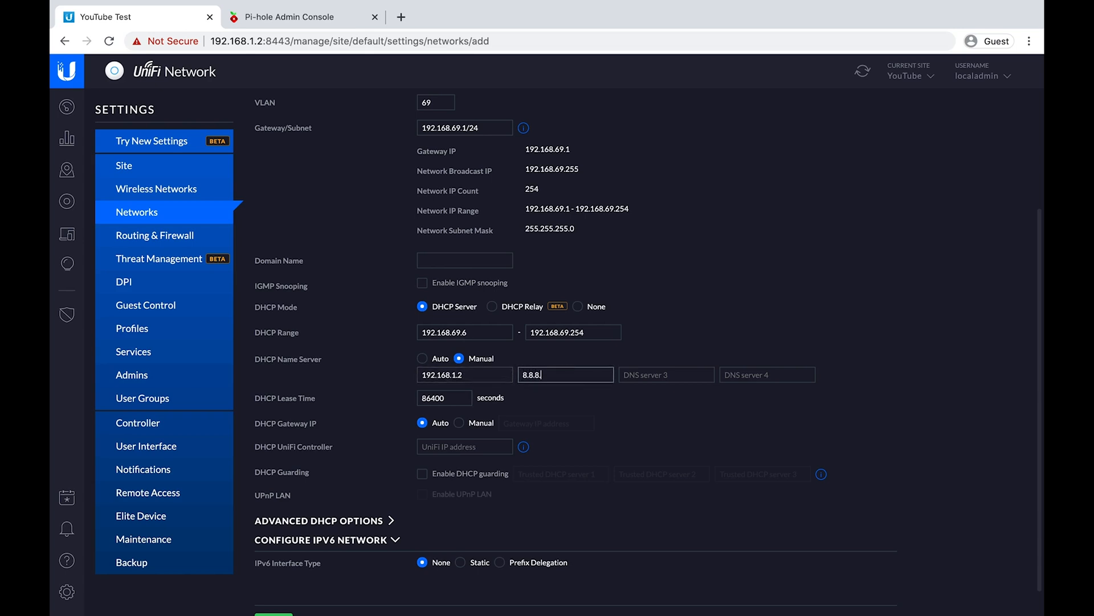
pyautogui.write('8.8.4.4')
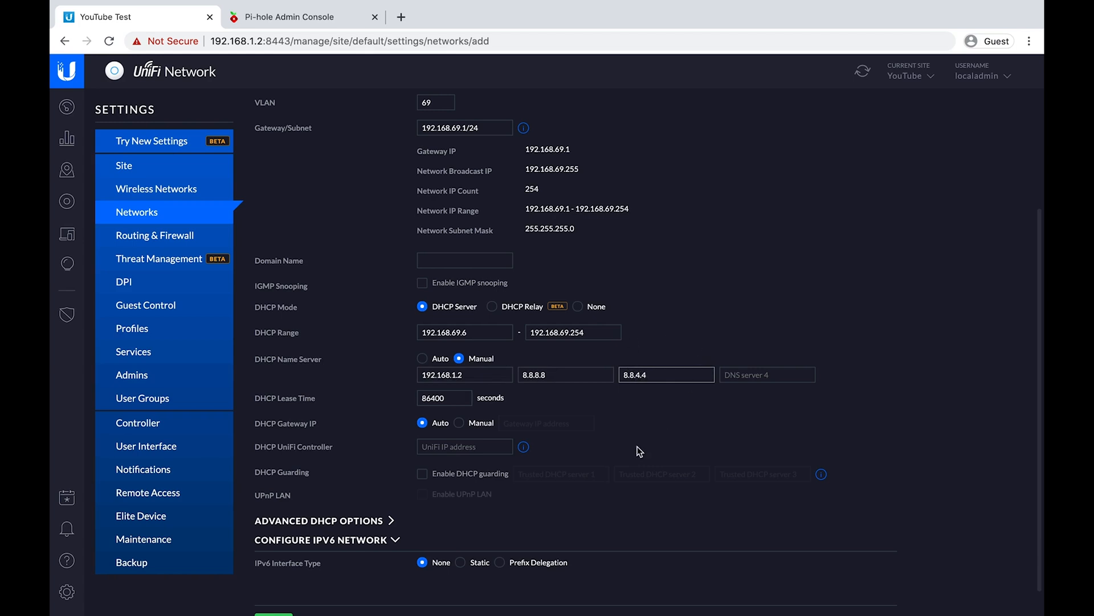
# Save the IOT network so it appears in the network list with VLAN 69.
pyautogui.scroll(-3)
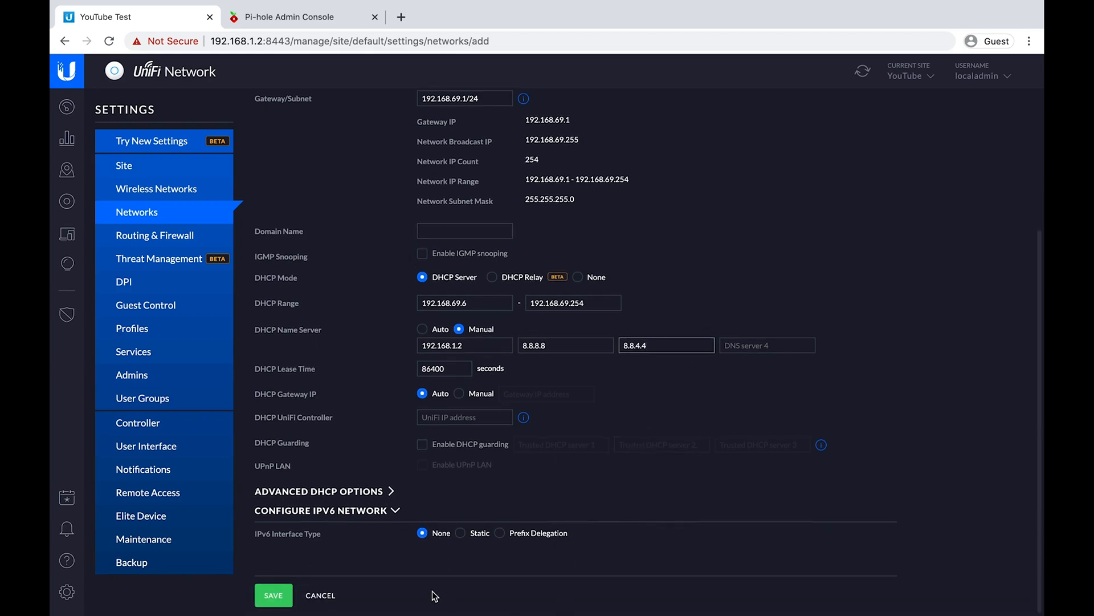
pyautogui.click(273, 595)
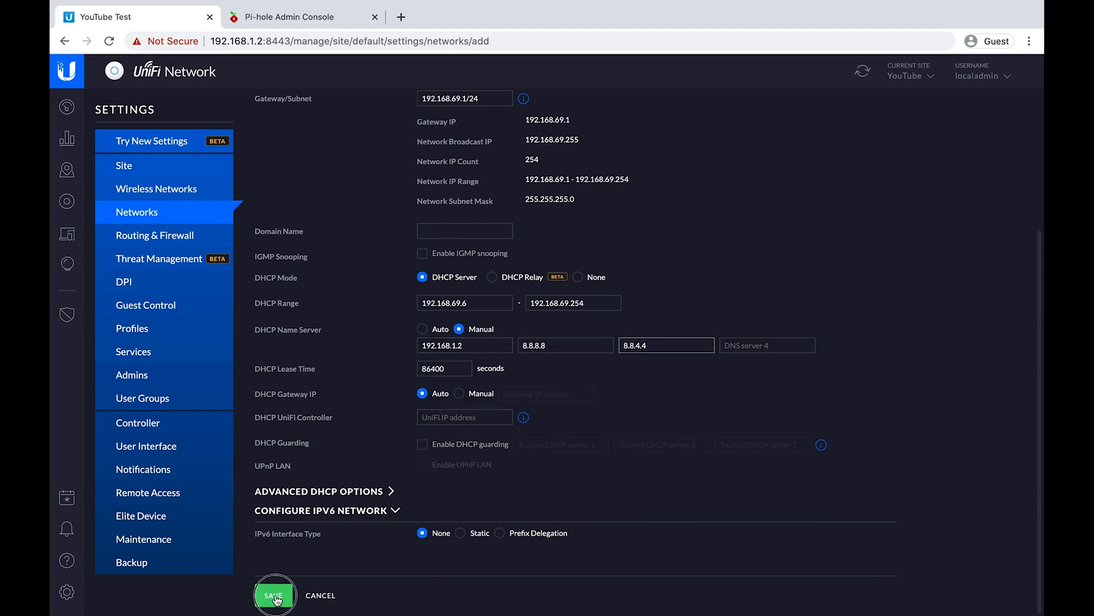
pyautogui.click(275, 595)
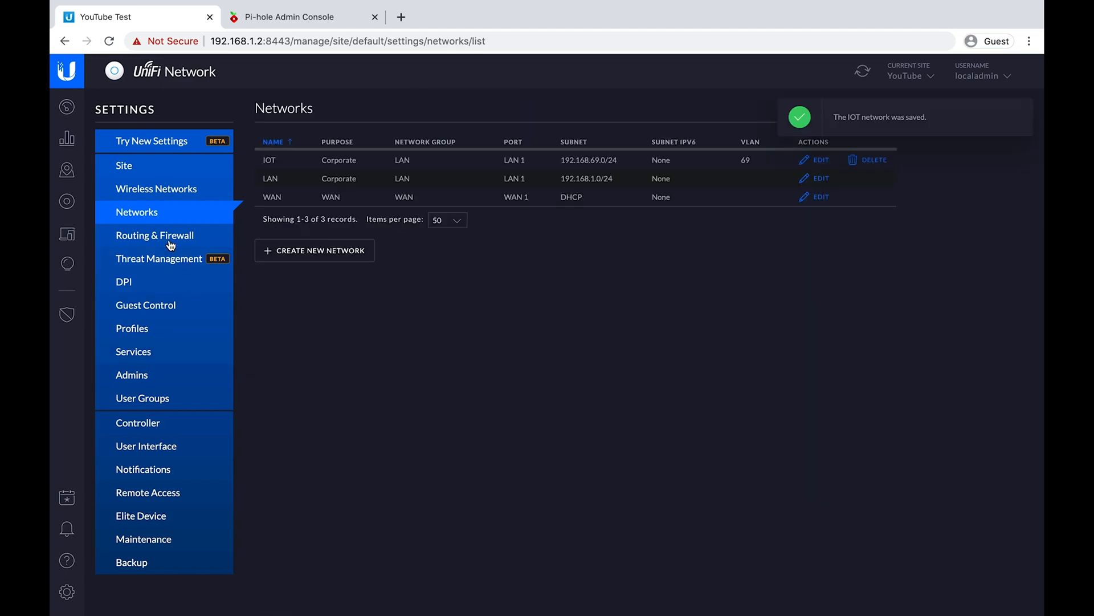
# Begin a new wireless network with SSID IOT secured by WPA Personal.
pyautogui.click(156, 188)
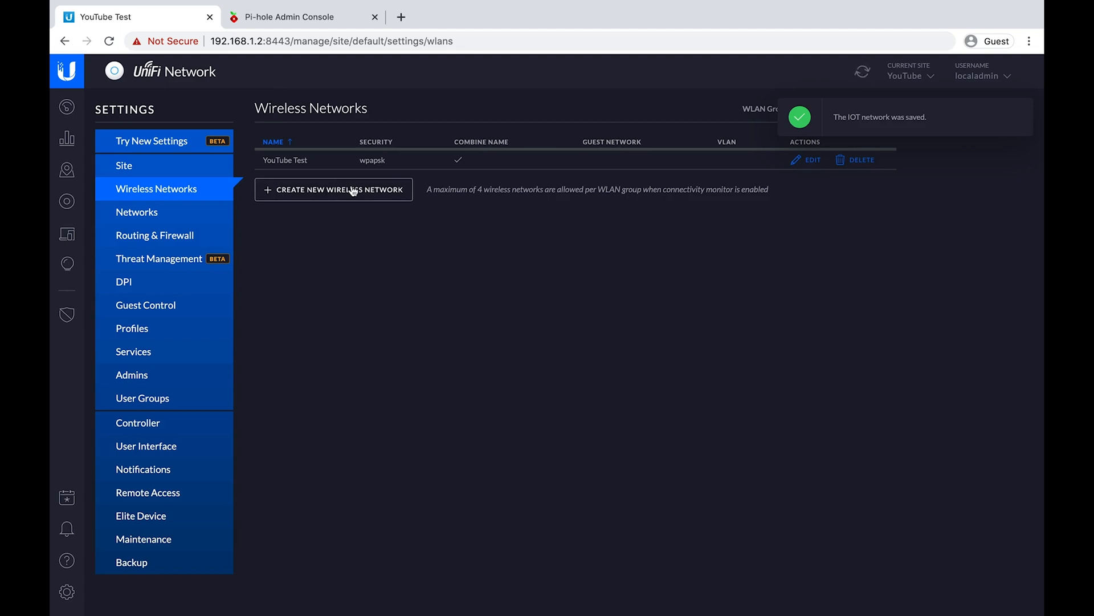
pyautogui.click(333, 189)
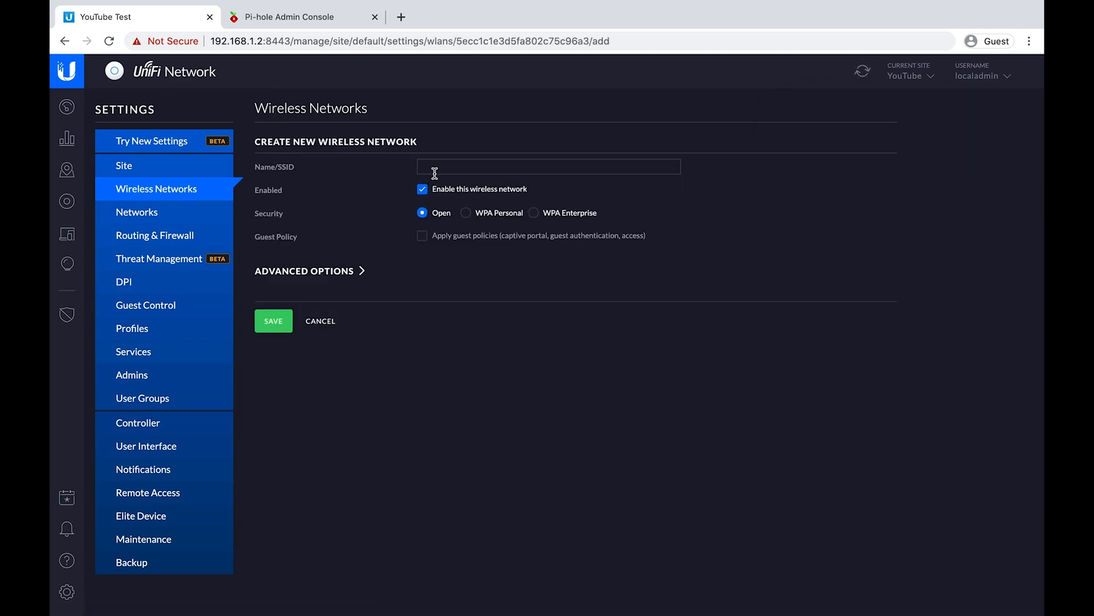
pyautogui.click(548, 166)
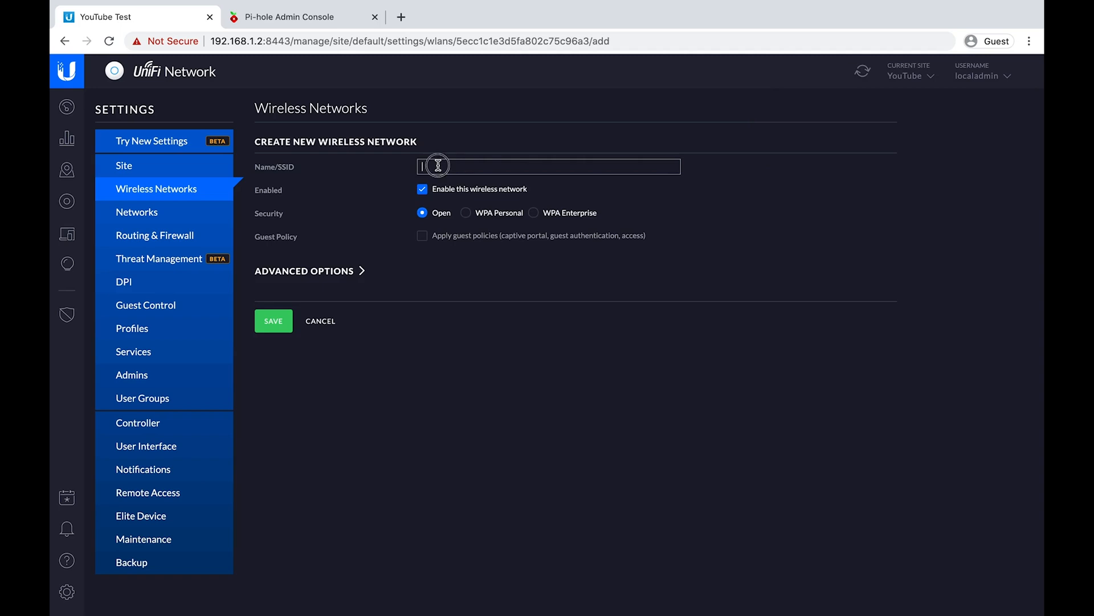
pyautogui.write('IOT')
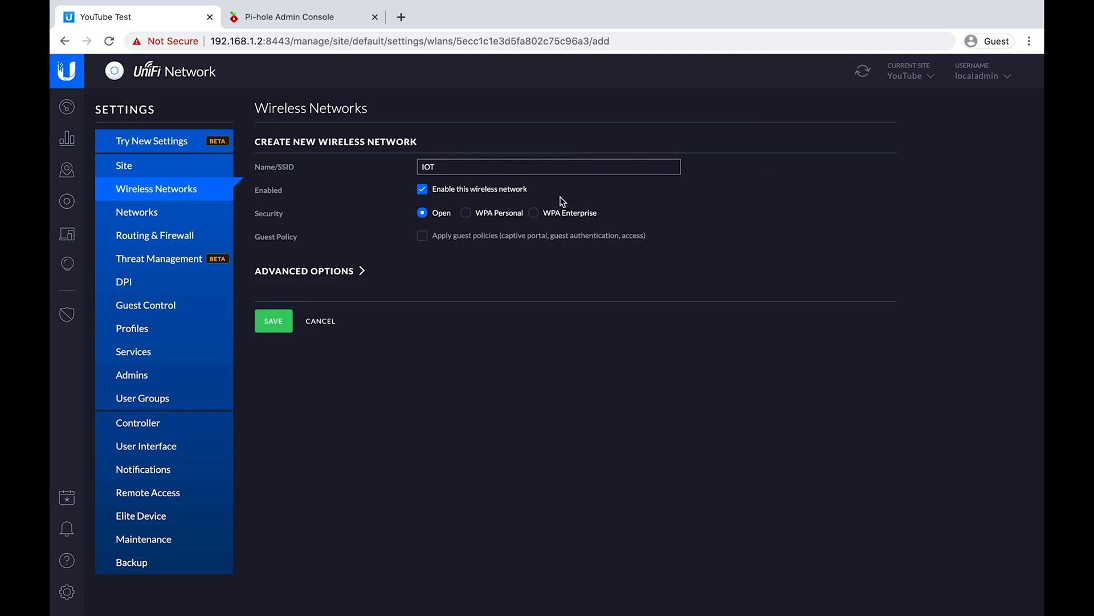
pyautogui.click(465, 213)
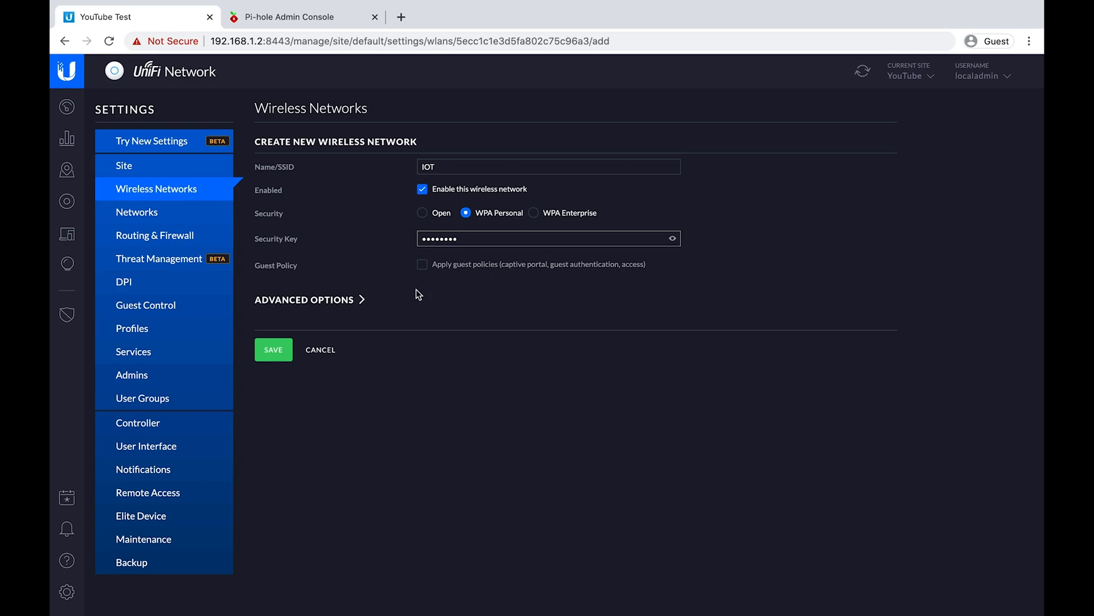
# Tag the IOT wireless network with VLAN 69 in advanced options and save it.
pyautogui.click(303, 300)
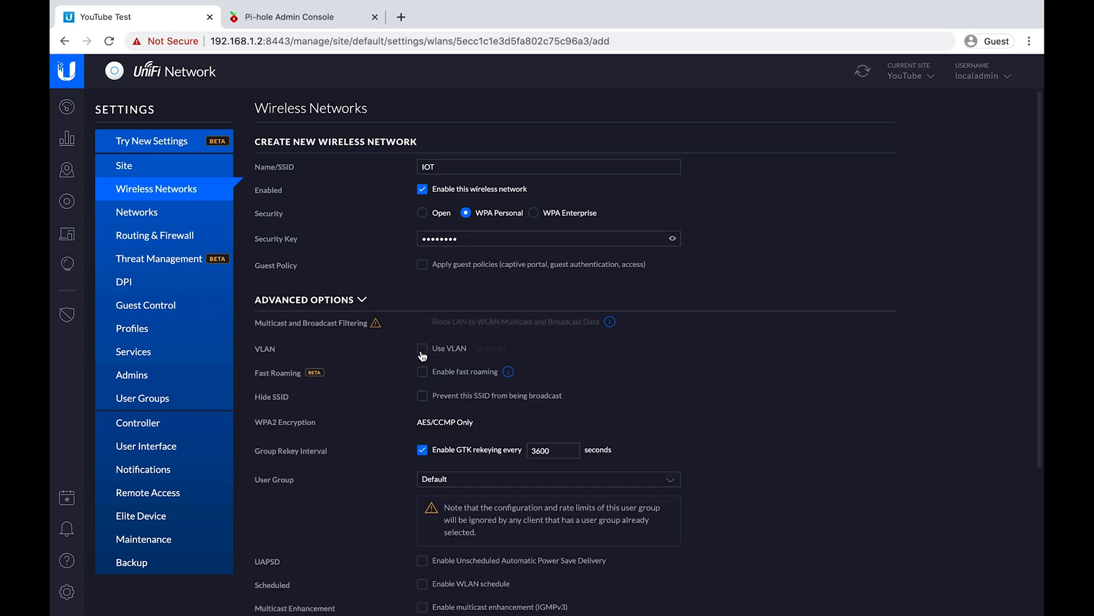
pyautogui.click(422, 349)
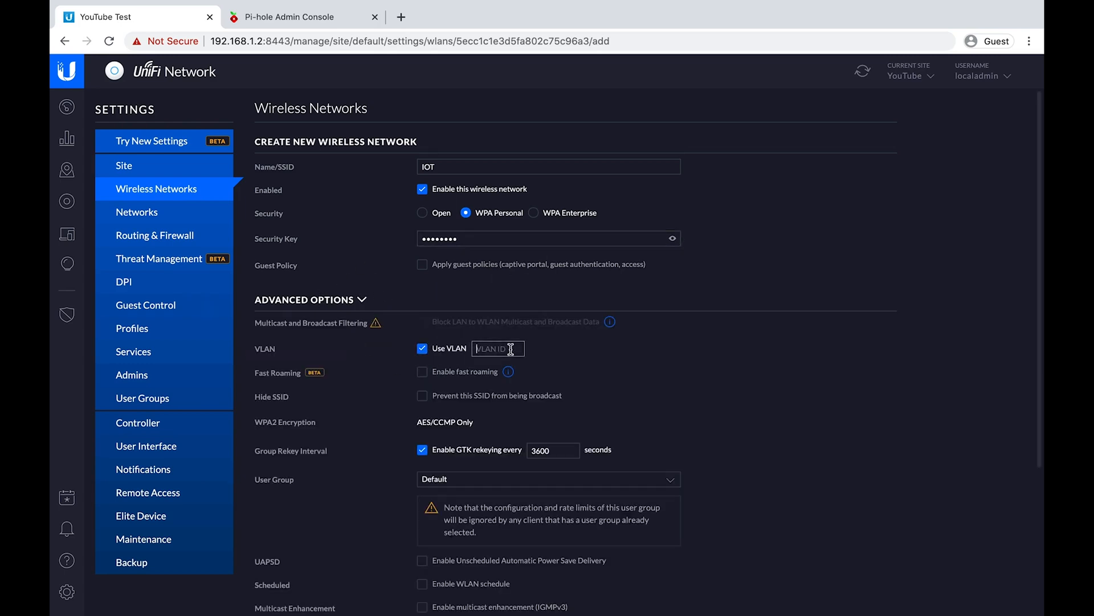
pyautogui.write('69')
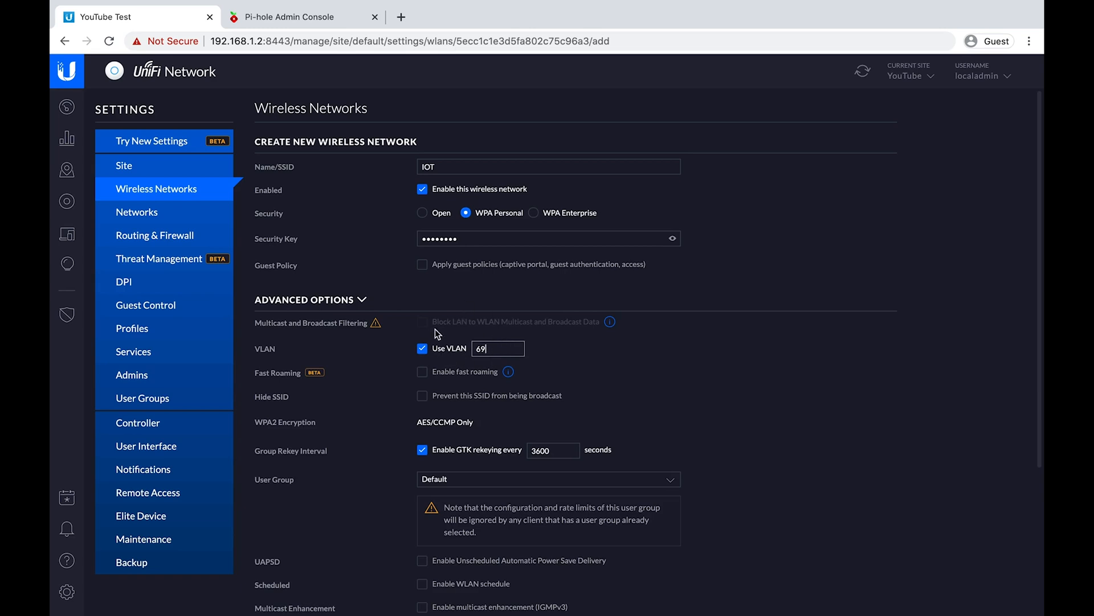
pyautogui.scroll(-3)
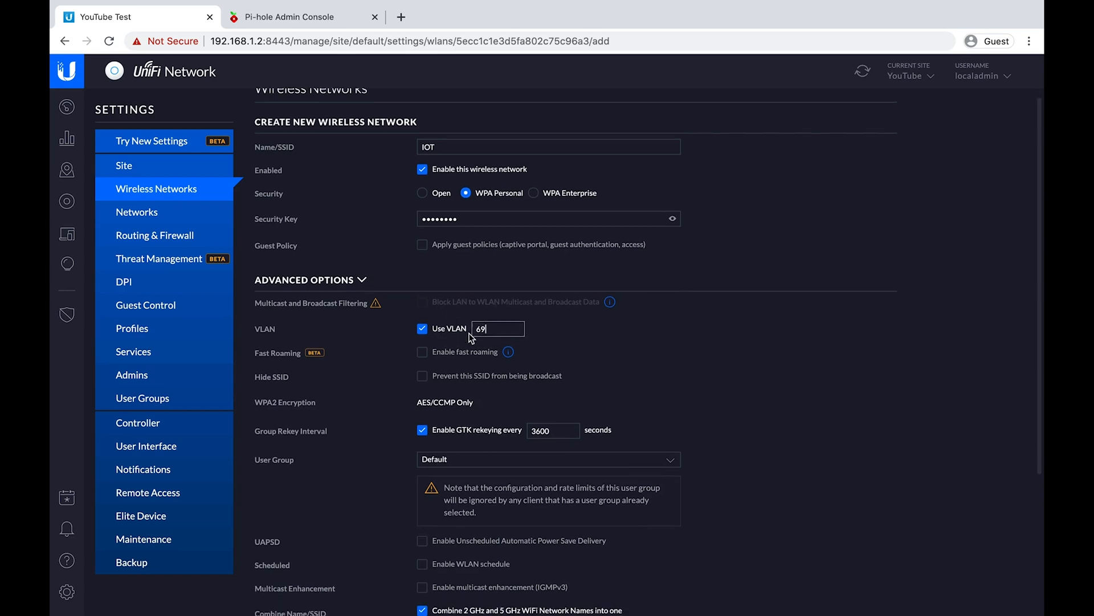
pyautogui.scroll(-3)
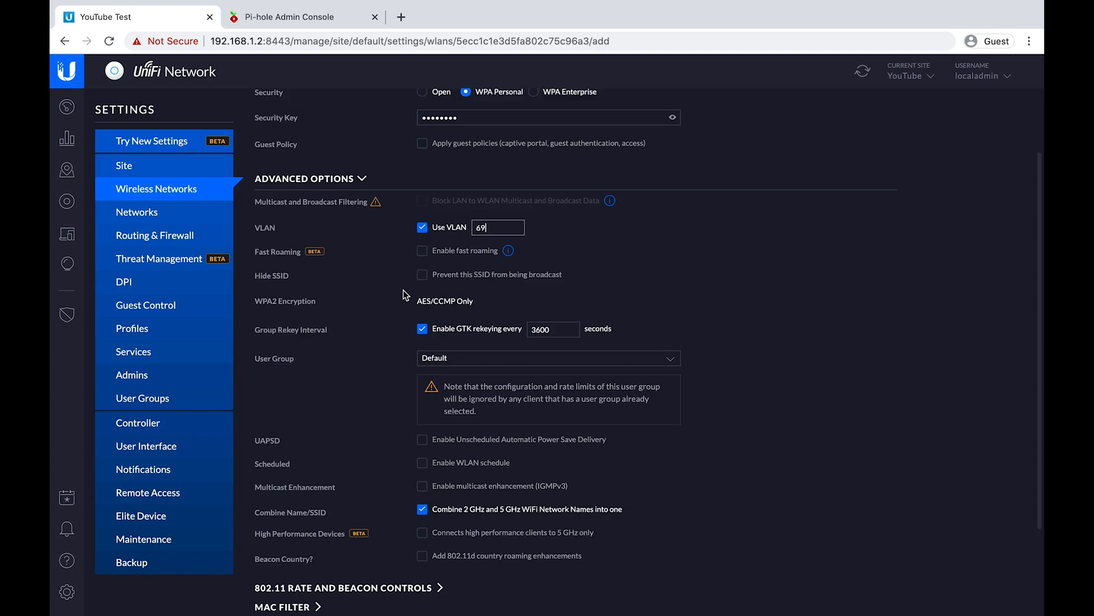
pyautogui.scroll(-3)
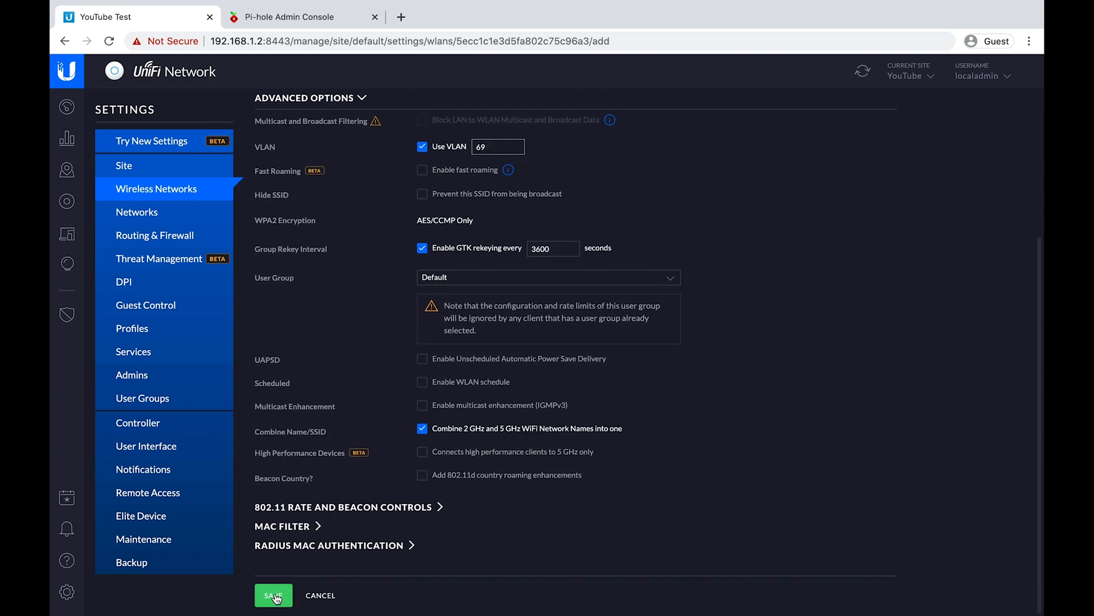
pyautogui.click(274, 595)
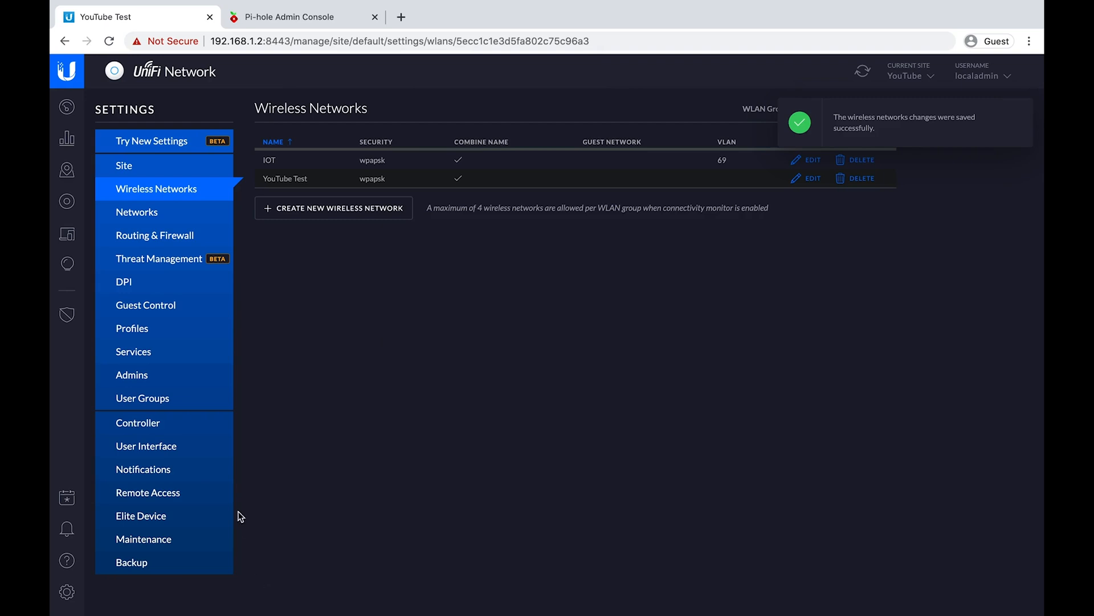
pyautogui.moveTo(147, 240)
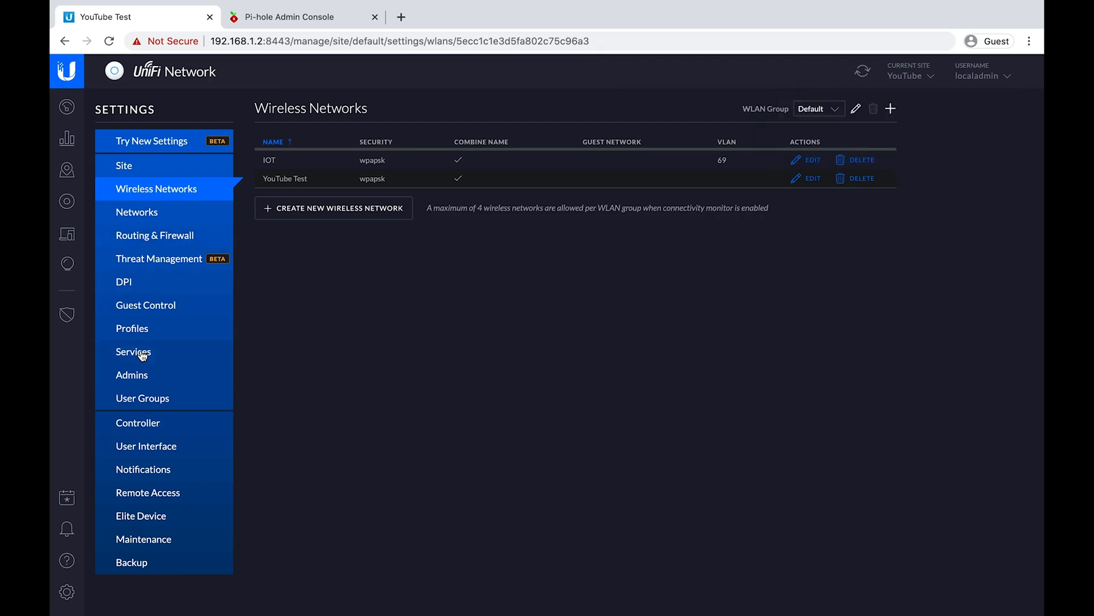
# Enable Multicast DNS under Services > MDNS and apply the change.
pyautogui.click(134, 351)
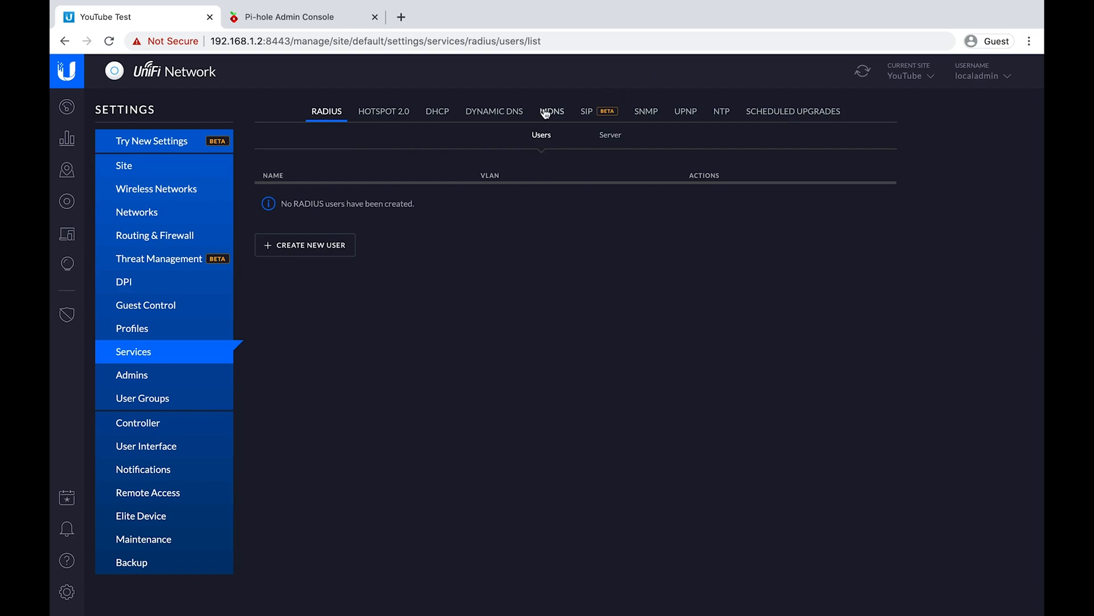
pyautogui.click(552, 111)
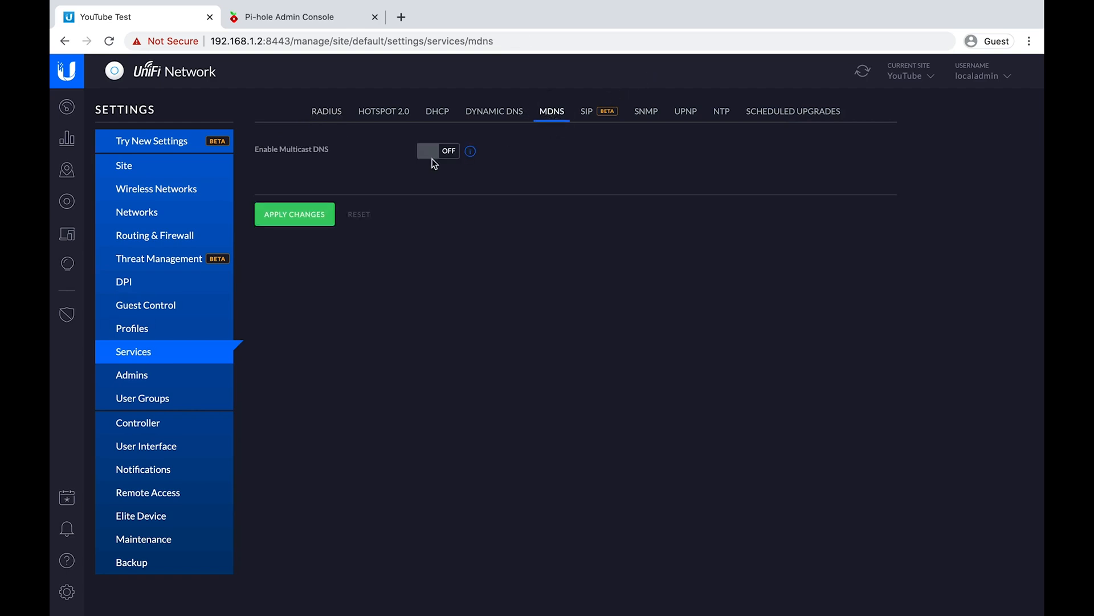
pyautogui.click(438, 150)
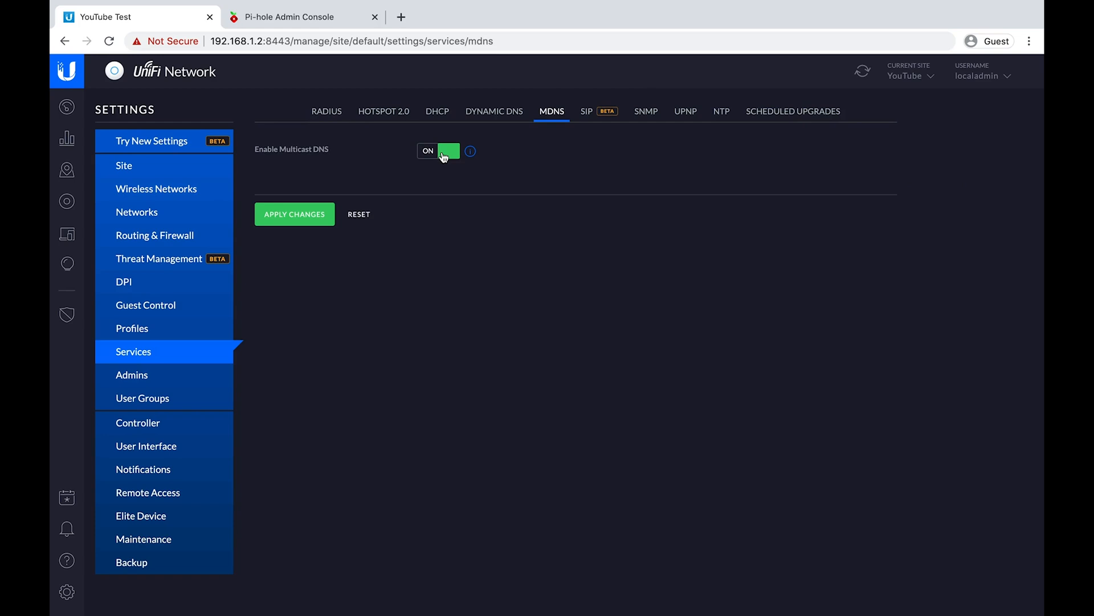
pyautogui.moveTo(401, 165)
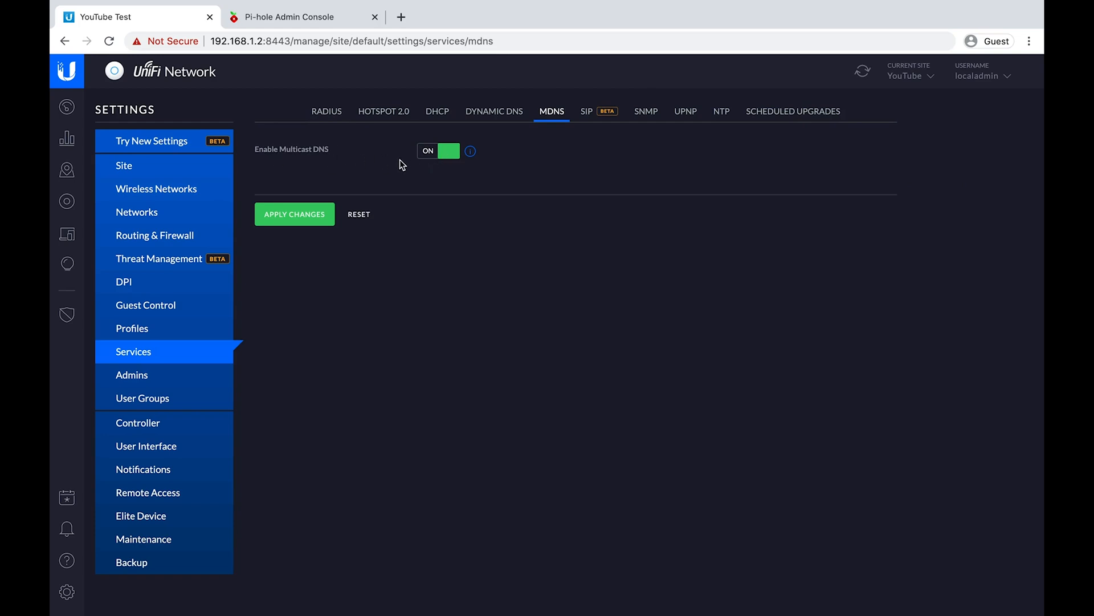
pyautogui.moveTo(449, 203)
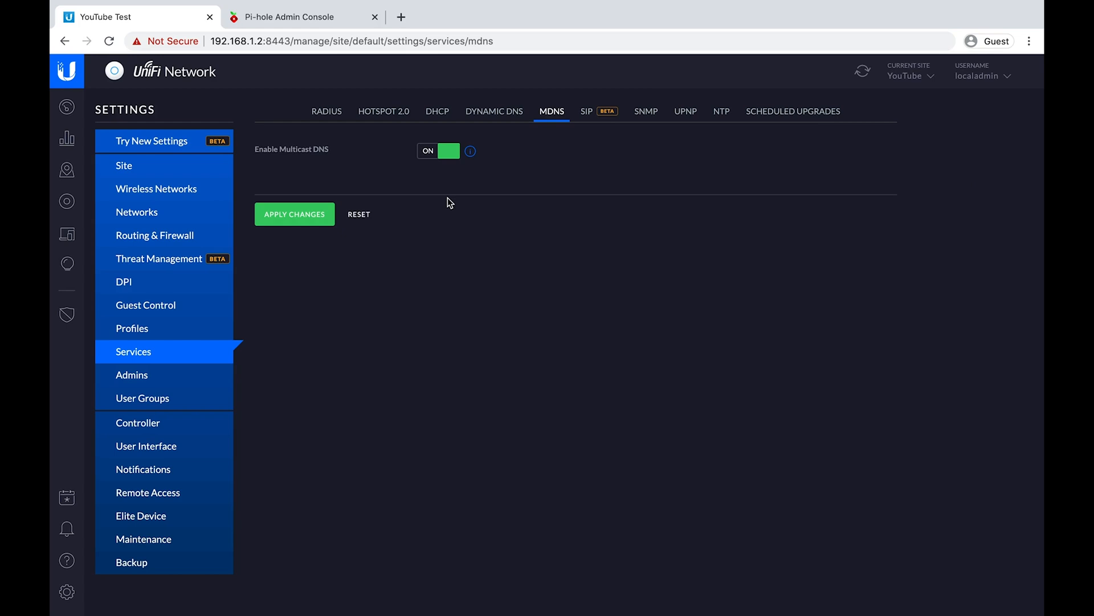
pyautogui.moveTo(381, 162)
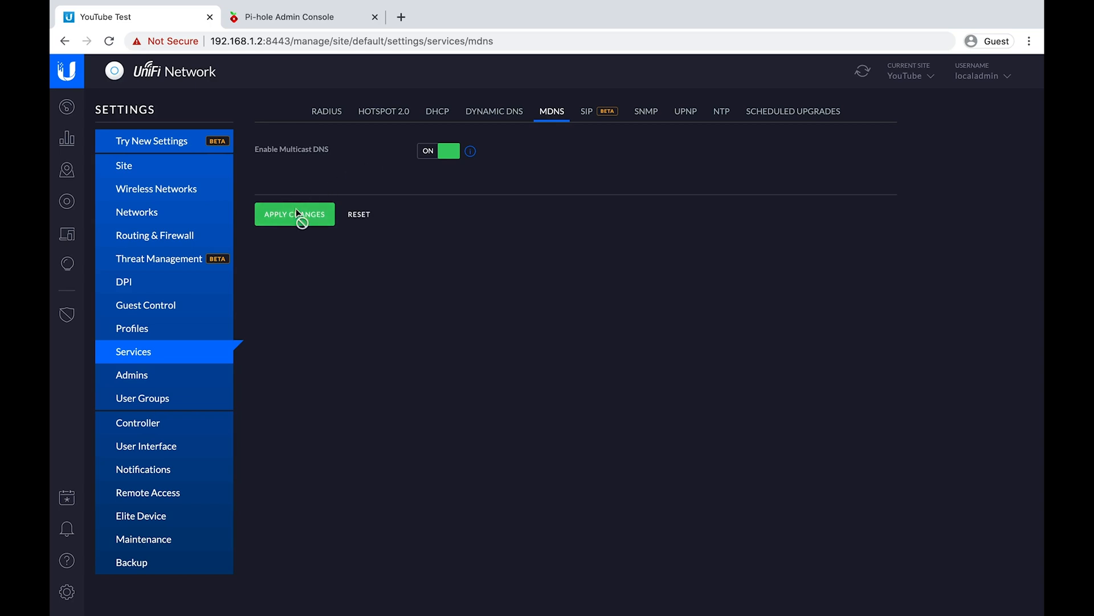
pyautogui.click(294, 214)
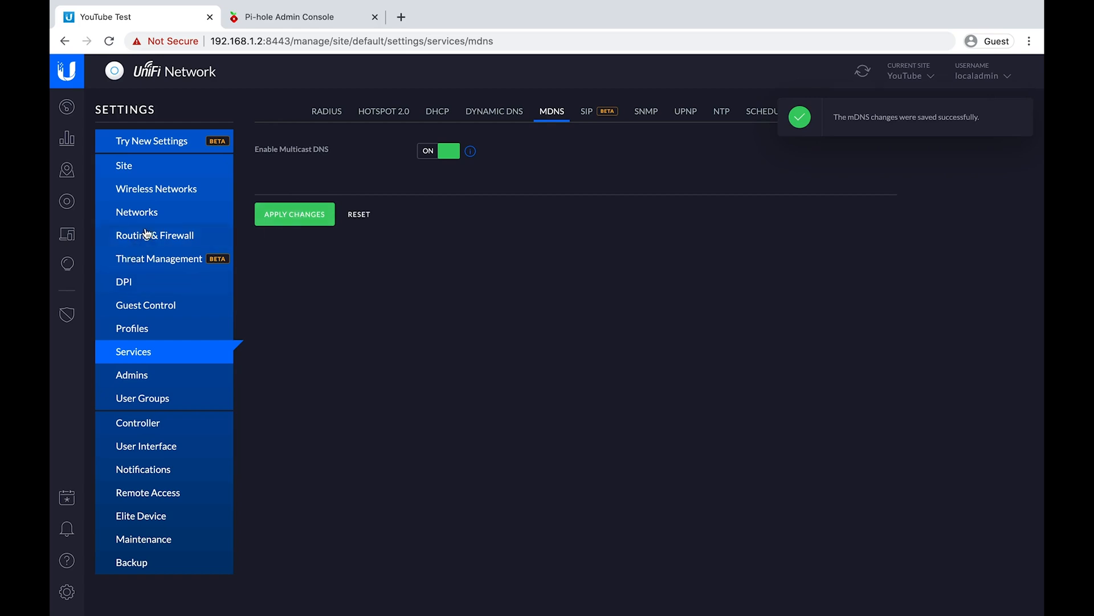
# Create a LAN IN firewall rule named Allow LAN to ALL Networks with action Accept.
pyautogui.click(155, 235)
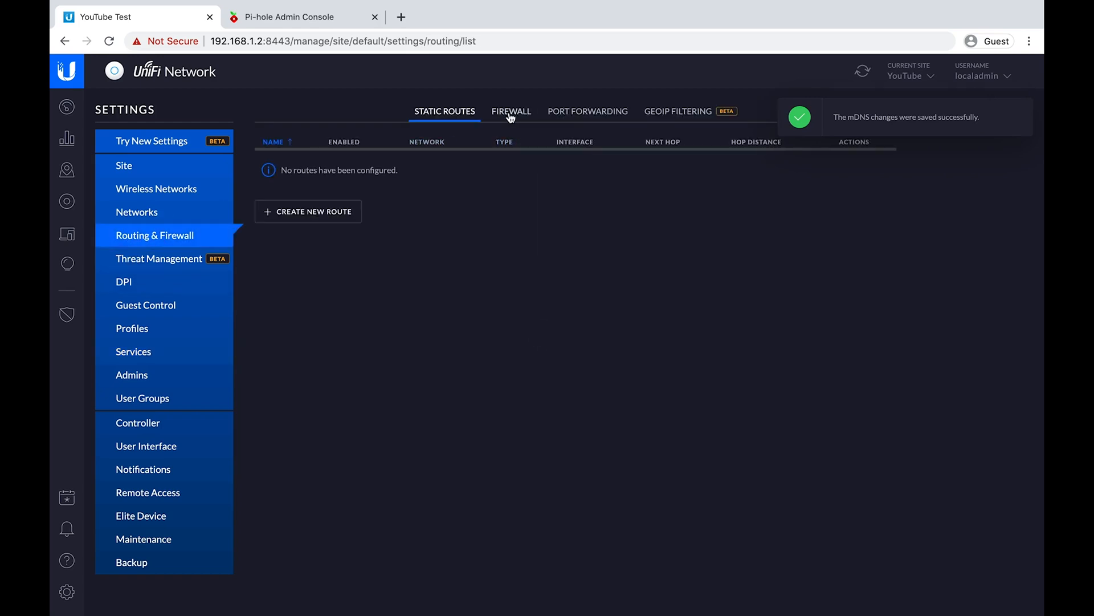
pyautogui.click(511, 111)
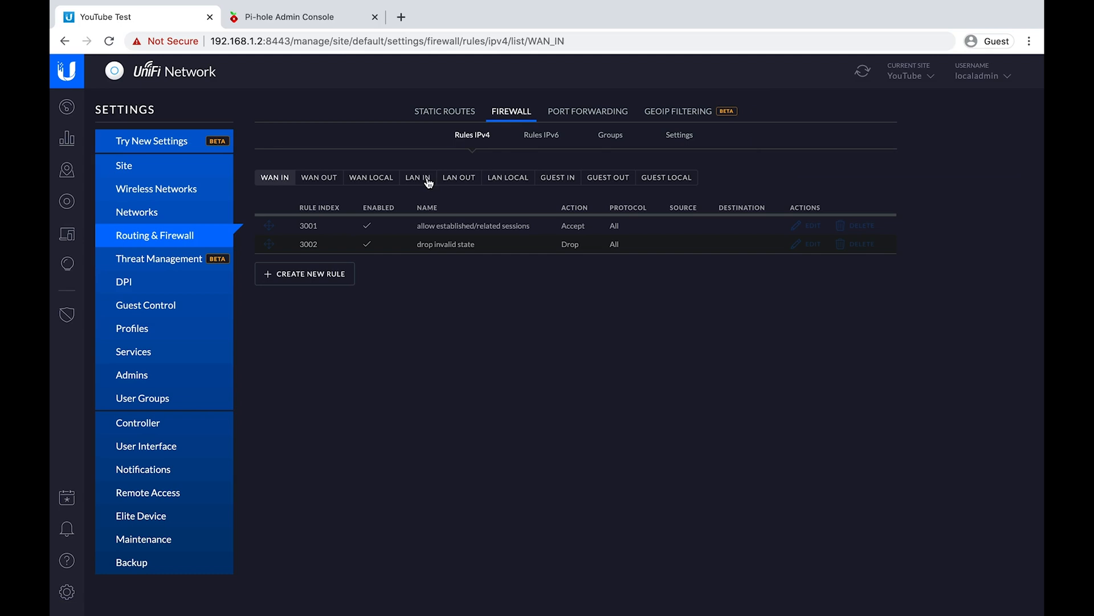
pyautogui.click(417, 177)
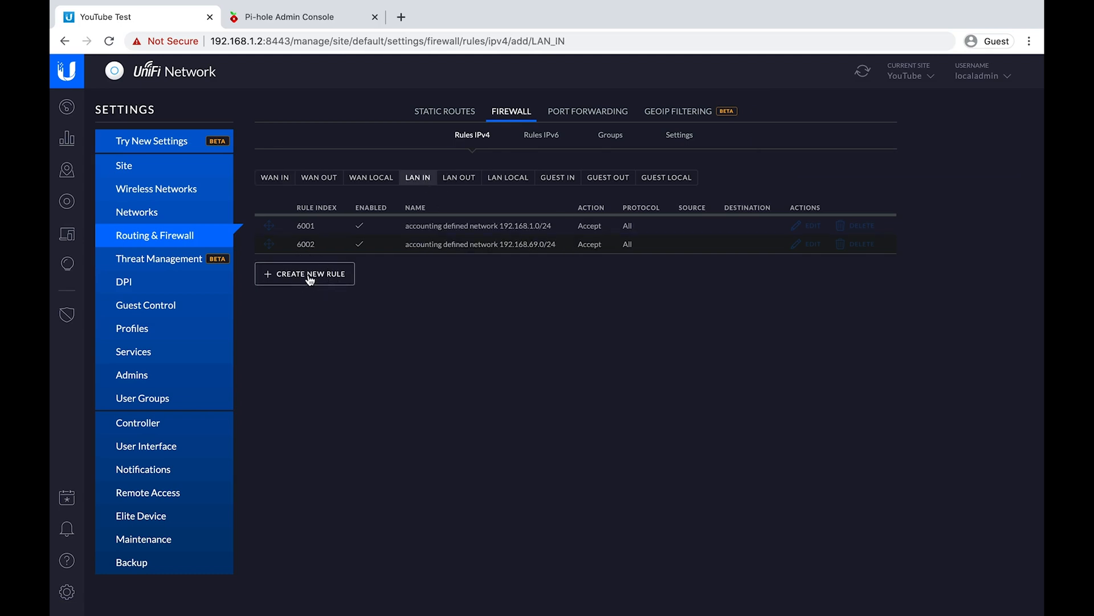
pyautogui.click(306, 274)
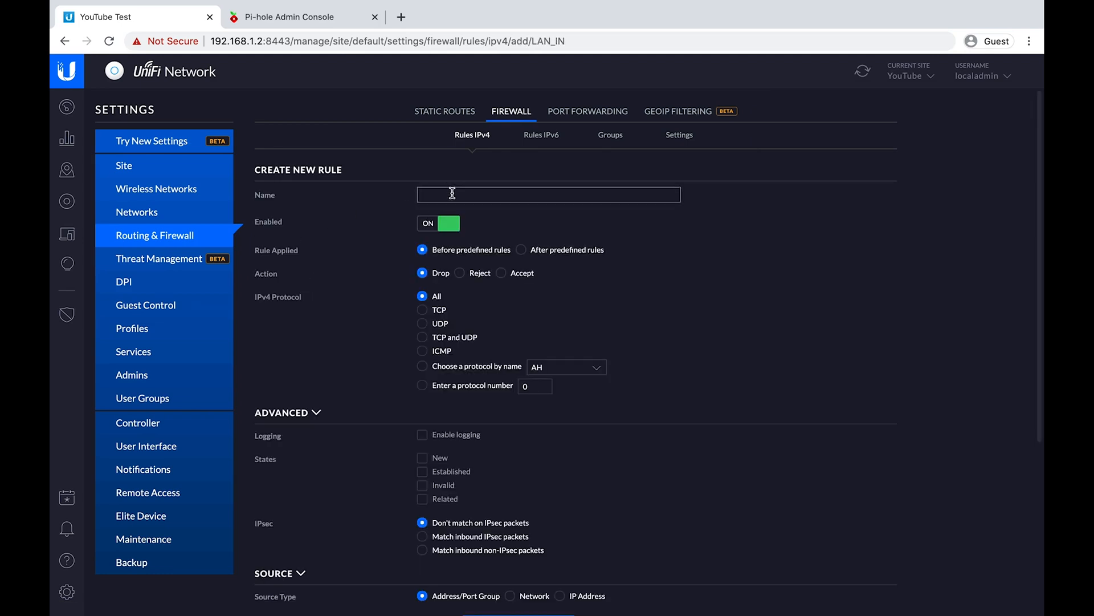
pyautogui.write('Allow LAN TO All')
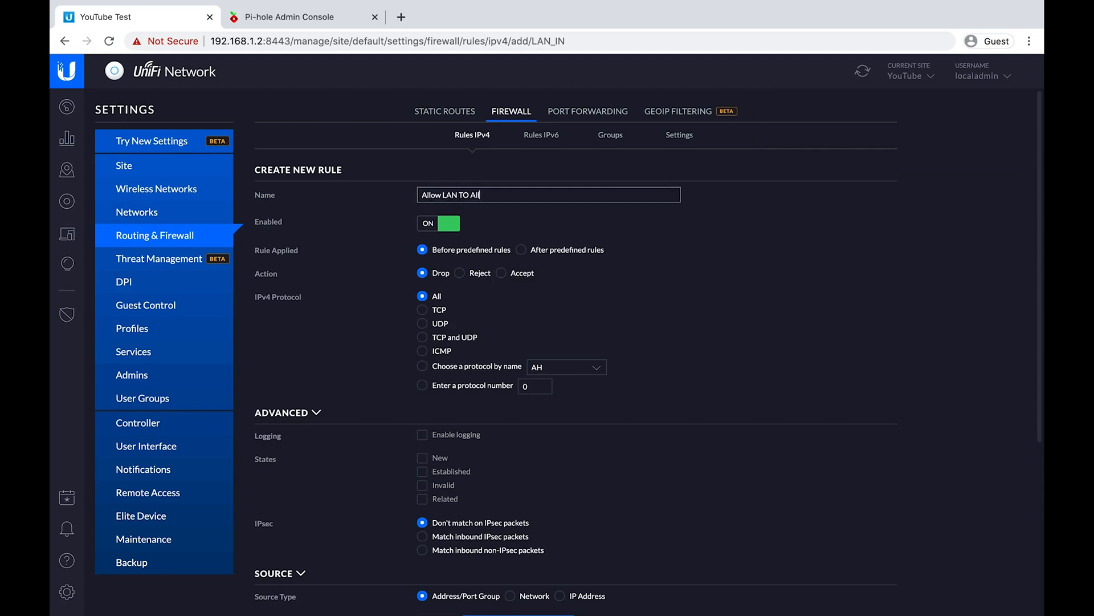
pyautogui.press('Backspace')
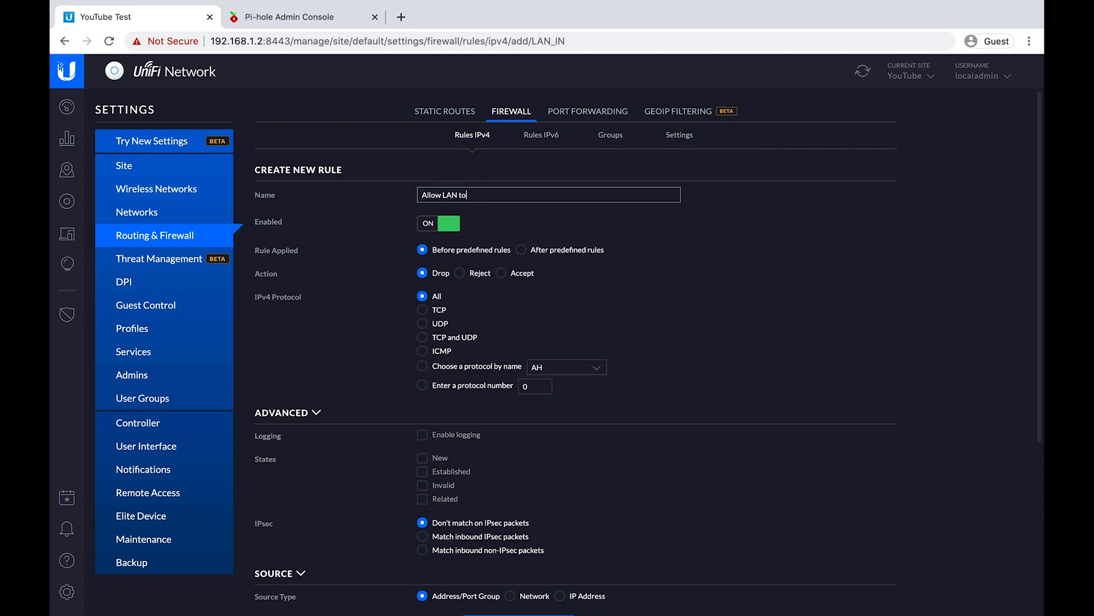
pyautogui.write('ALL Neto')
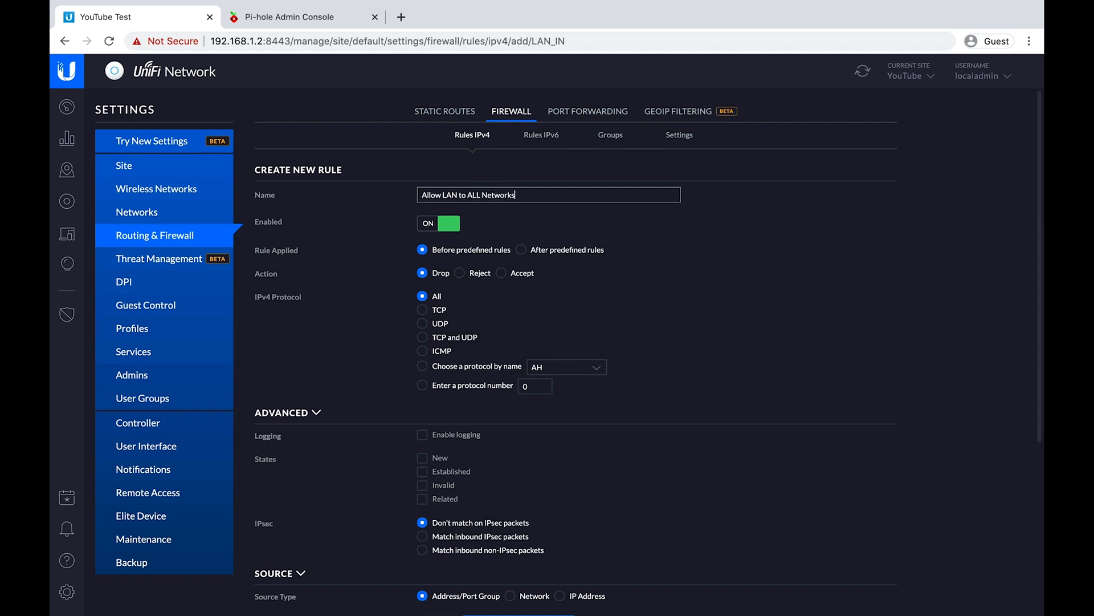
pyautogui.click(502, 272)
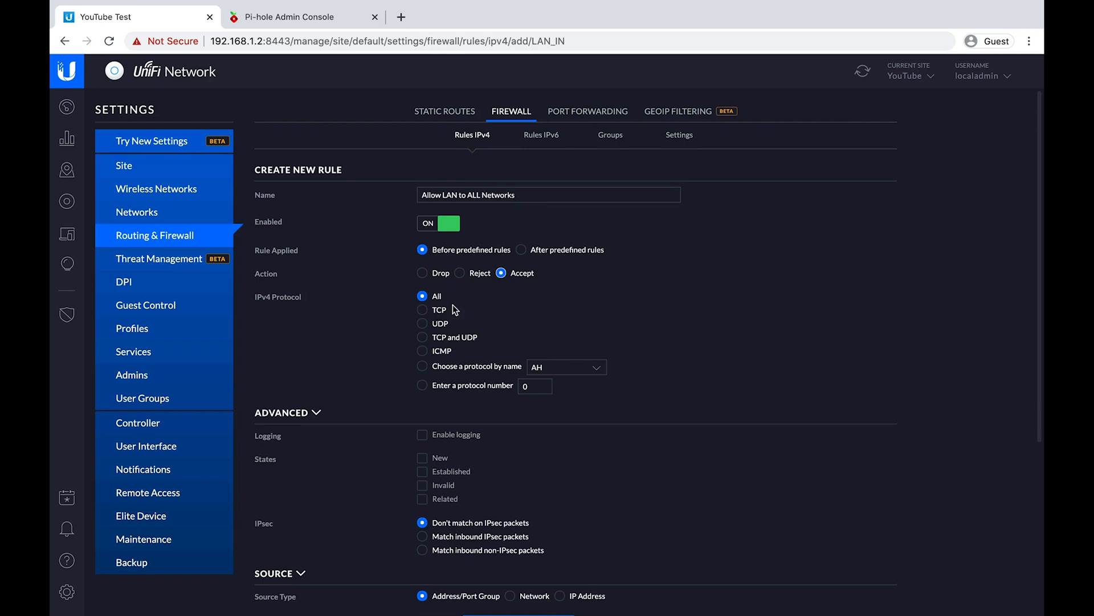
# Tick and then clear the connection states so the rule matches all states.
pyautogui.scroll(-3)
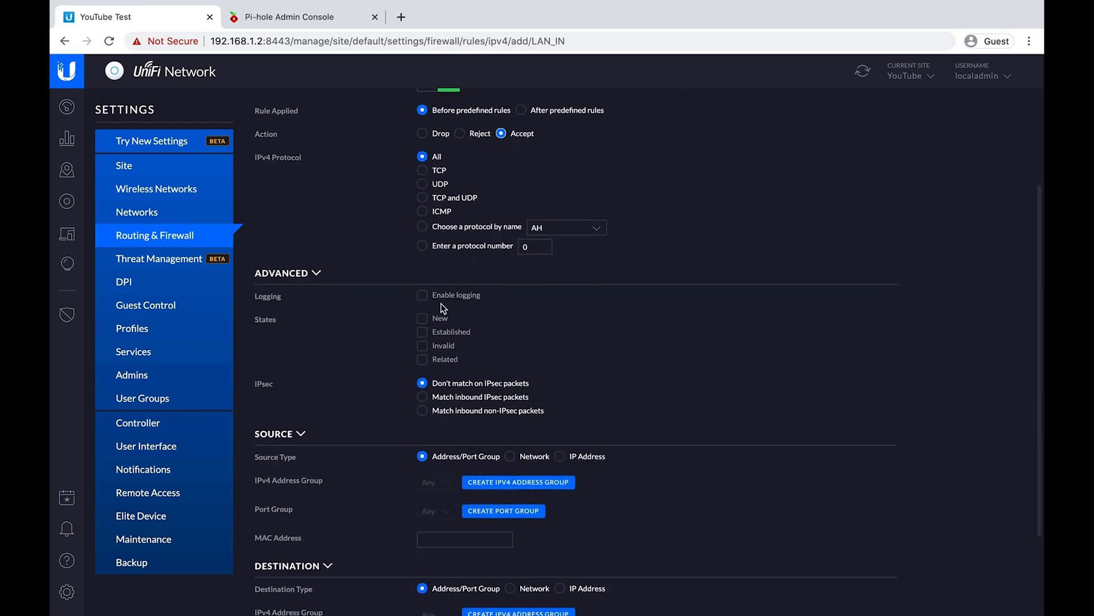
pyautogui.moveTo(423, 324)
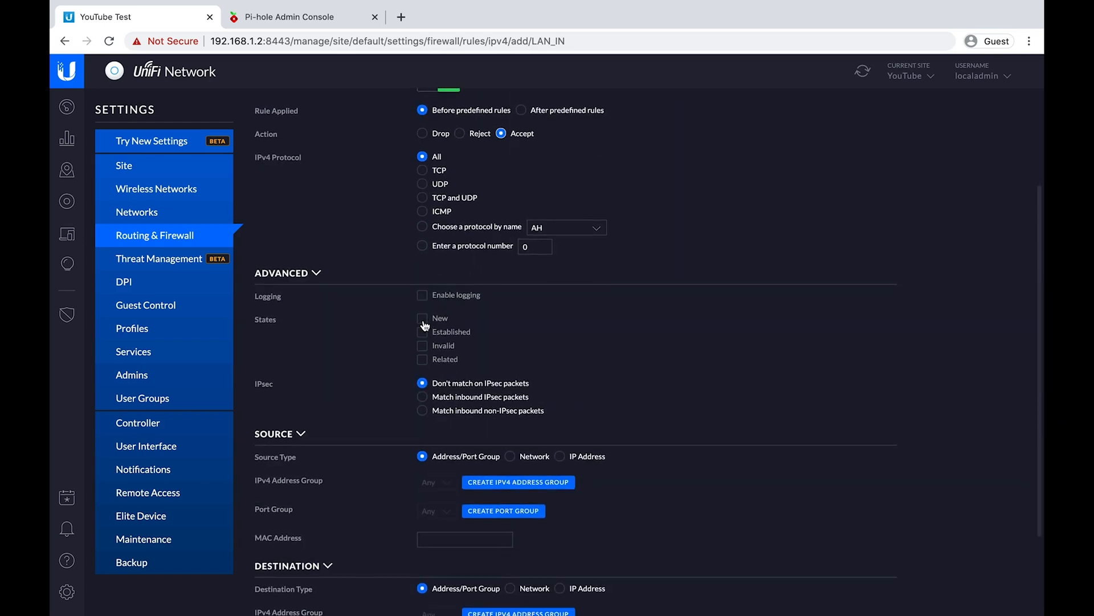
pyautogui.click(422, 345)
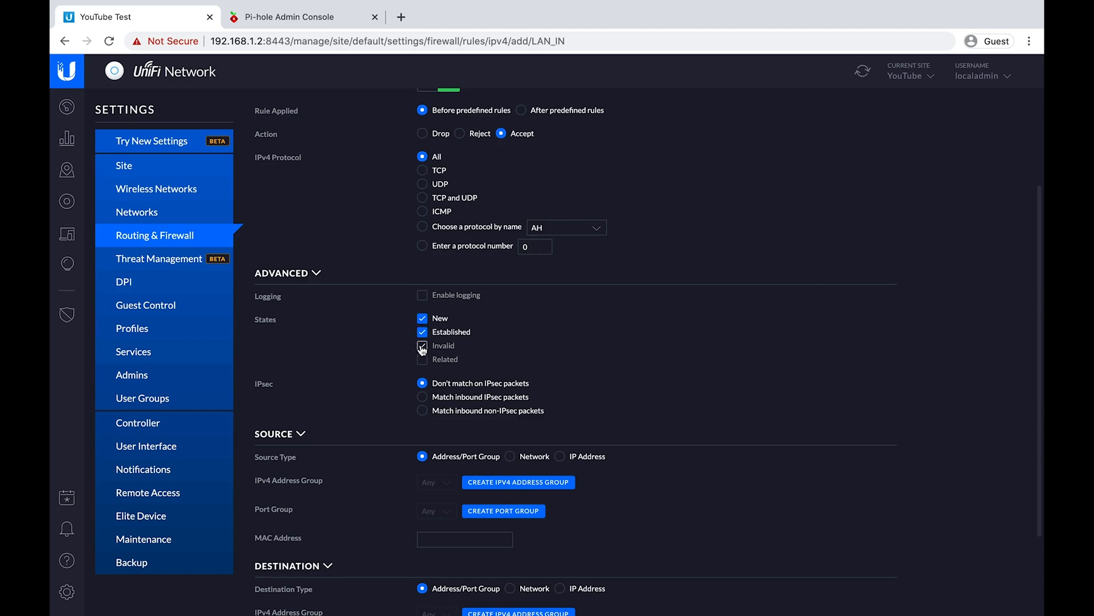
pyautogui.click(422, 359)
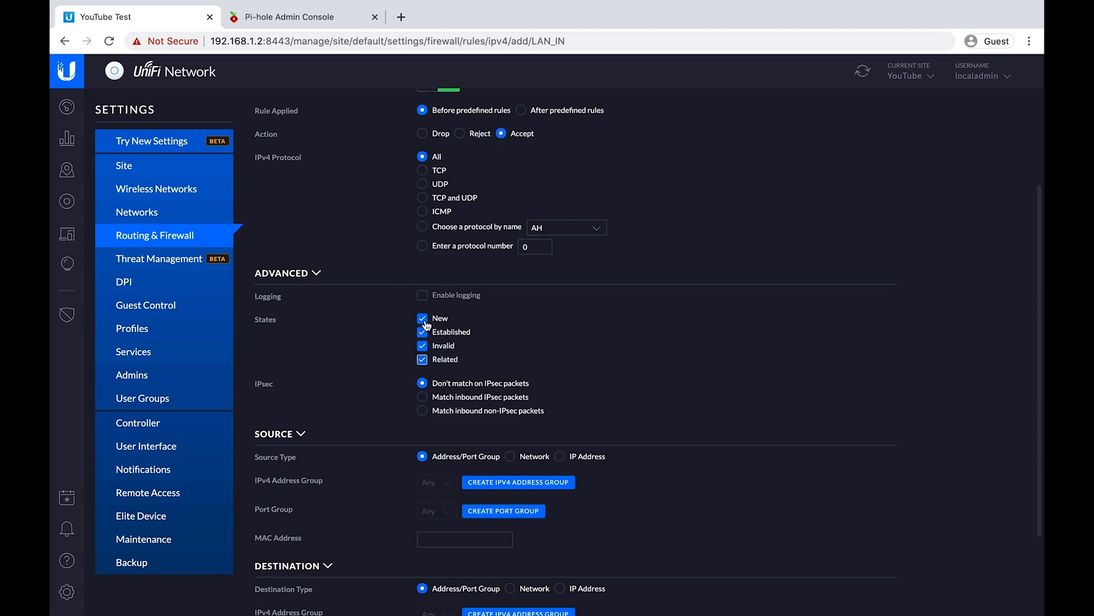
pyautogui.scroll(-3)
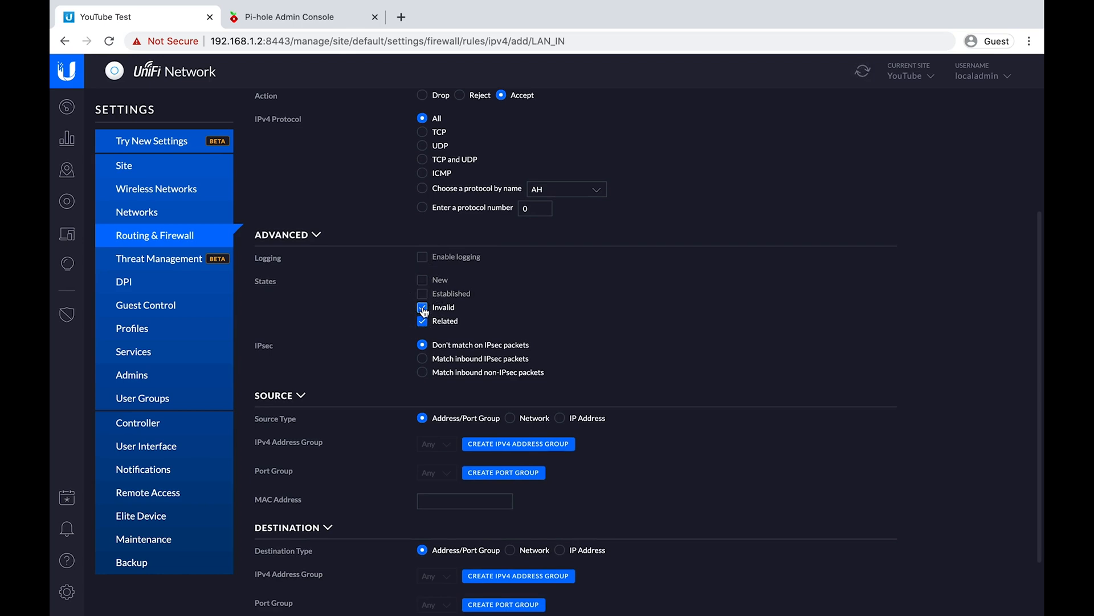
pyautogui.click(422, 307)
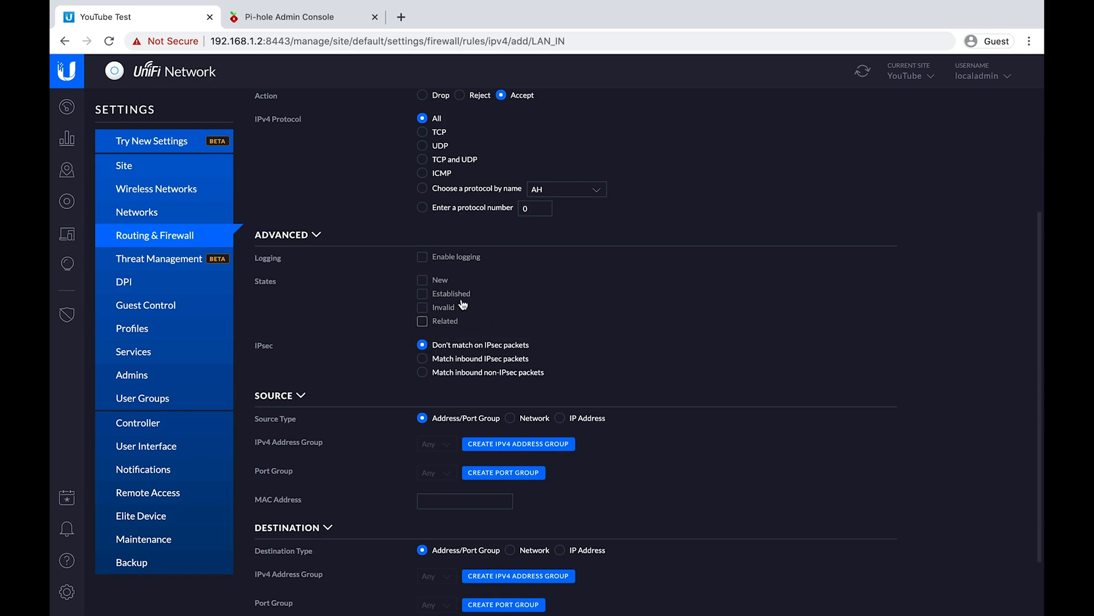
# Set the rule's source to the LAN network and save it.
pyautogui.scroll(-3)
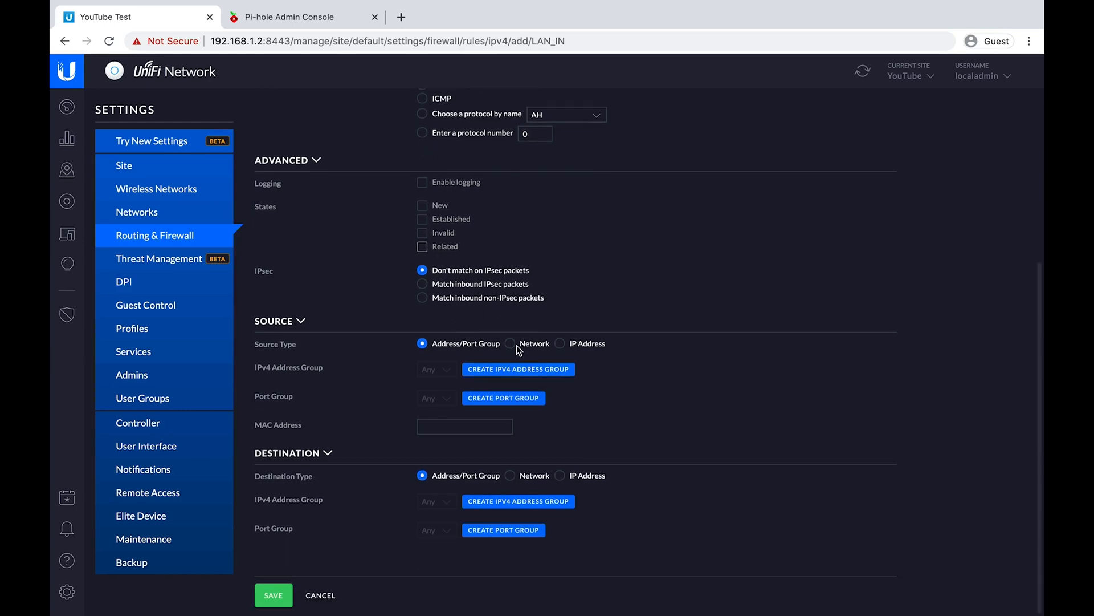
pyautogui.click(510, 343)
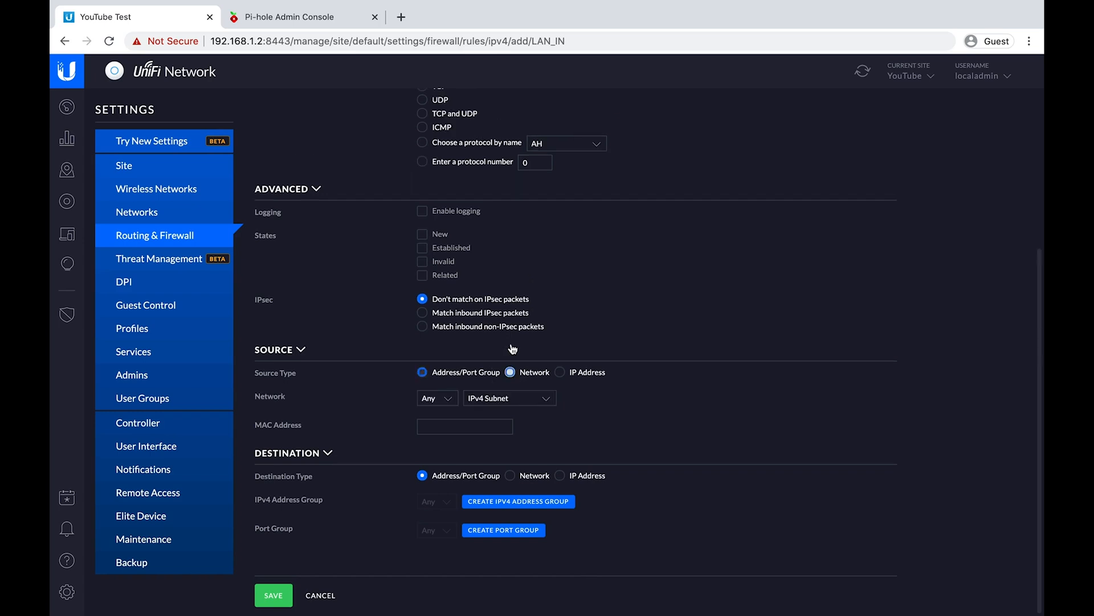
pyautogui.click(433, 398)
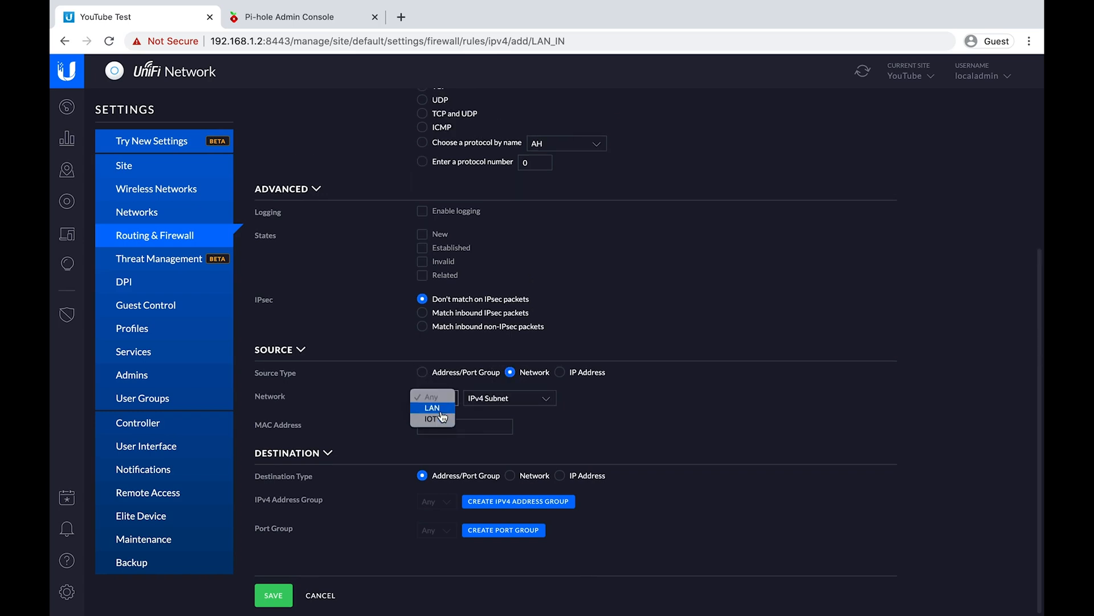
pyautogui.click(431, 408)
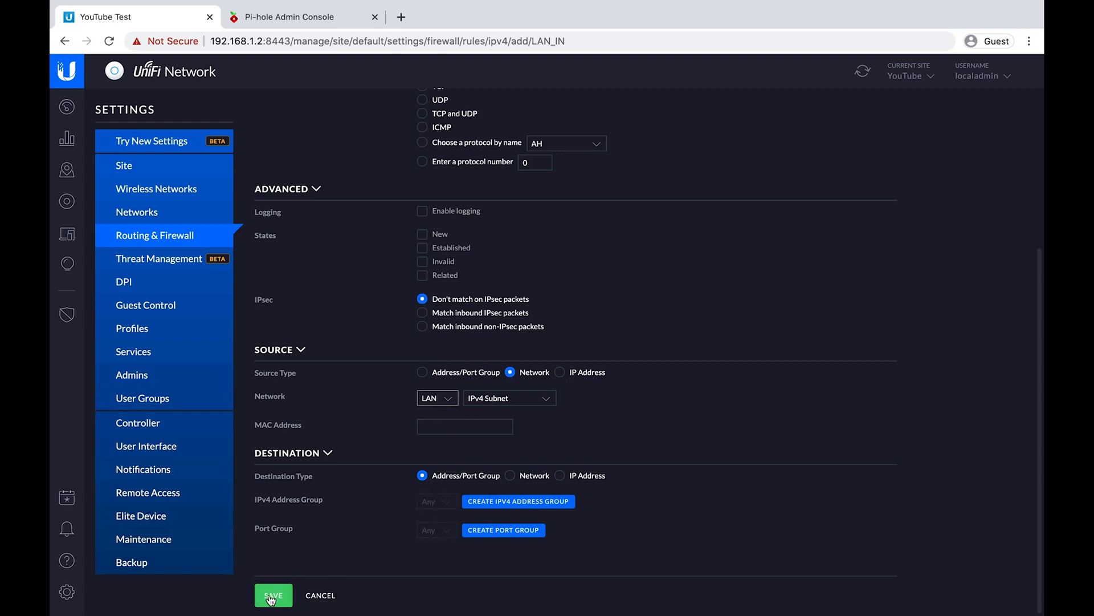
pyautogui.click(272, 595)
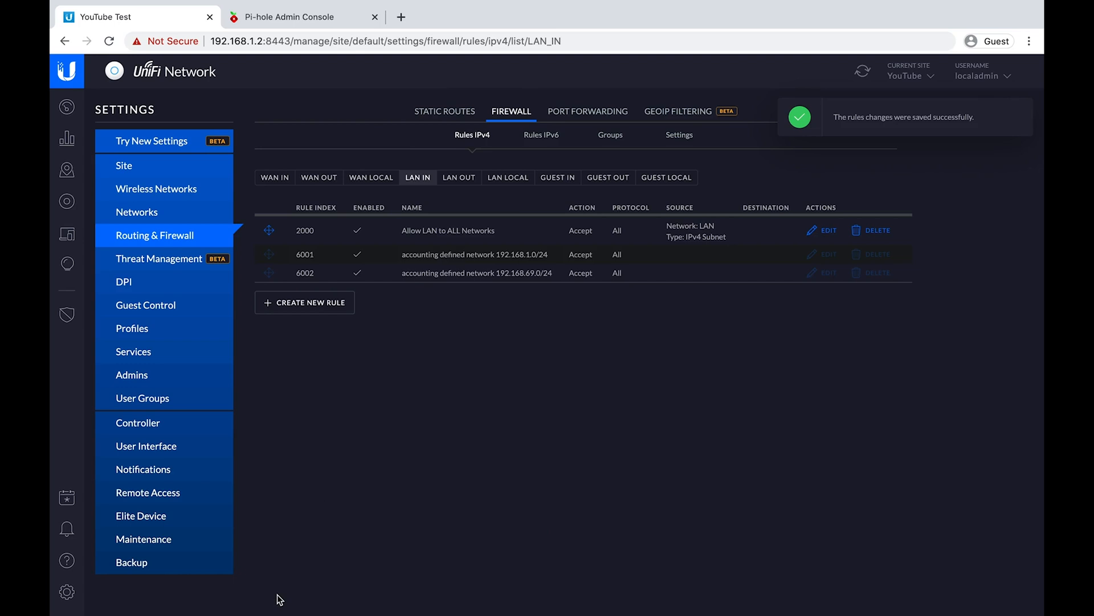
pyautogui.moveTo(747, 237)
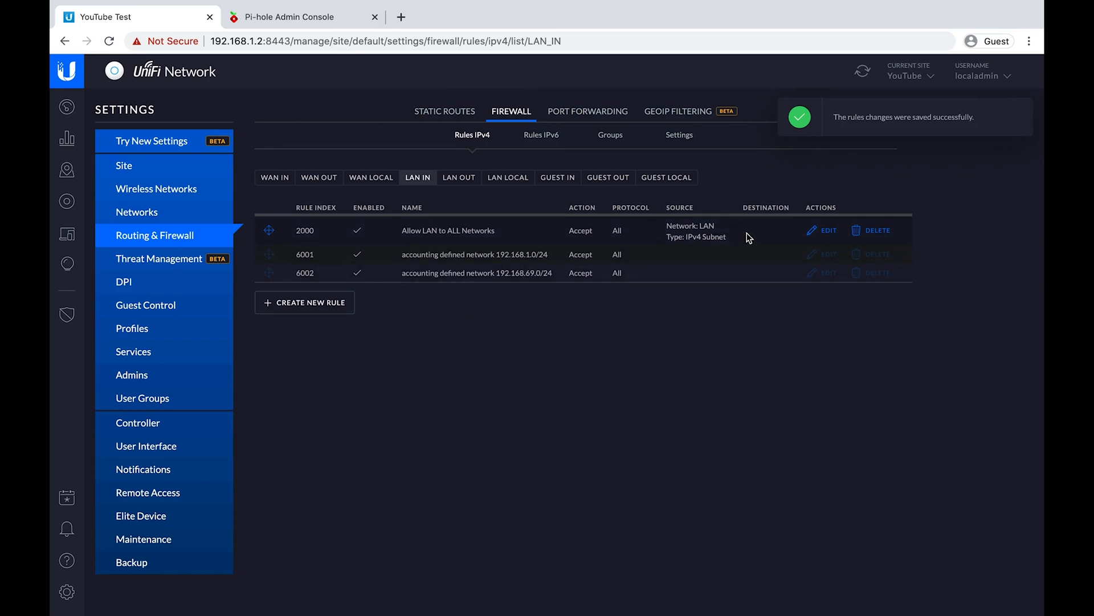
pyautogui.moveTo(764, 242)
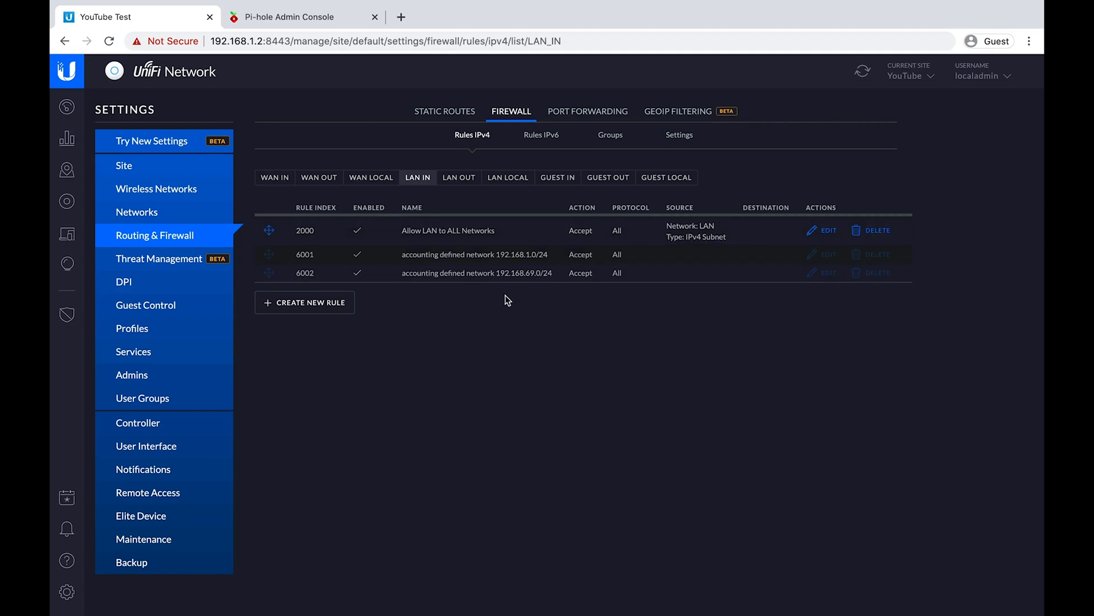
# Create a LAN IN rule named Allow Established and Related from IOT to any with action Accept.
pyautogui.click(305, 302)
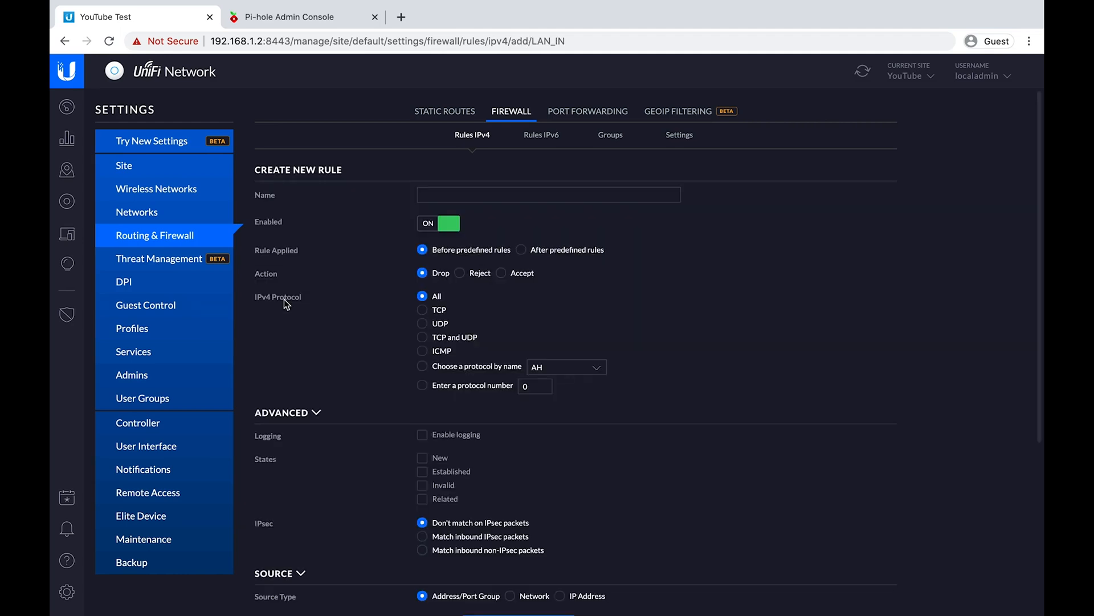
pyautogui.write('Allow')
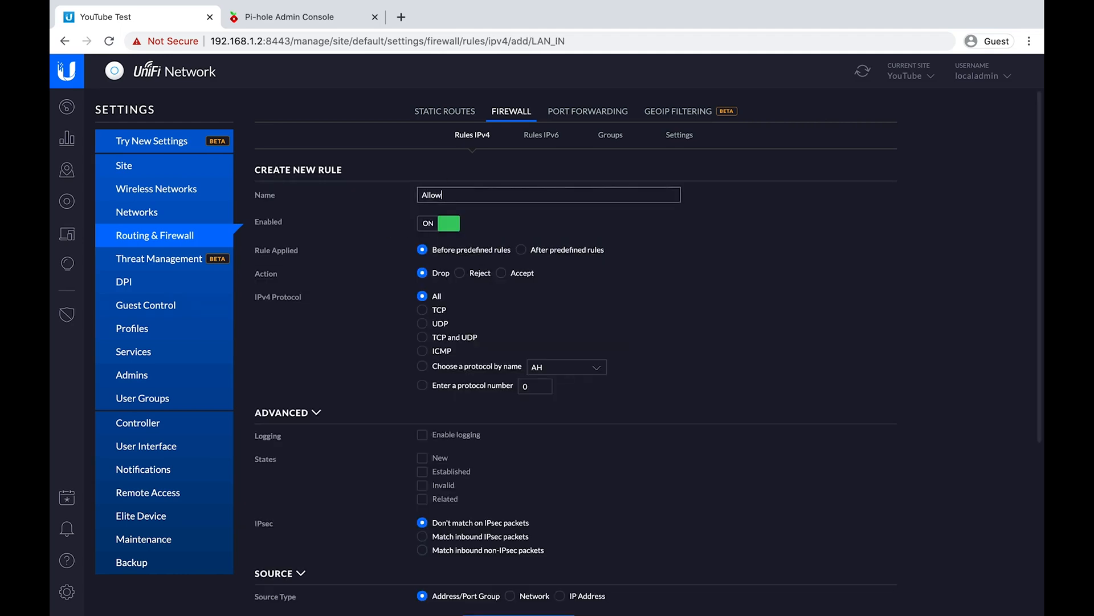
pyautogui.write('Establishe')
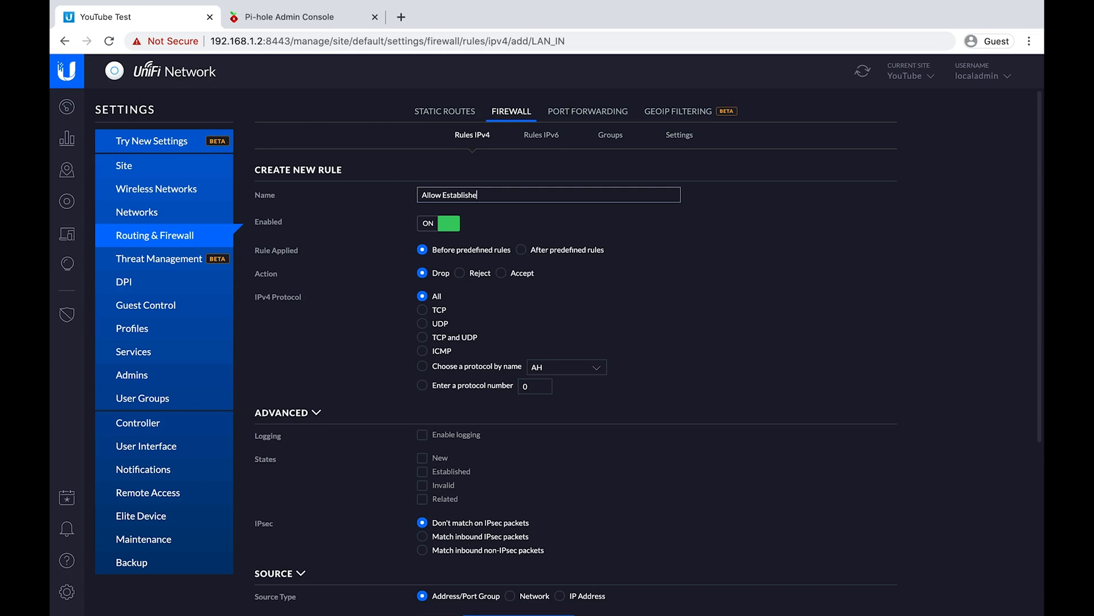
pyautogui.write('d and Related')
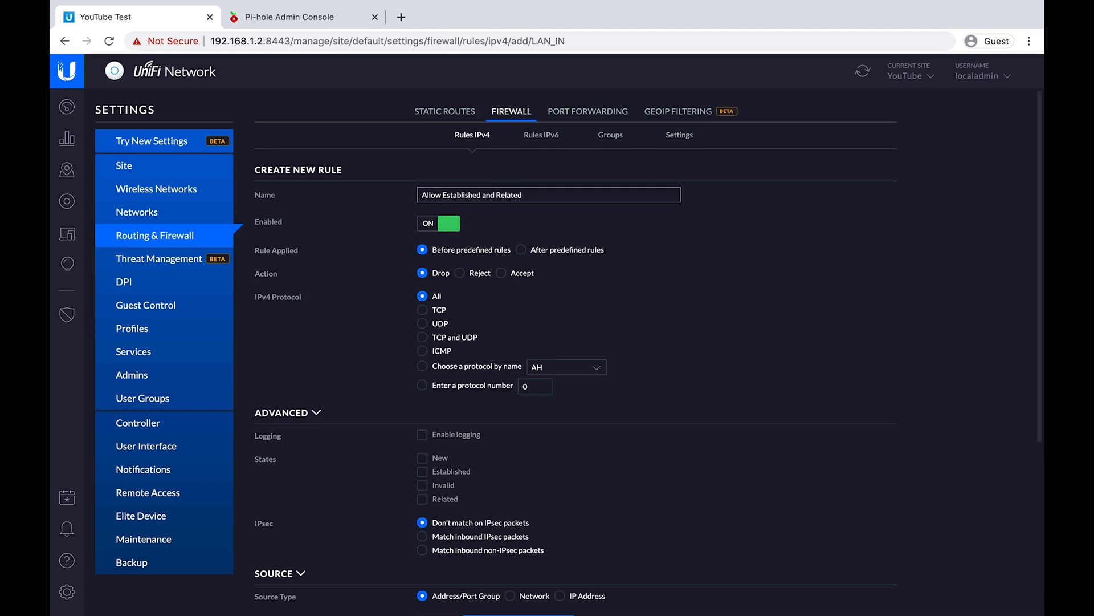
pyautogui.write('from IOT to any')
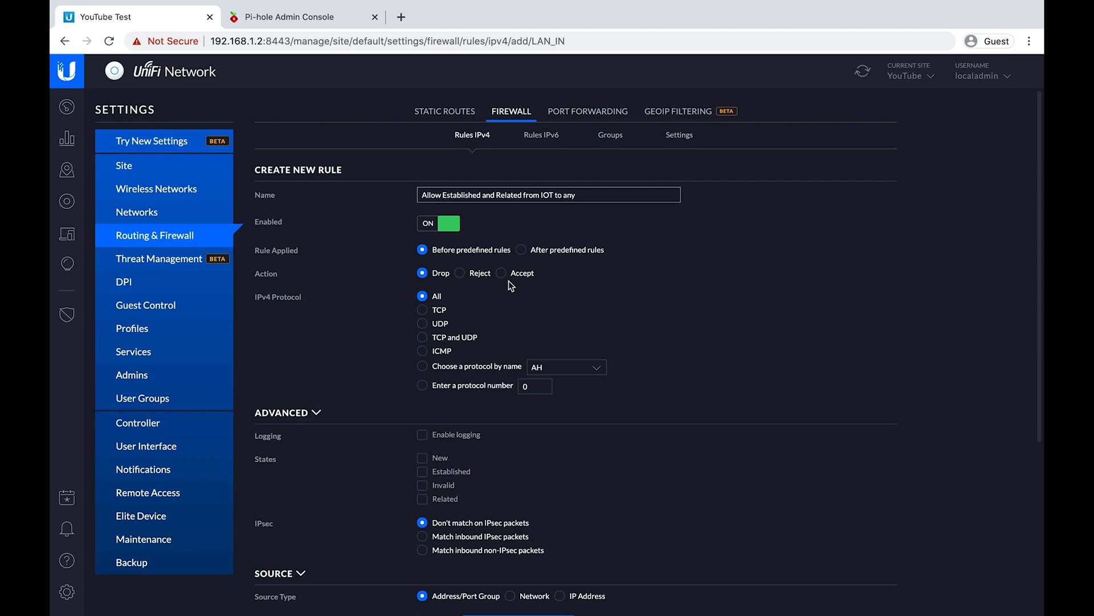
pyautogui.click(502, 273)
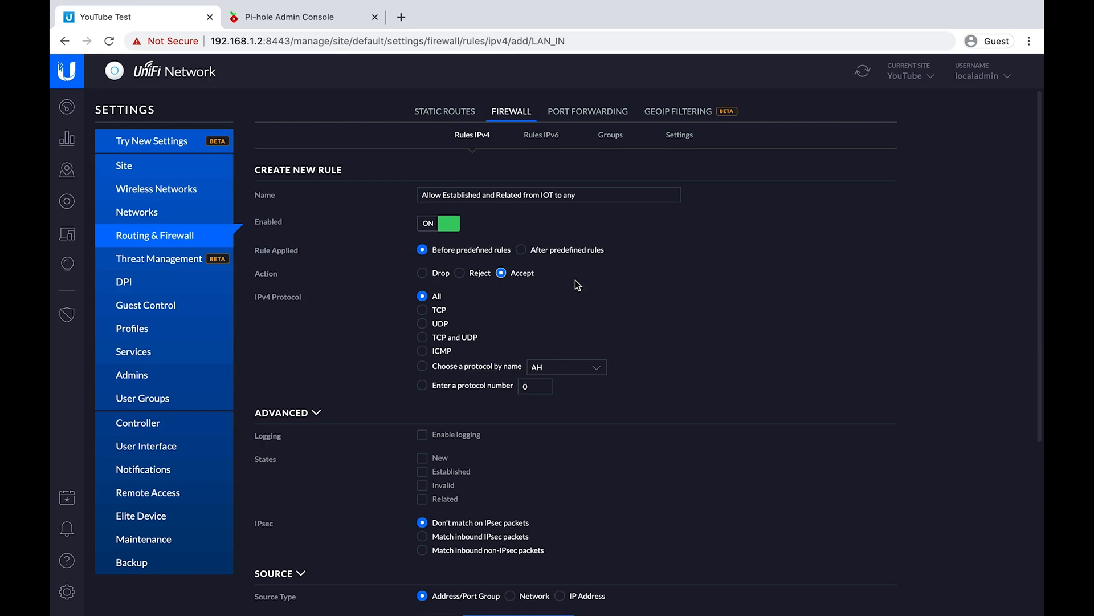
# Match established and related traffic by source network and save the rule.
pyautogui.scroll(-3)
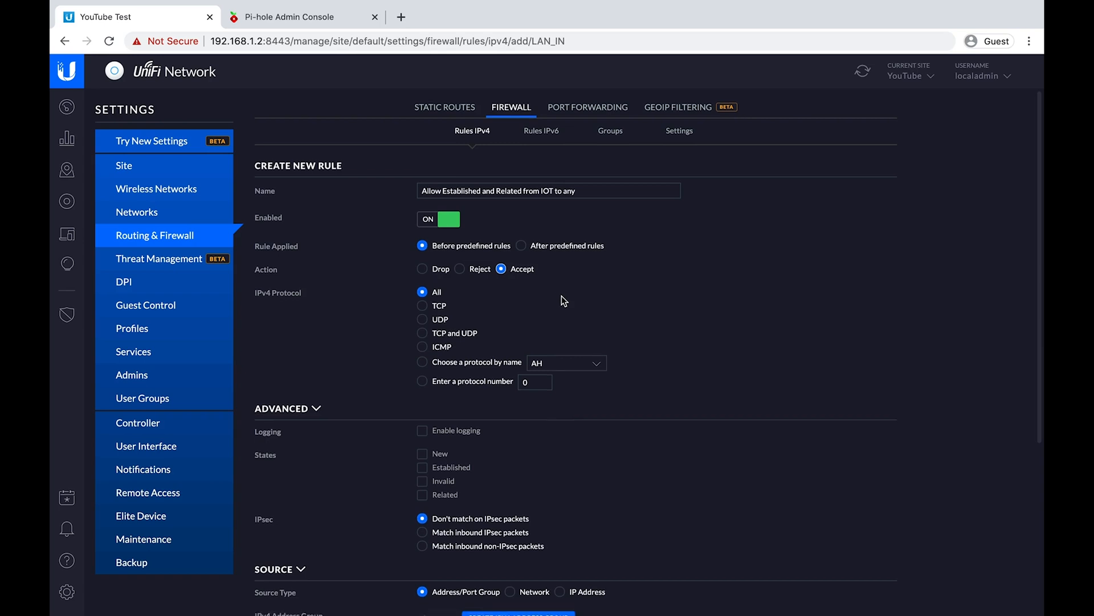
pyautogui.scroll(-3)
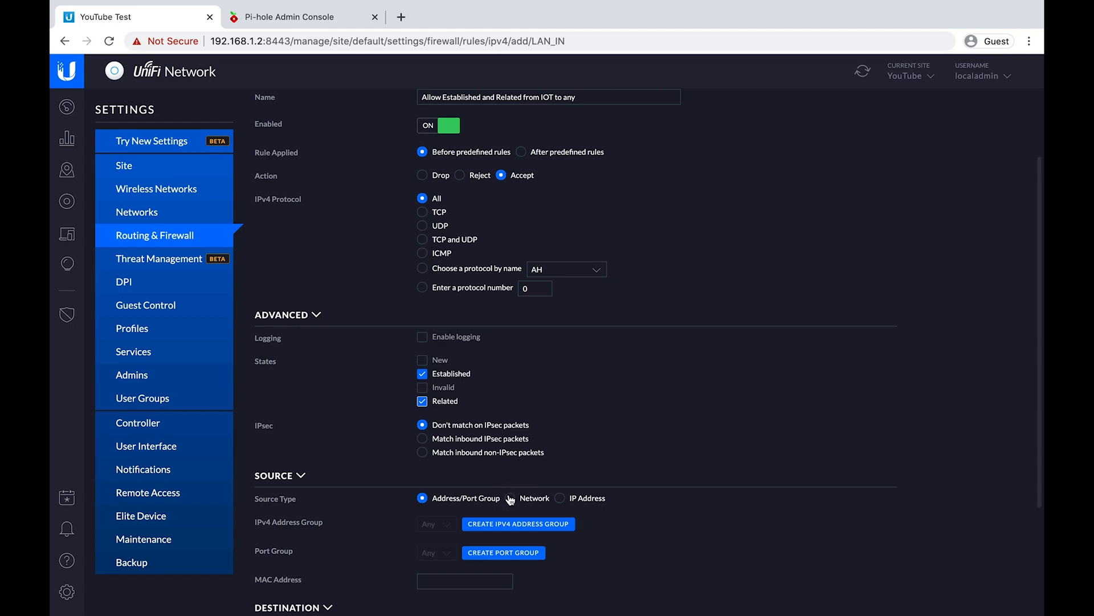
pyautogui.click(512, 498)
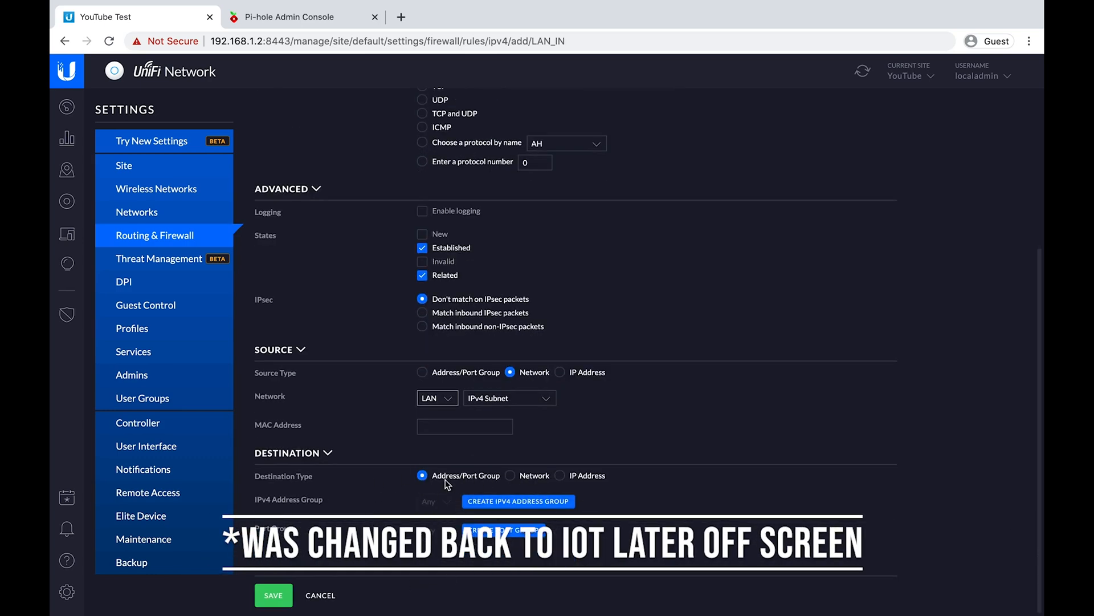
pyautogui.click(272, 595)
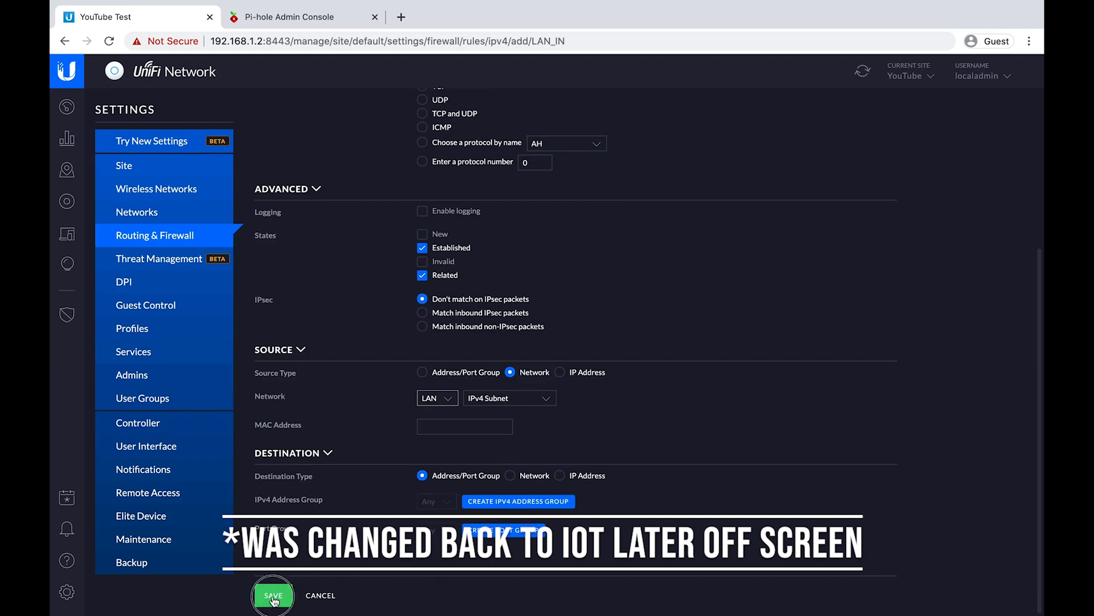
pyautogui.click(273, 595)
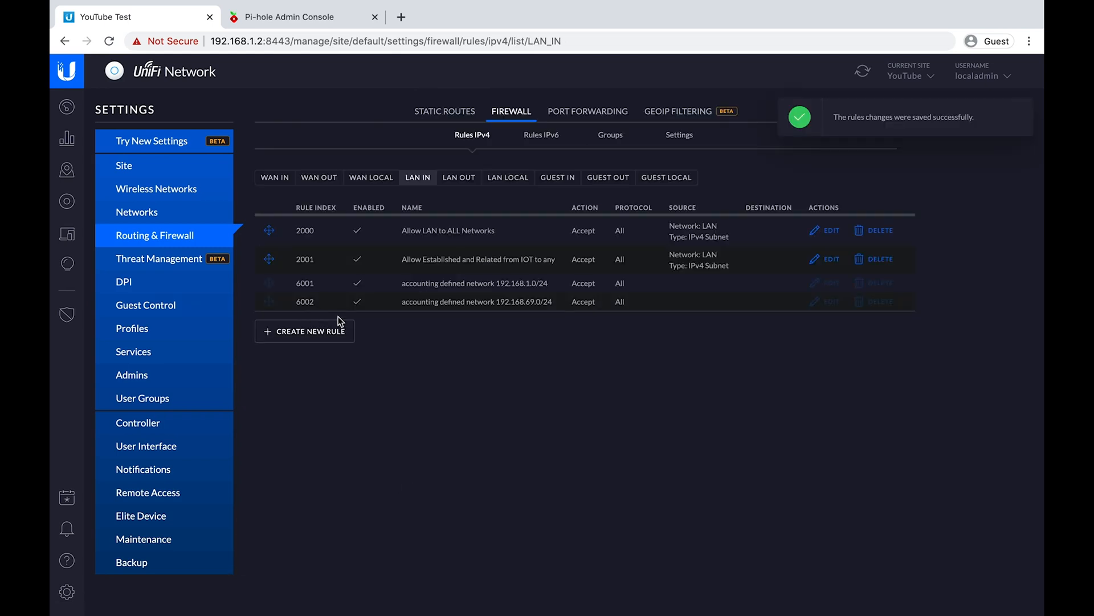
pyautogui.click(306, 331)
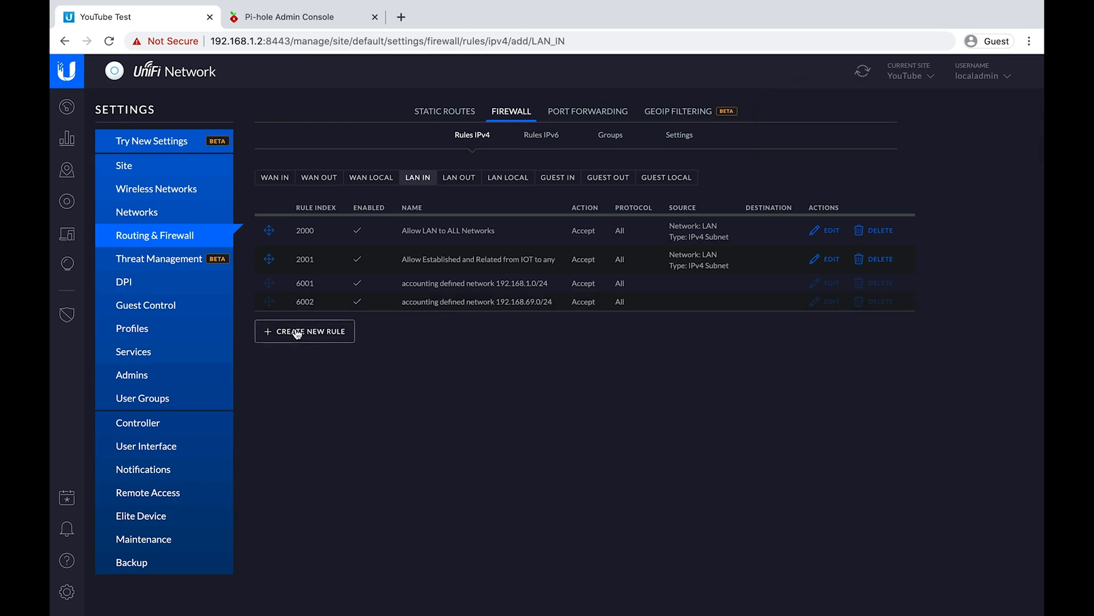
# Create a LAN IN rule named Allow inbound pings to Pihole accepting TCP and UDP.
pyautogui.click(305, 331)
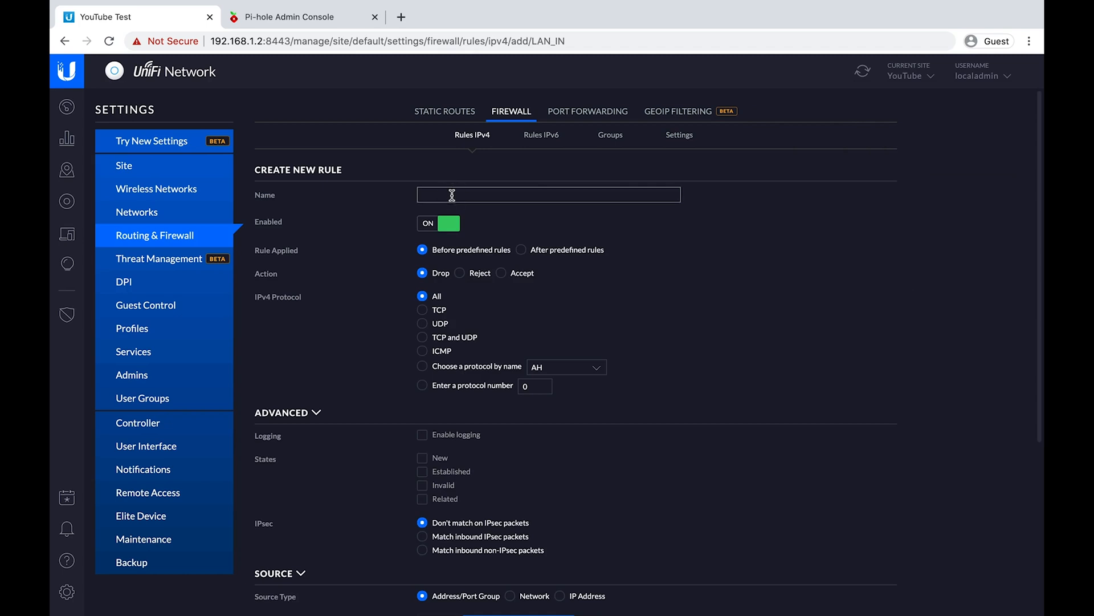
pyautogui.write('Allow')
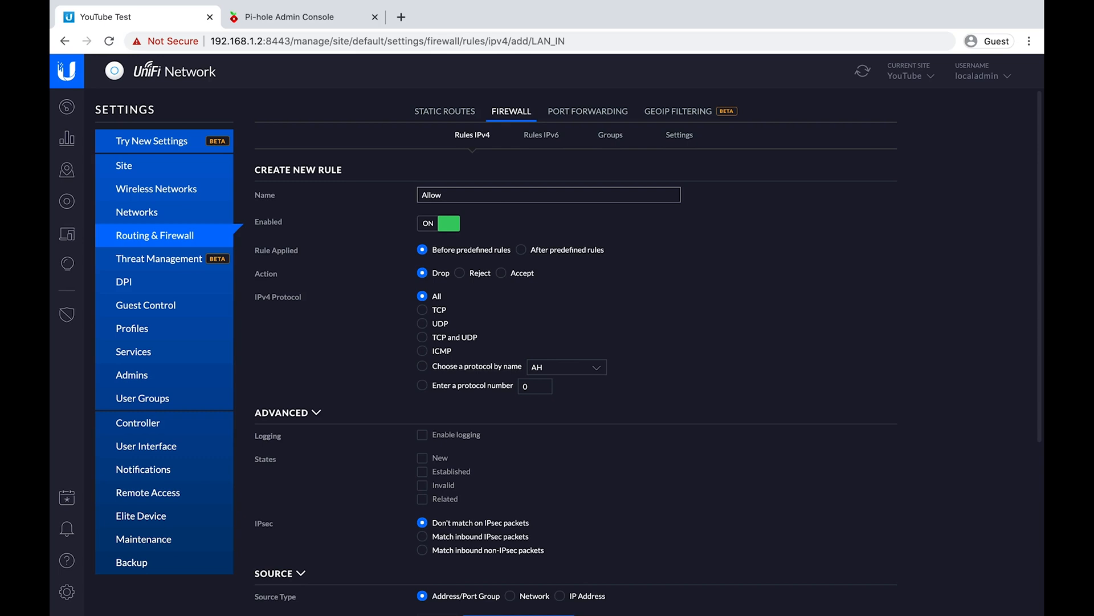
pyautogui.write('inbound pings')
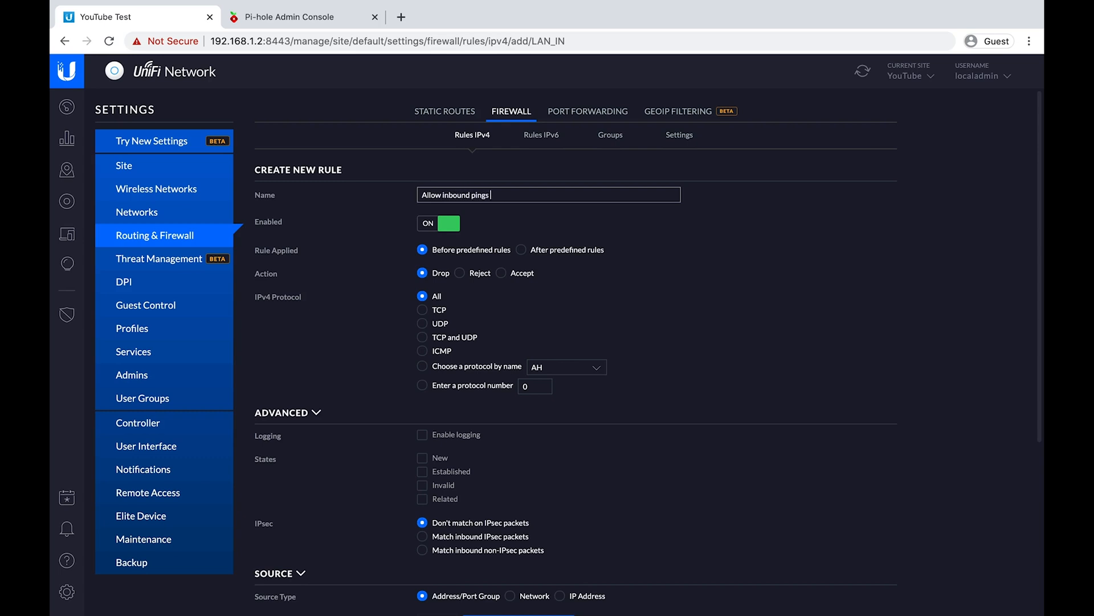
pyautogui.write('to')
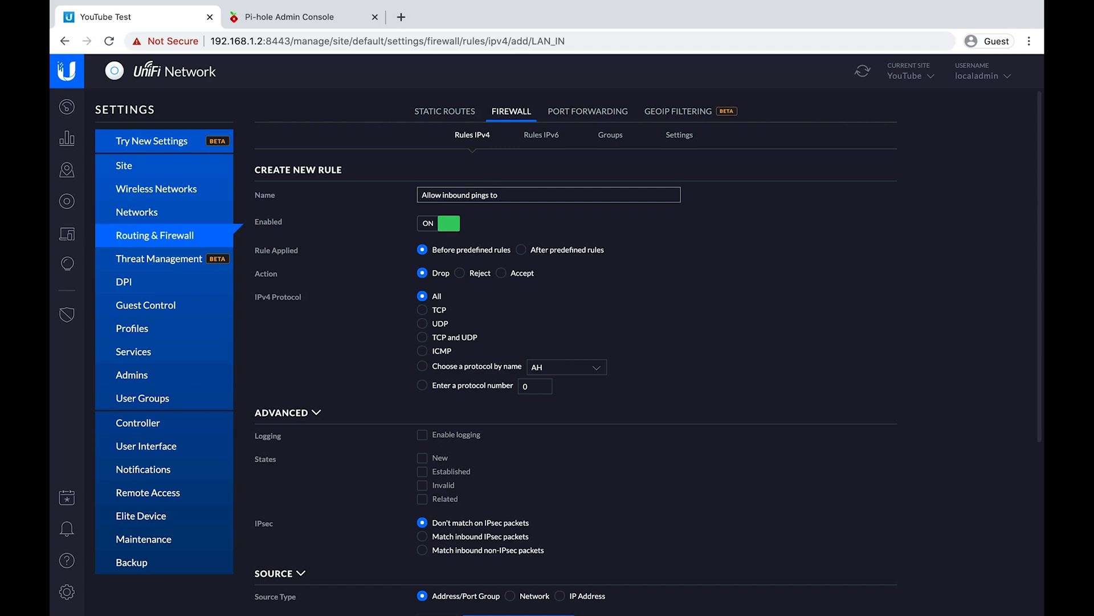
pyautogui.write('Pihole')
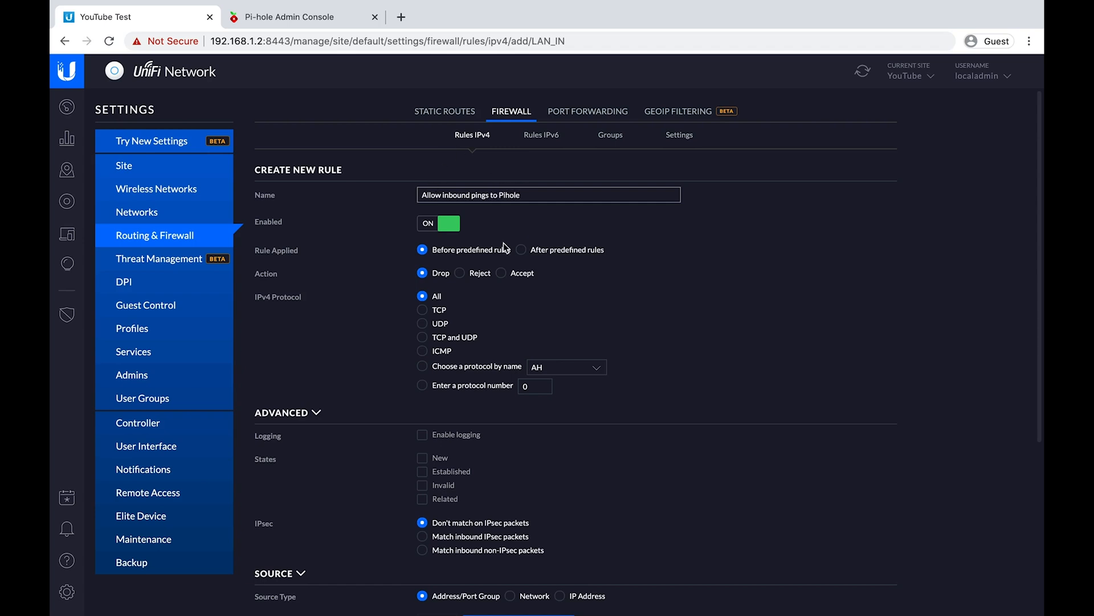
pyautogui.click(502, 273)
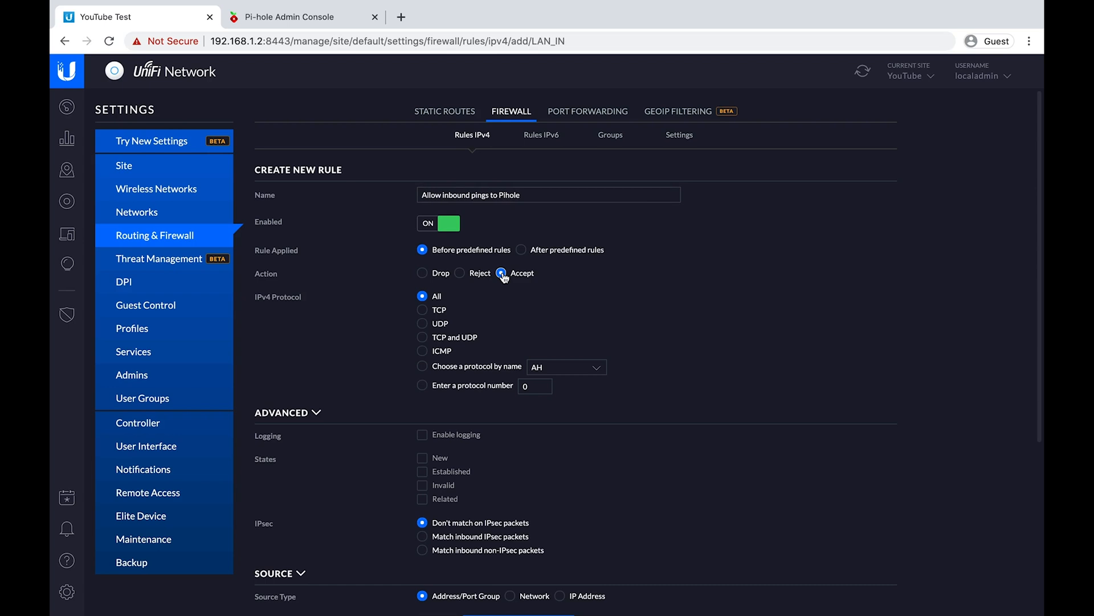
pyautogui.click(502, 272)
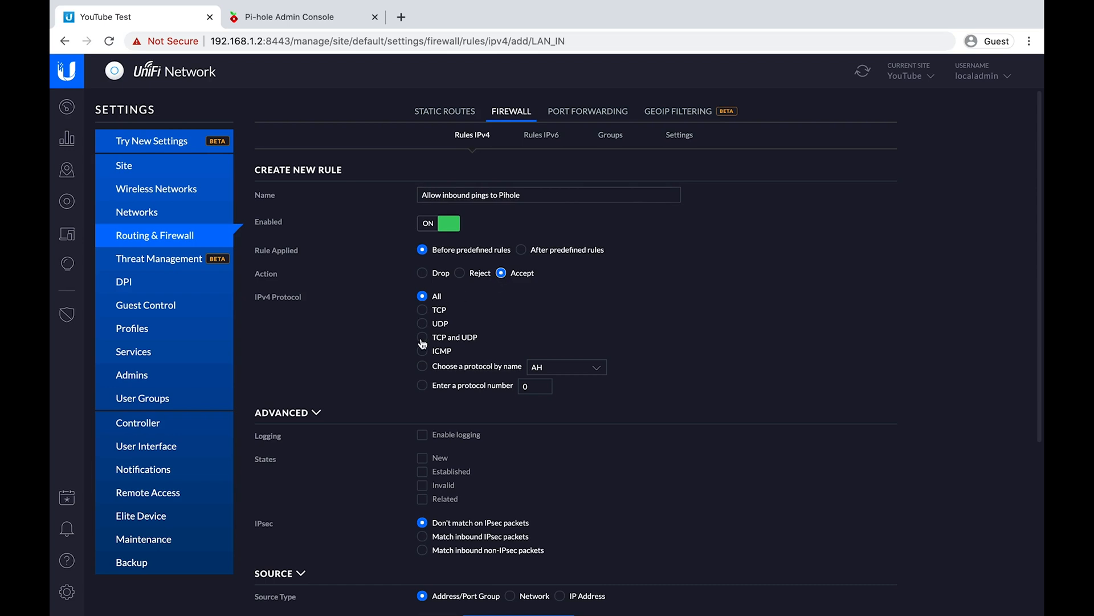
pyautogui.click(421, 338)
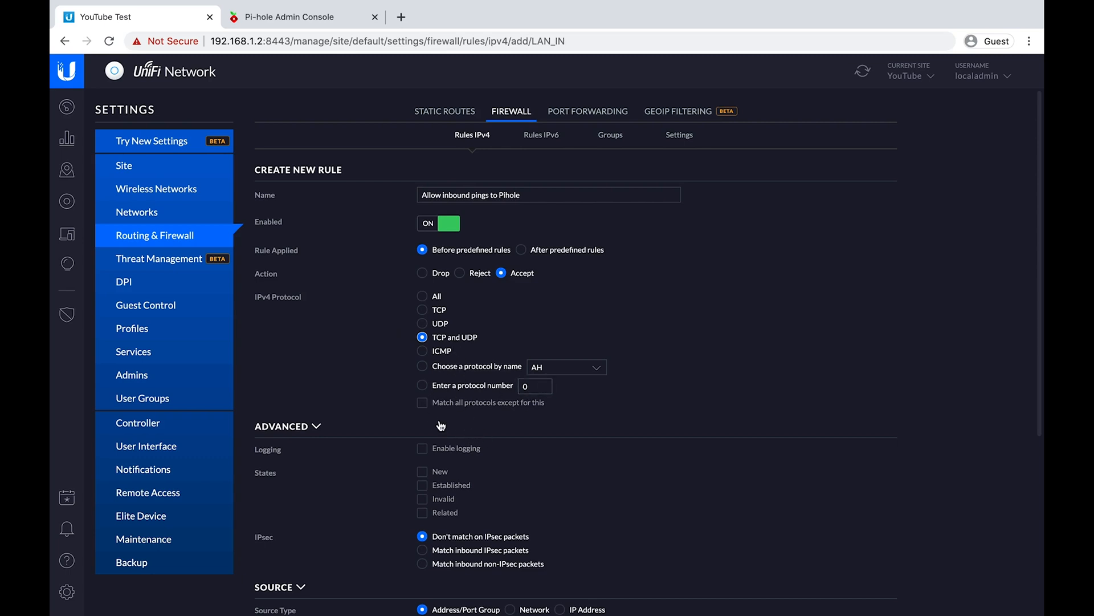
# Start a new IPv4 address group for the rule's destination.
pyautogui.scroll(-3)
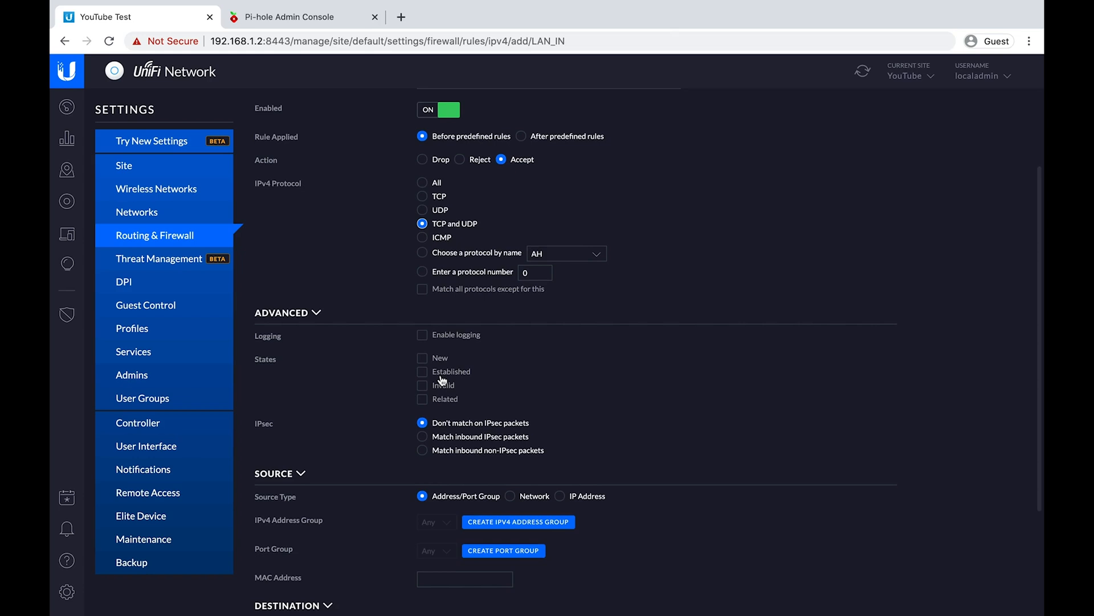
pyautogui.scroll(-3)
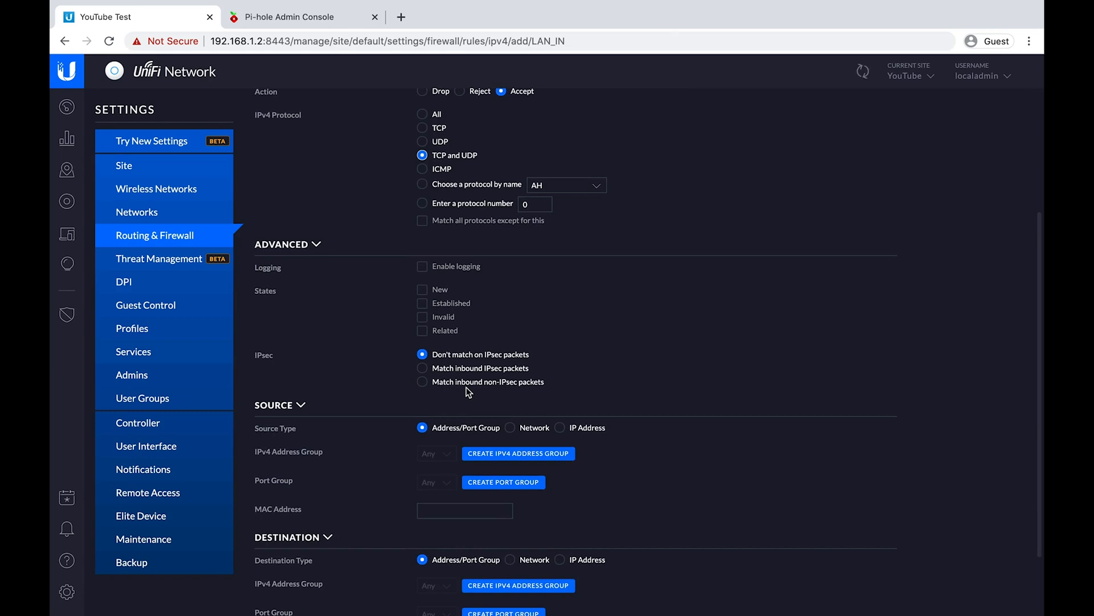
pyautogui.scroll(-3)
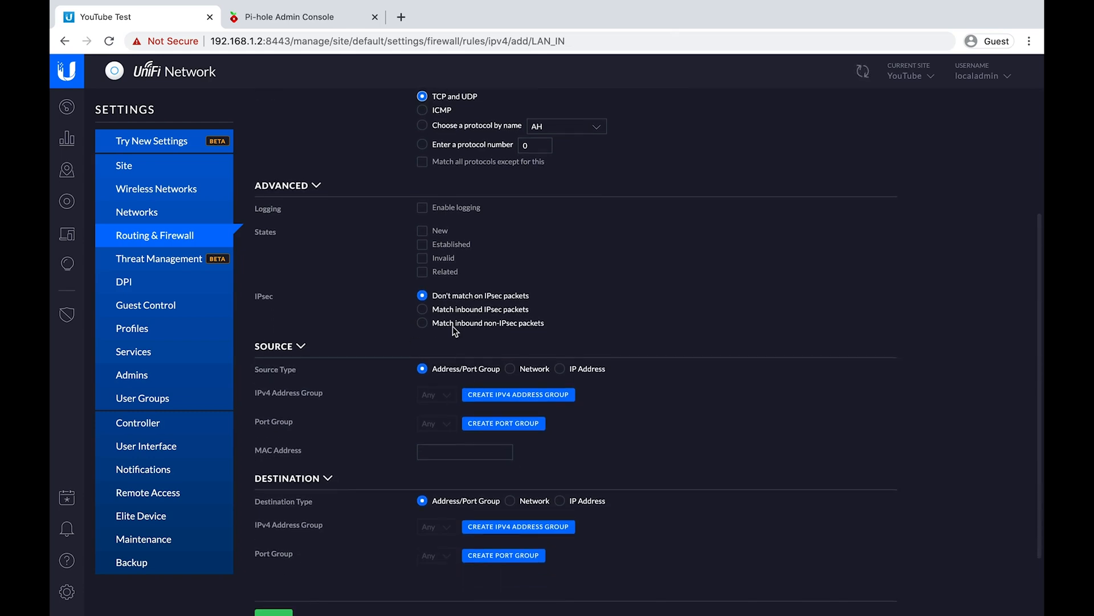
pyautogui.moveTo(477, 368)
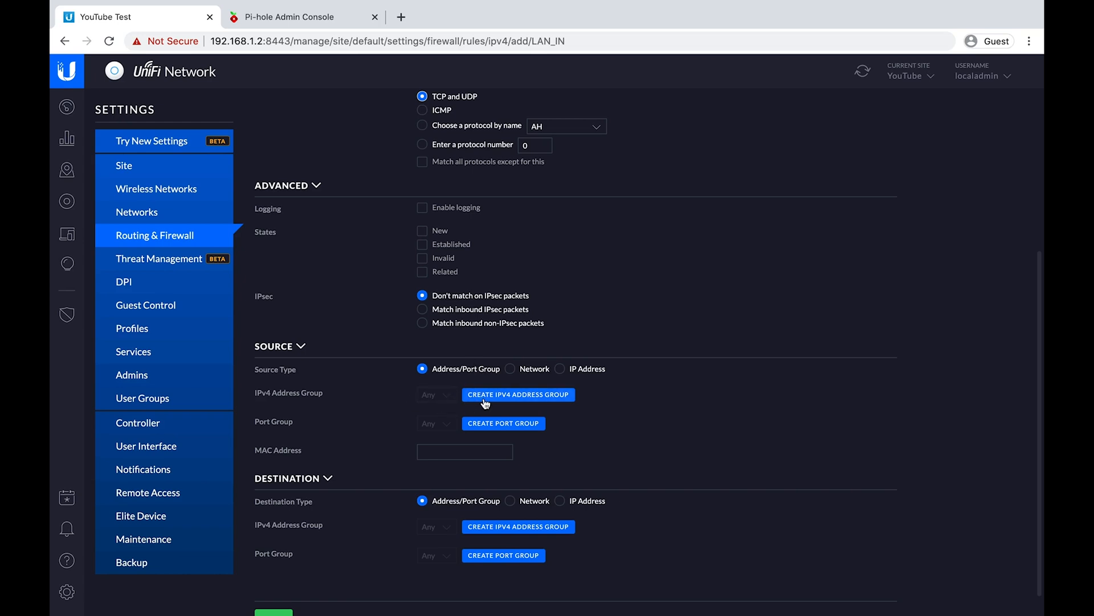
pyautogui.moveTo(505, 418)
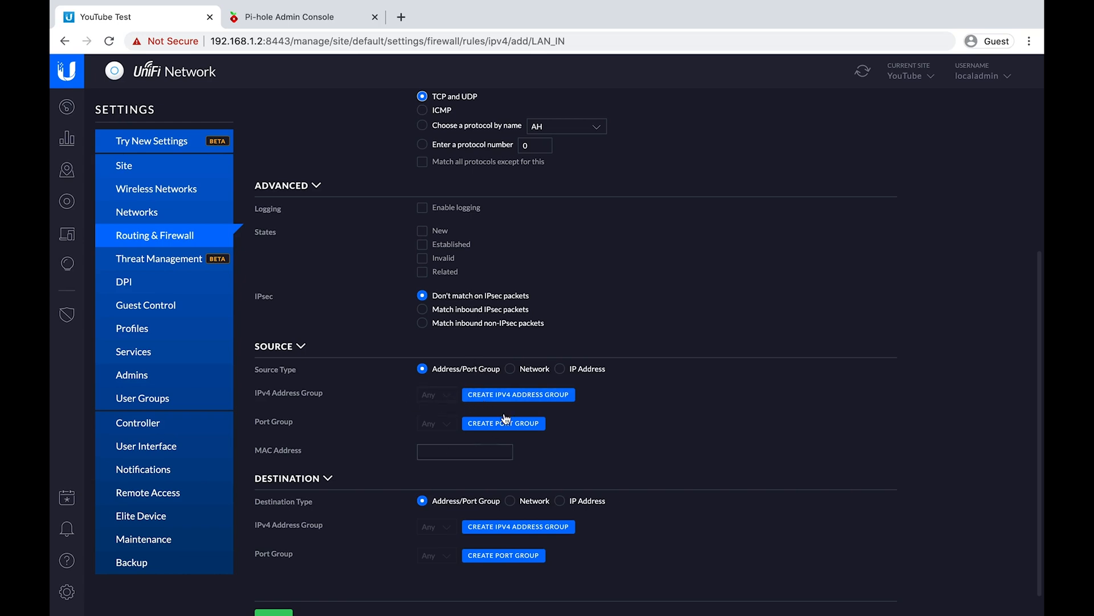
pyautogui.moveTo(479, 298)
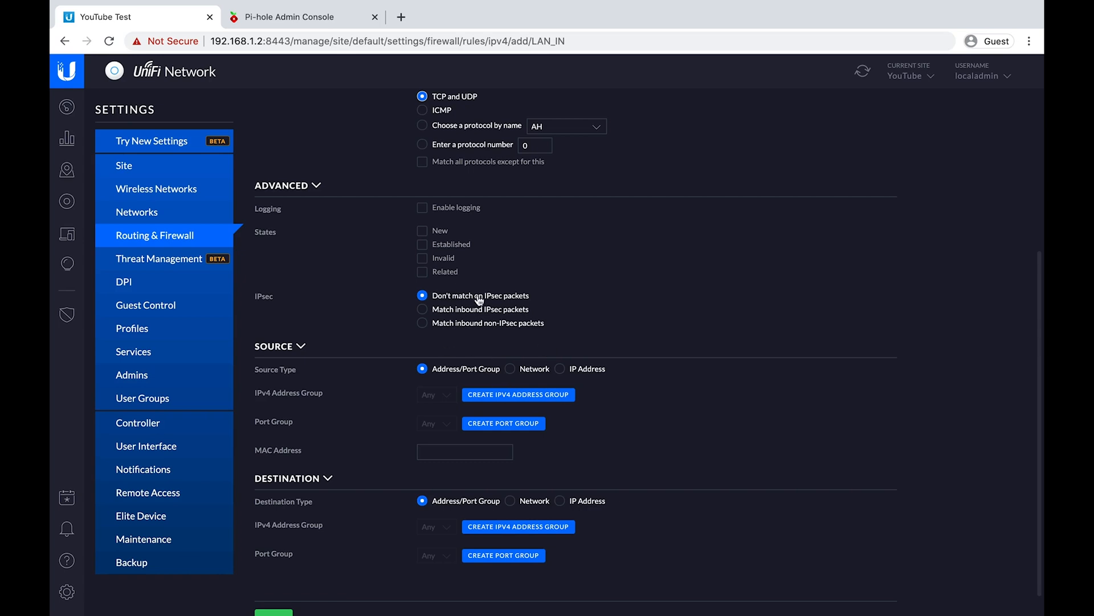
pyautogui.scroll(-3)
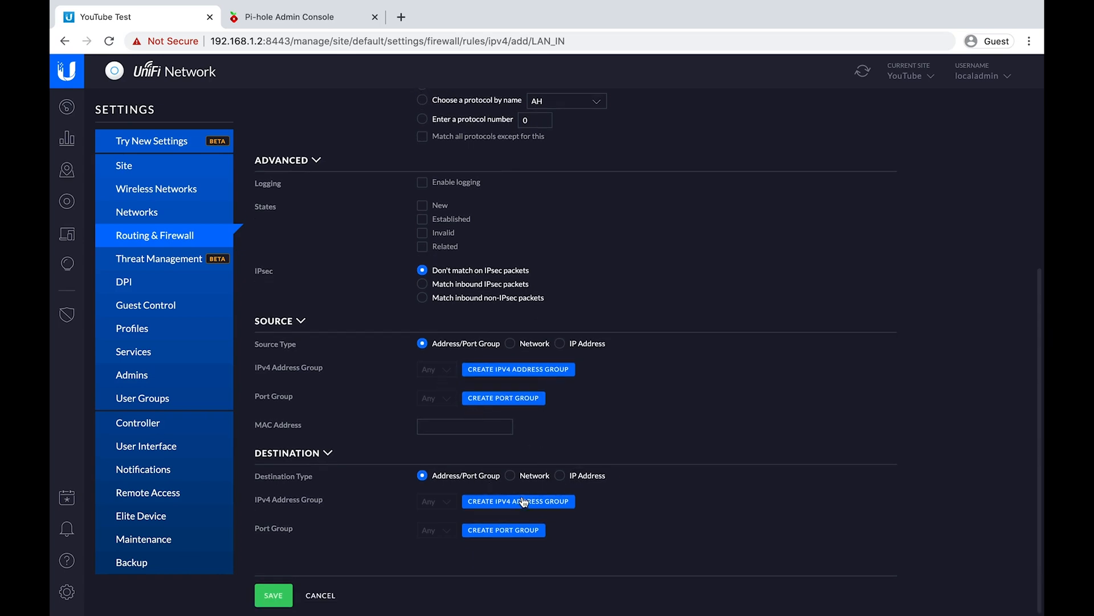
pyautogui.click(517, 501)
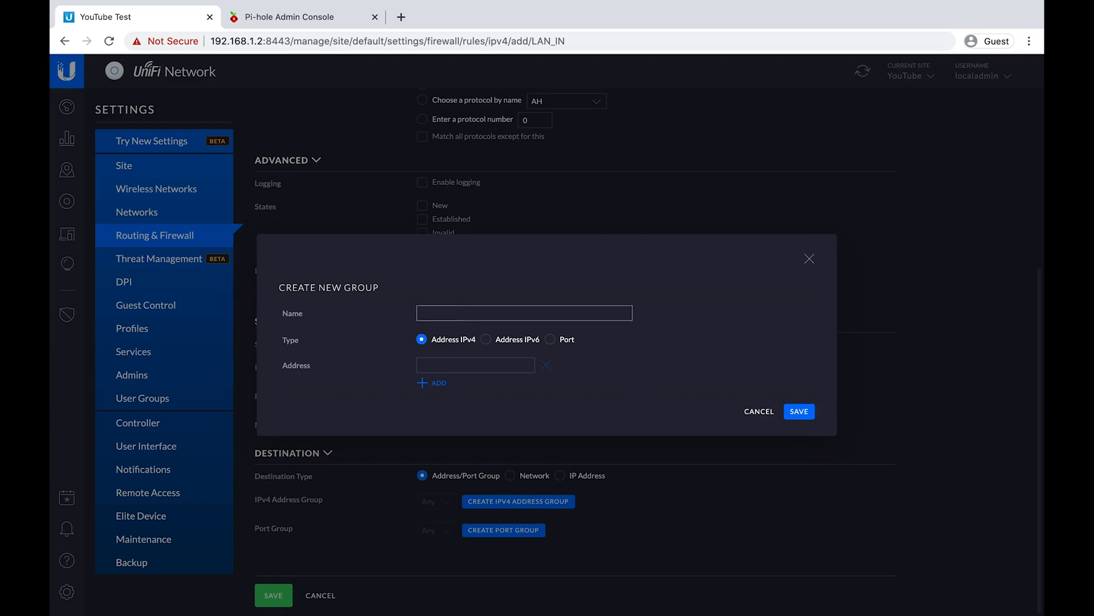
# Define address group Local Servers: DNS holding 192.168.1.2, save it, then save the ping rule.
pyautogui.write('Local')
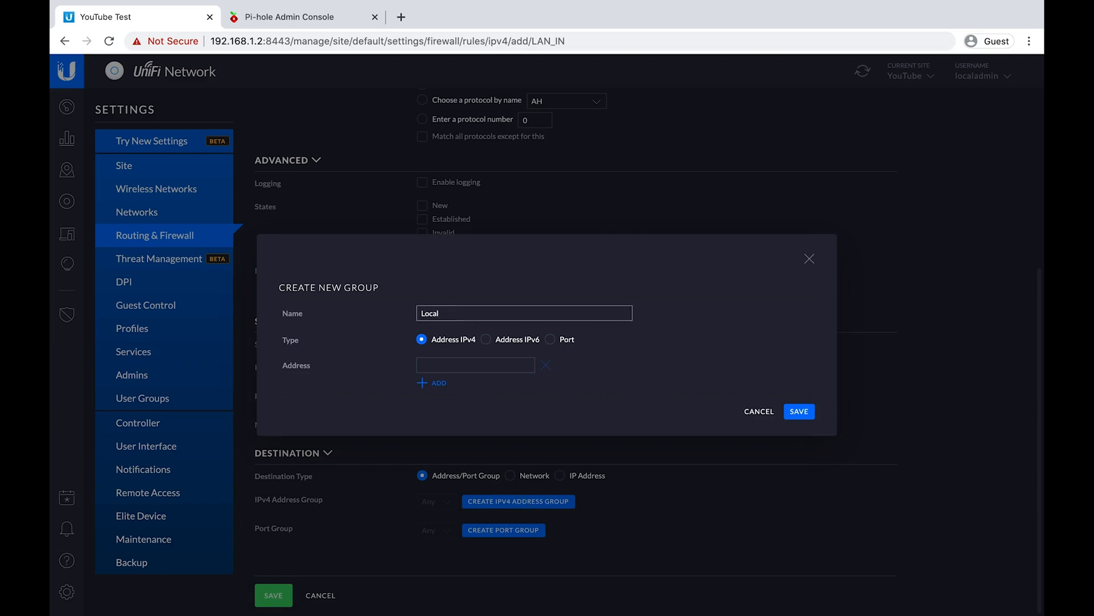
pyautogui.write('DNS')
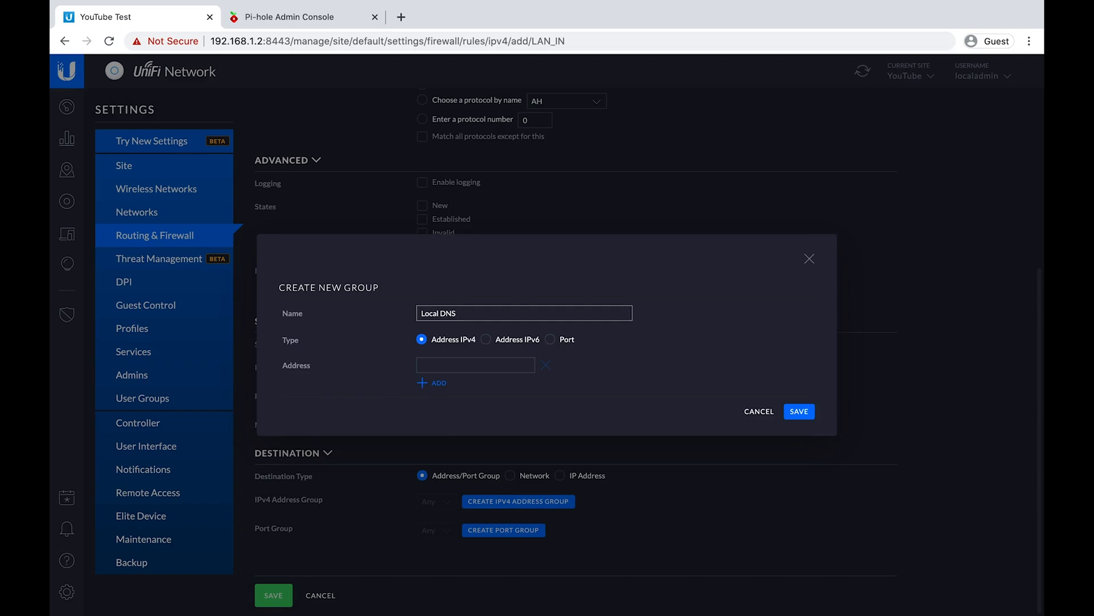
pyautogui.doubleClick(447, 312)
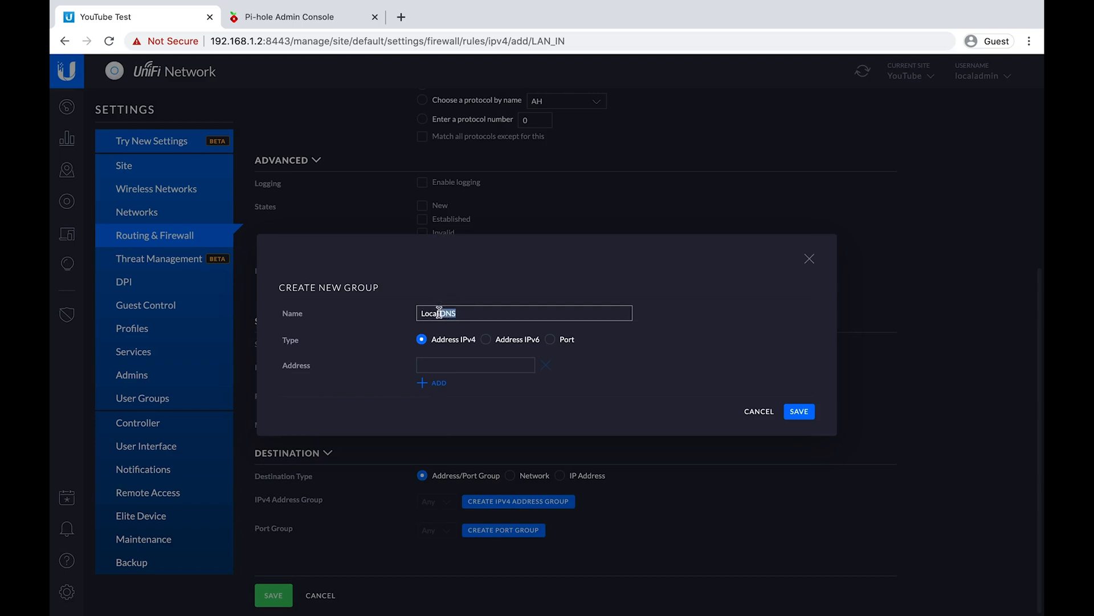
pyautogui.write('Local Servers:')
pyautogui.click(476, 365)
pyautogui.write('192.168.1.2')
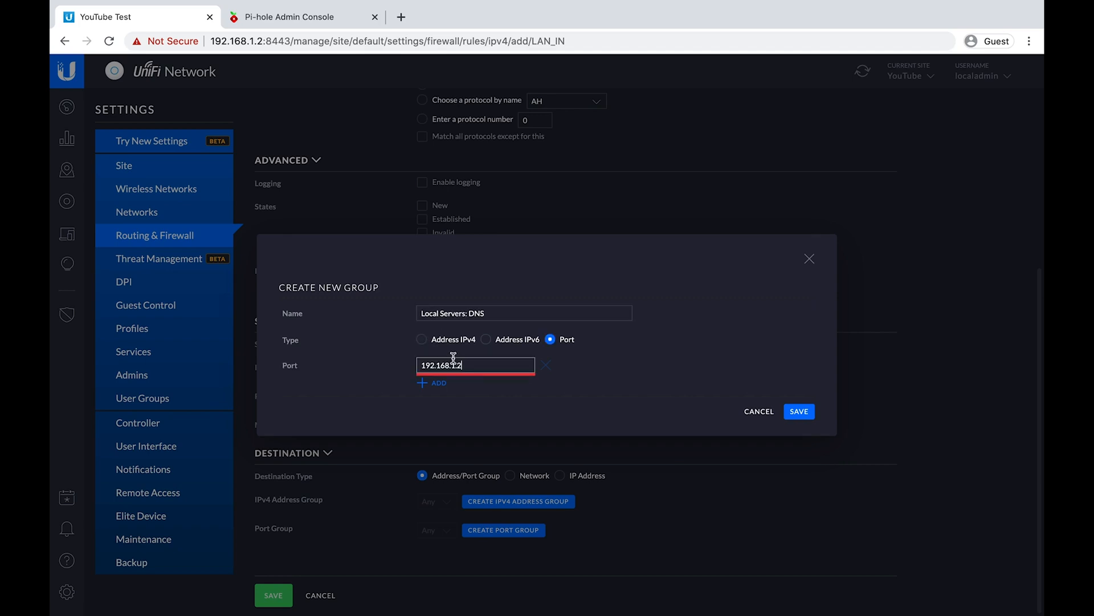
pyautogui.click(422, 340)
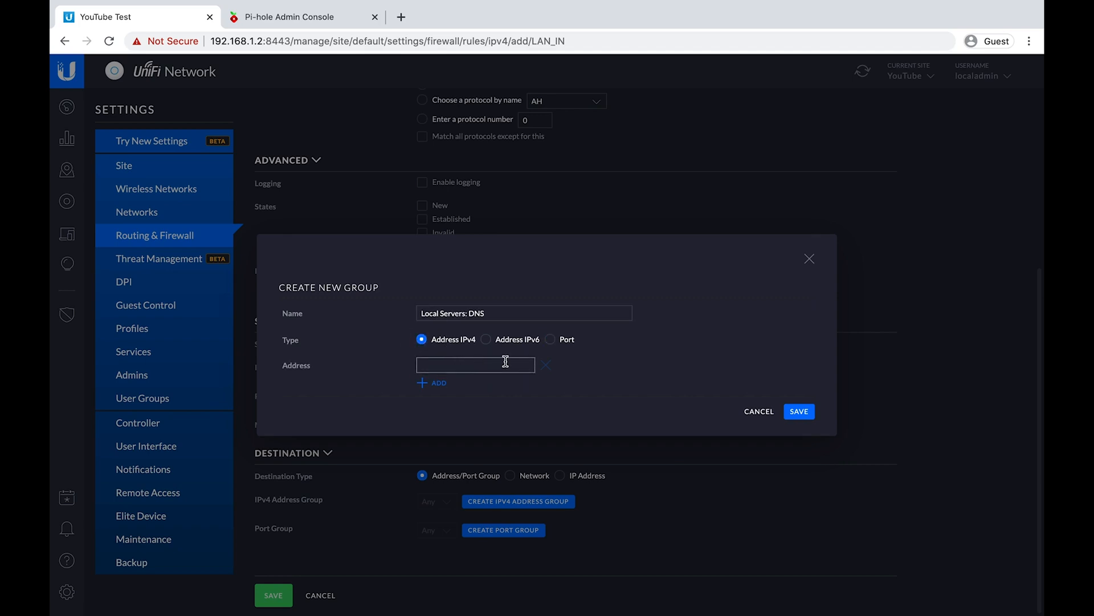
pyautogui.write('192.168.1.2')
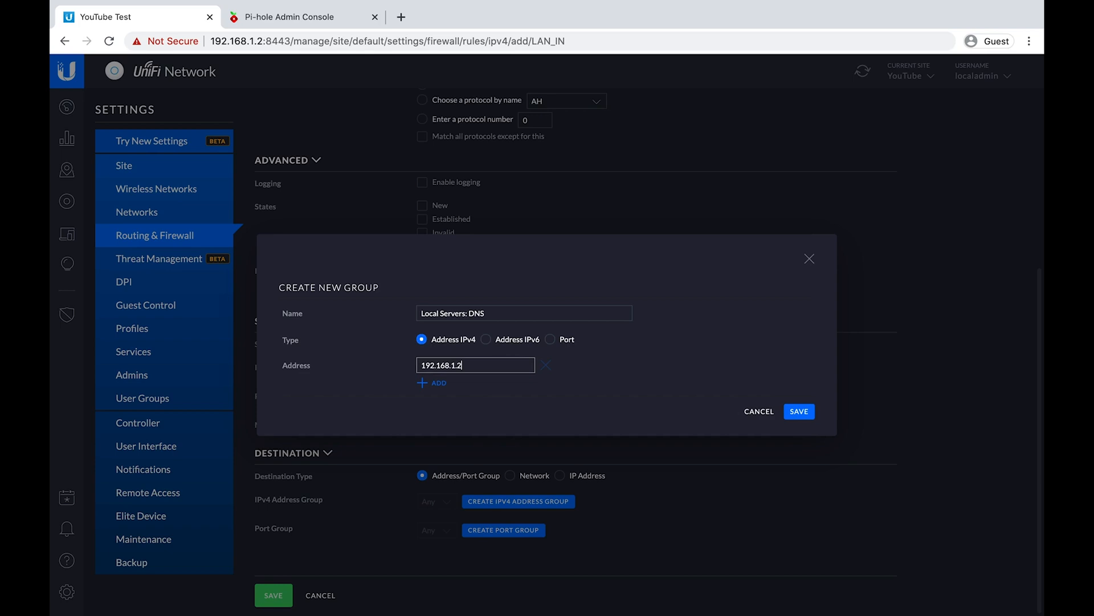
pyautogui.click(798, 412)
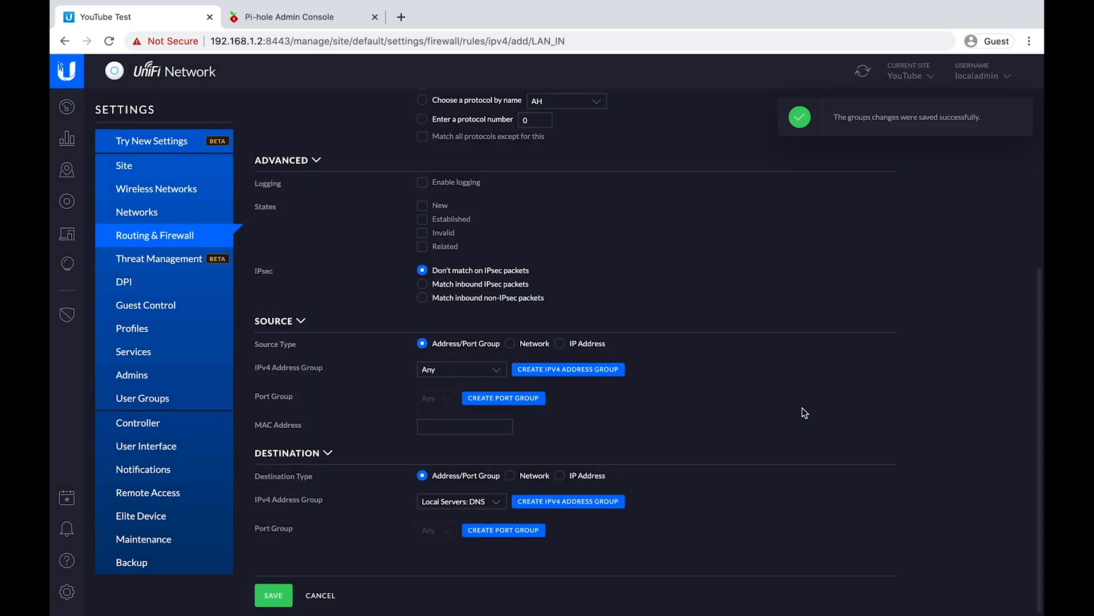
pyautogui.moveTo(460, 501)
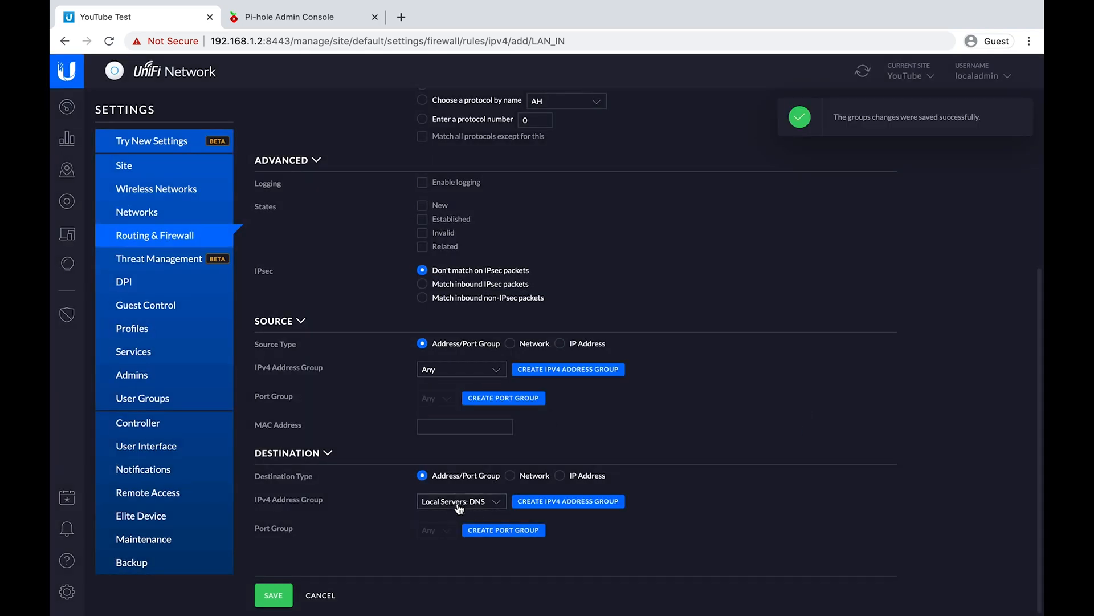
pyautogui.moveTo(467, 524)
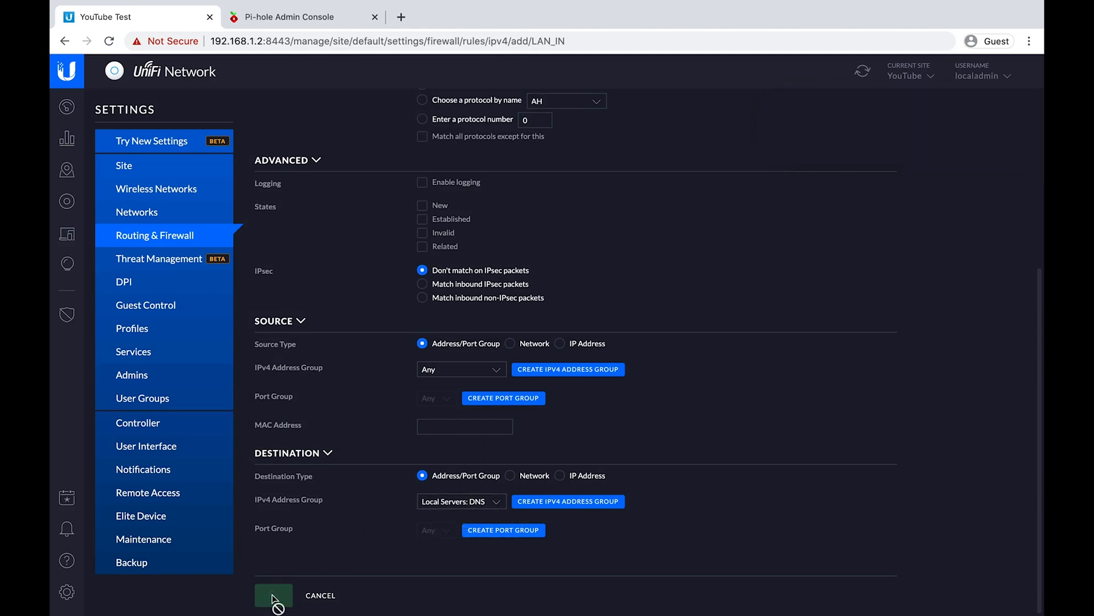
pyautogui.click(273, 595)
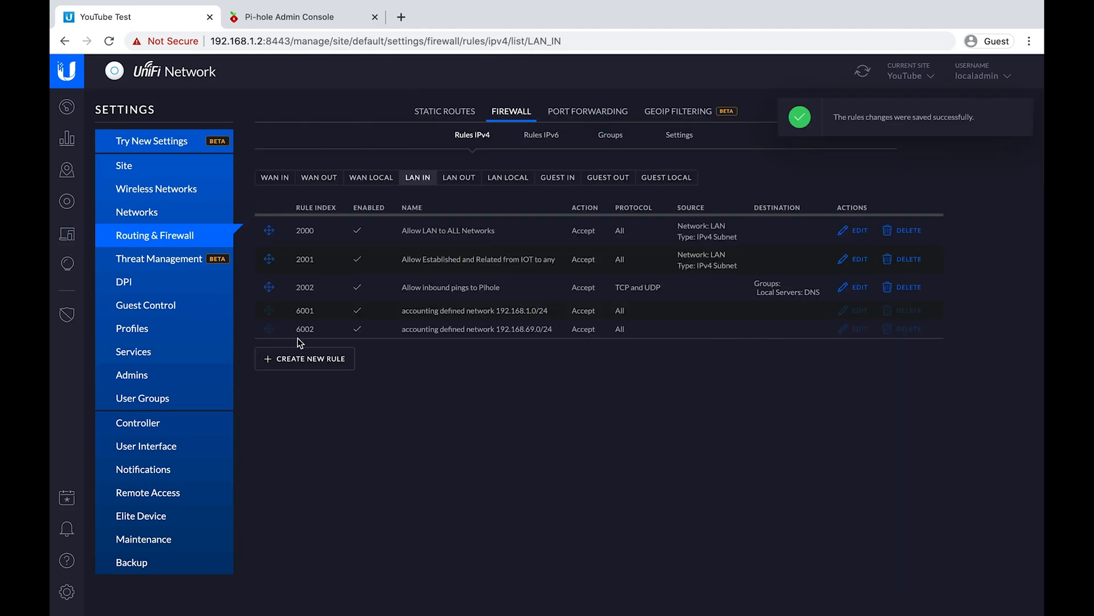
# Create a LAN IN rule named Allow inbound local DNS accepting TCP and UDP.
pyautogui.click(305, 358)
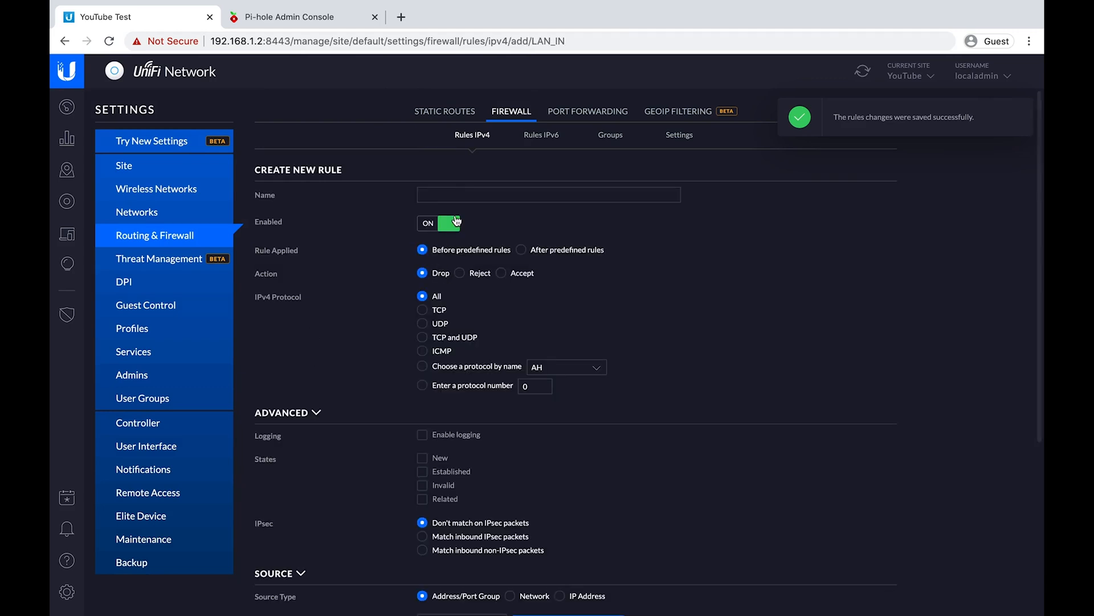
pyautogui.write('Allow inbound local DNS')
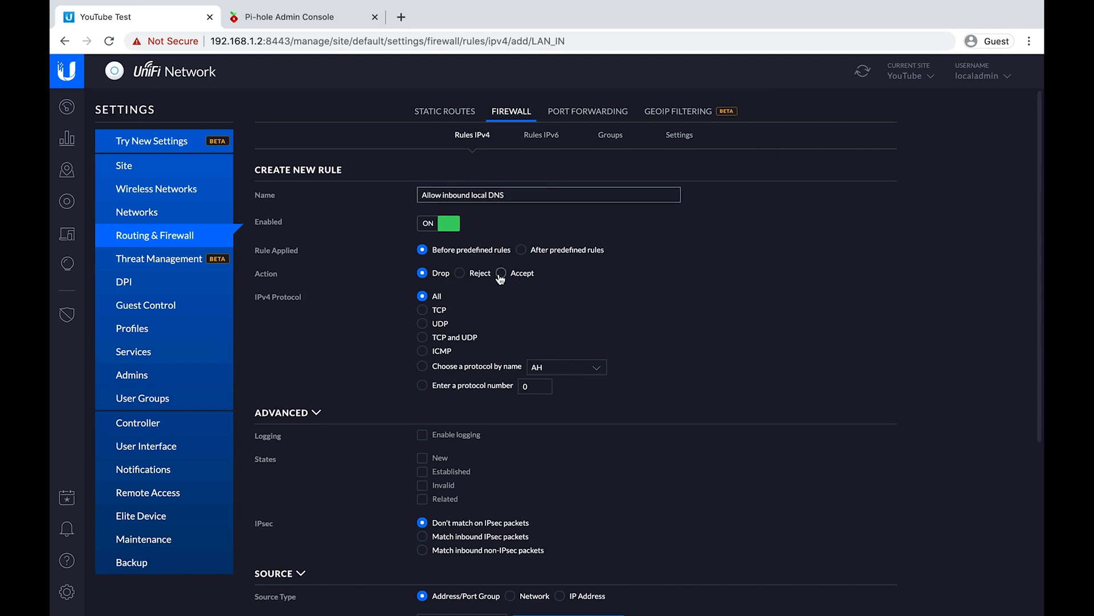
pyautogui.click(501, 273)
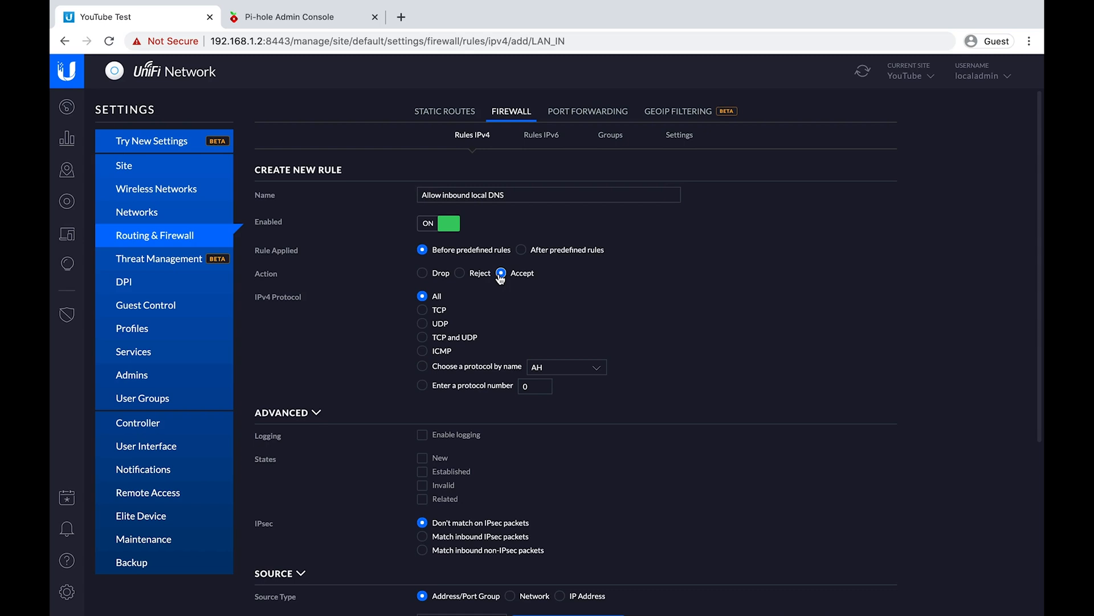
pyautogui.click(422, 337)
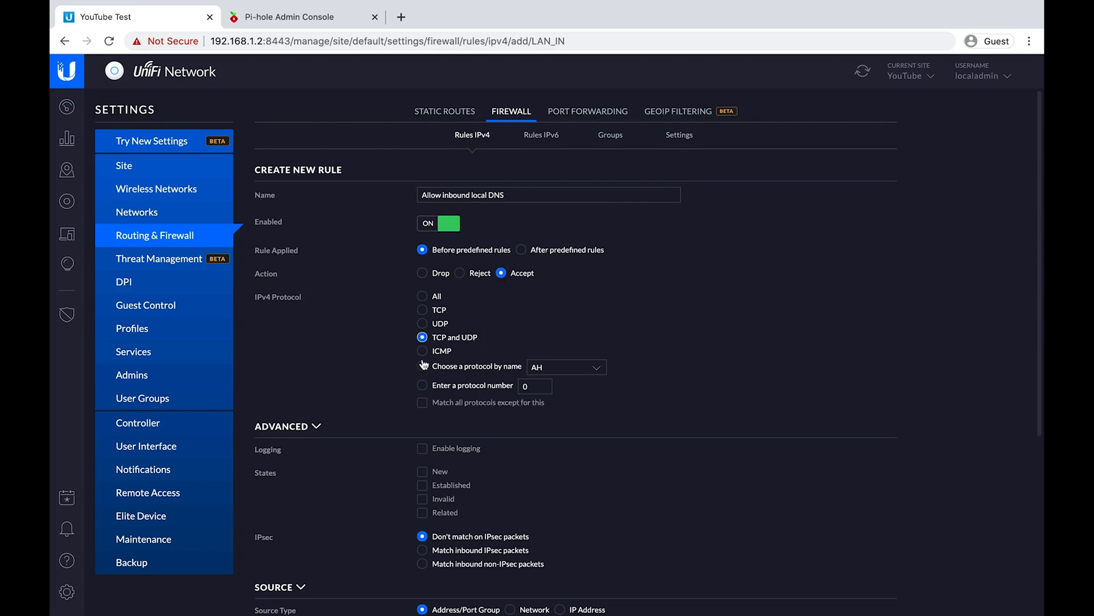
pyautogui.moveTo(423, 350)
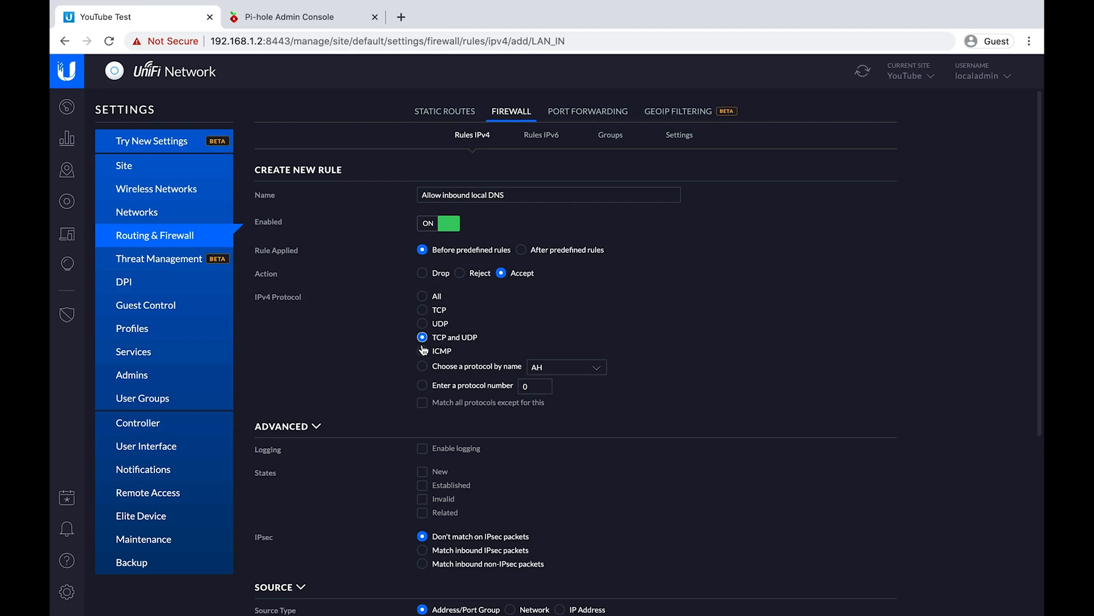
# Target Local Servers: DNS with a new DNS port group for port 53 and save the rule.
pyautogui.scroll(-3)
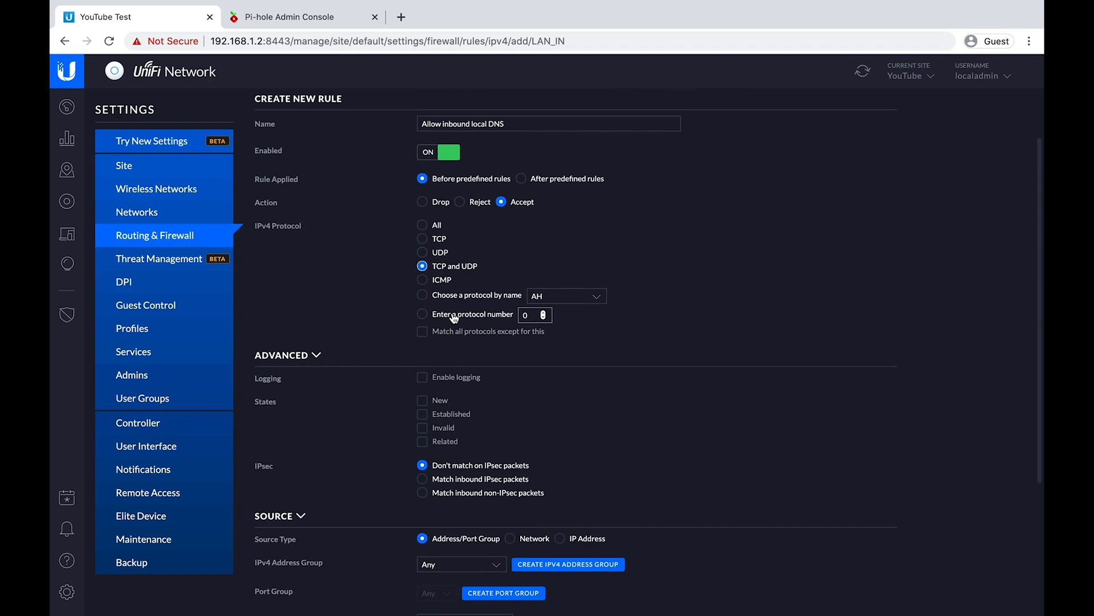
pyautogui.scroll(-3)
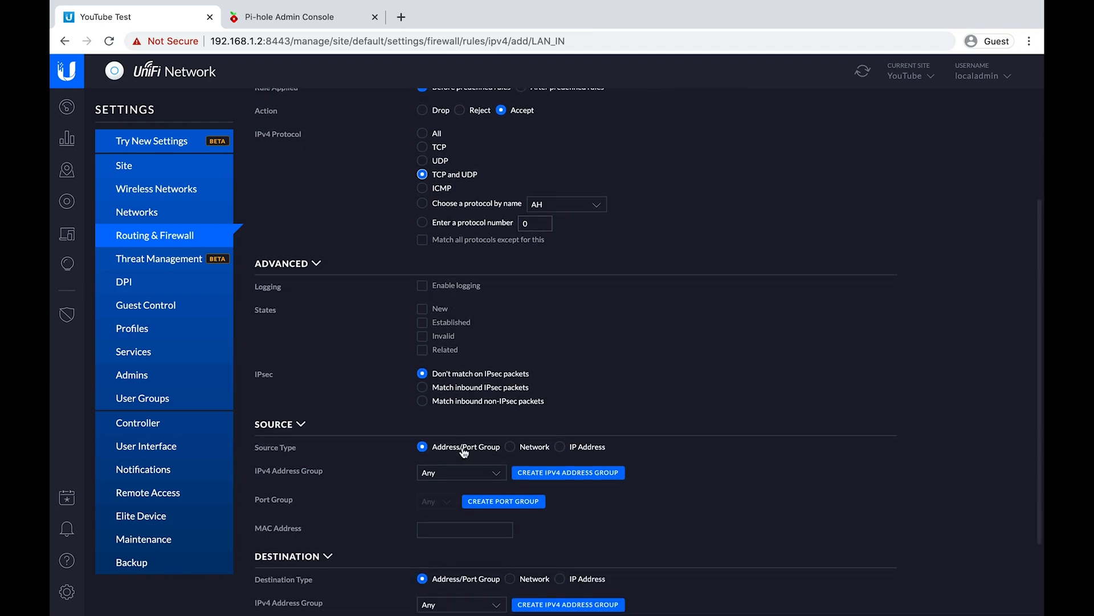
pyautogui.scroll(-3)
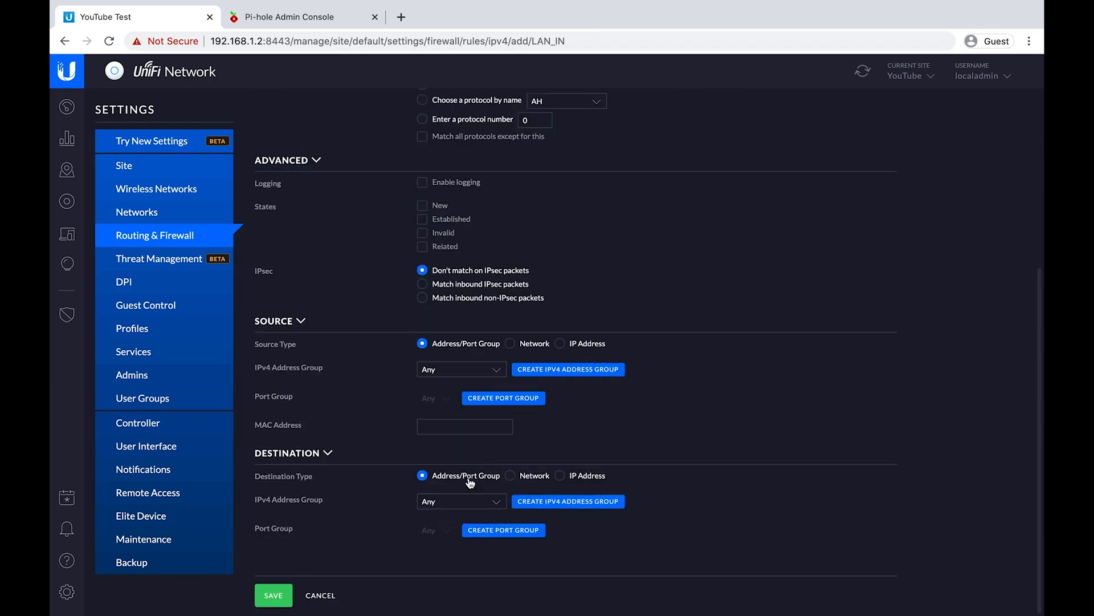
pyautogui.click(460, 500)
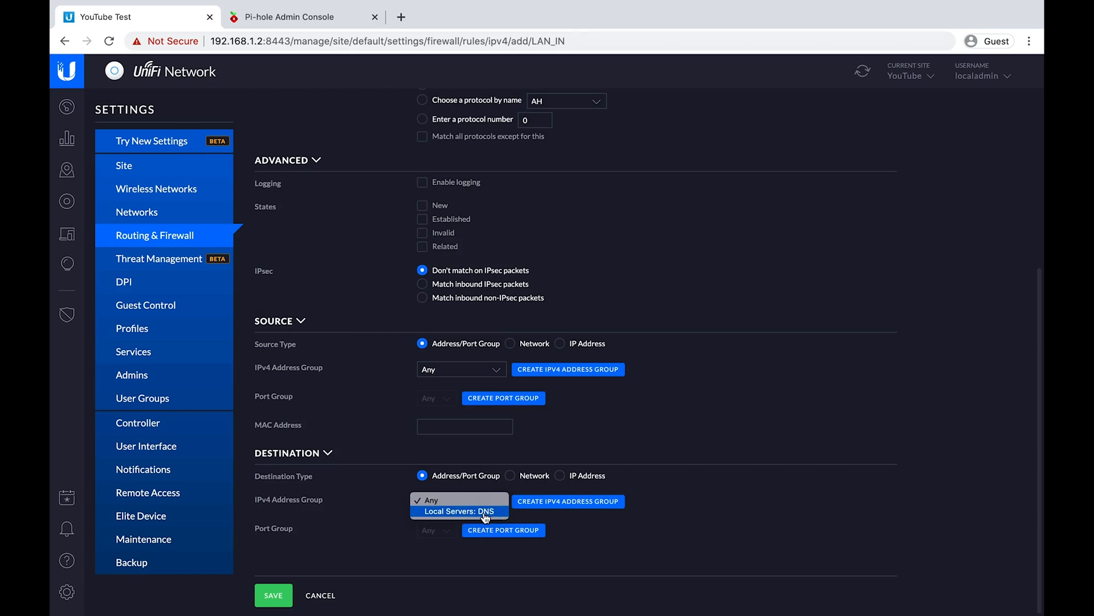
pyautogui.click(503, 529)
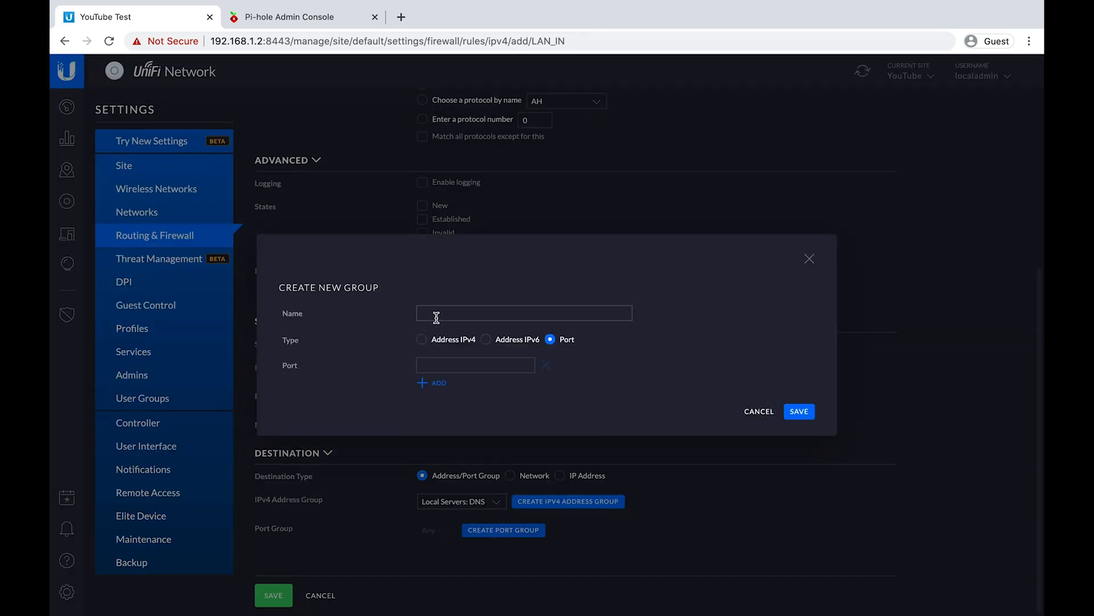
pyautogui.write('DNS')
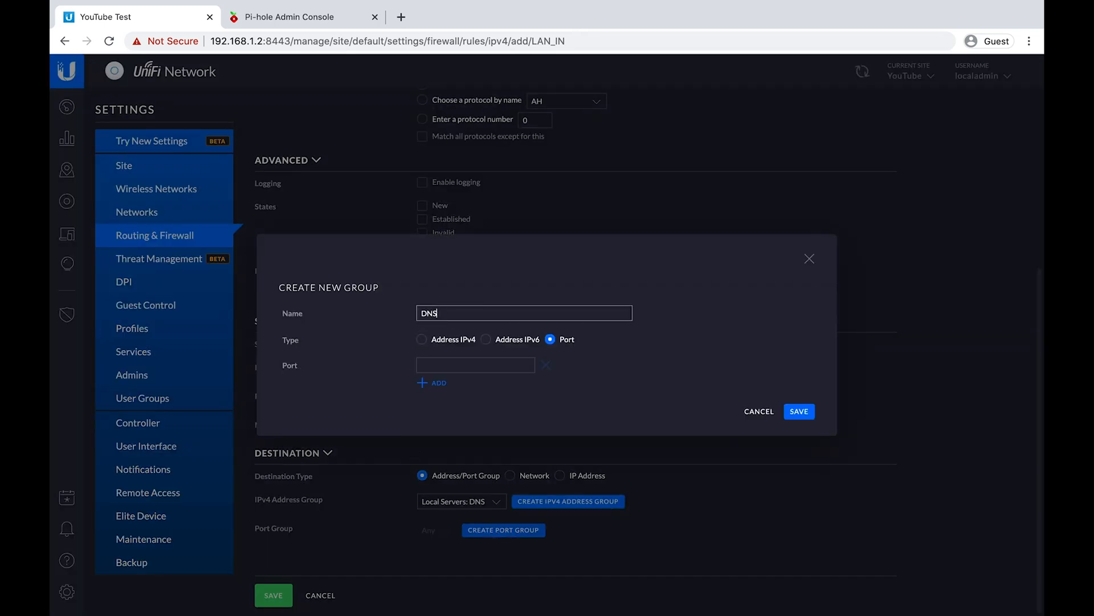
pyautogui.write('53')
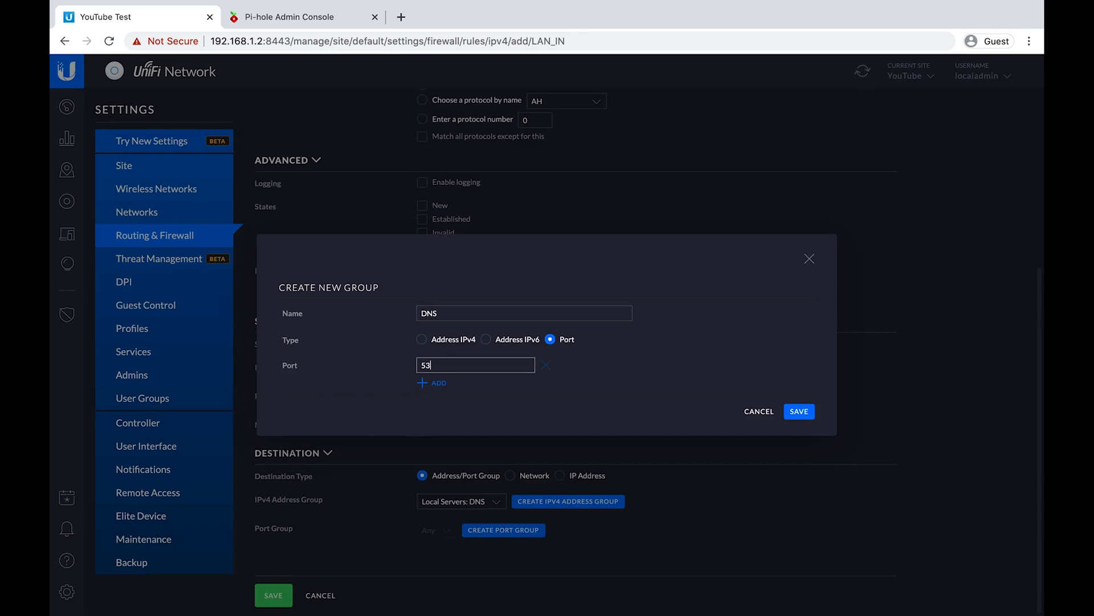
pyautogui.click(798, 412)
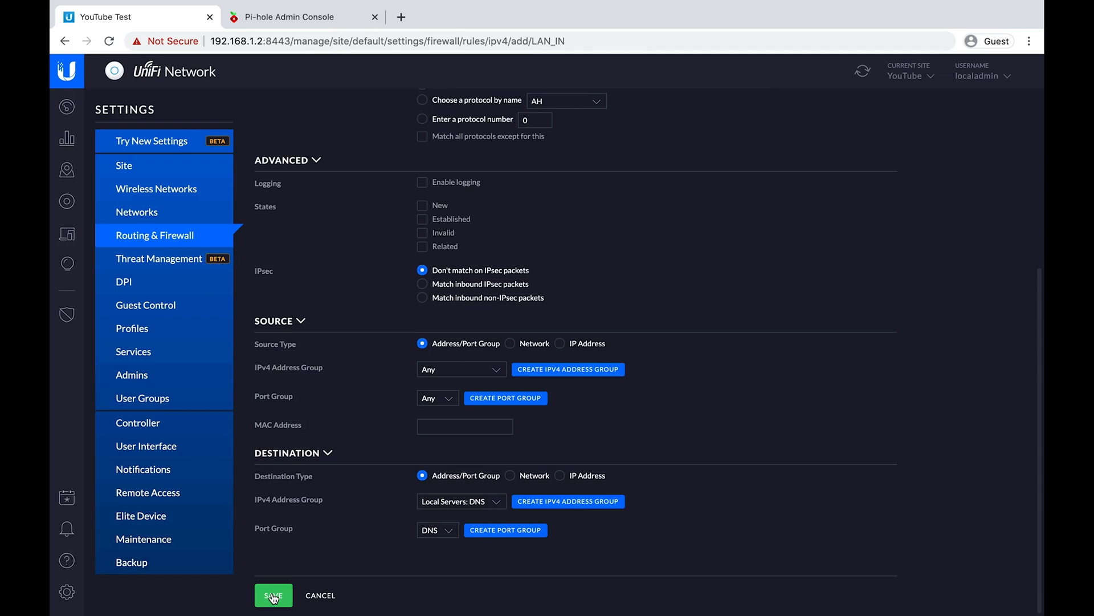
pyautogui.click(272, 595)
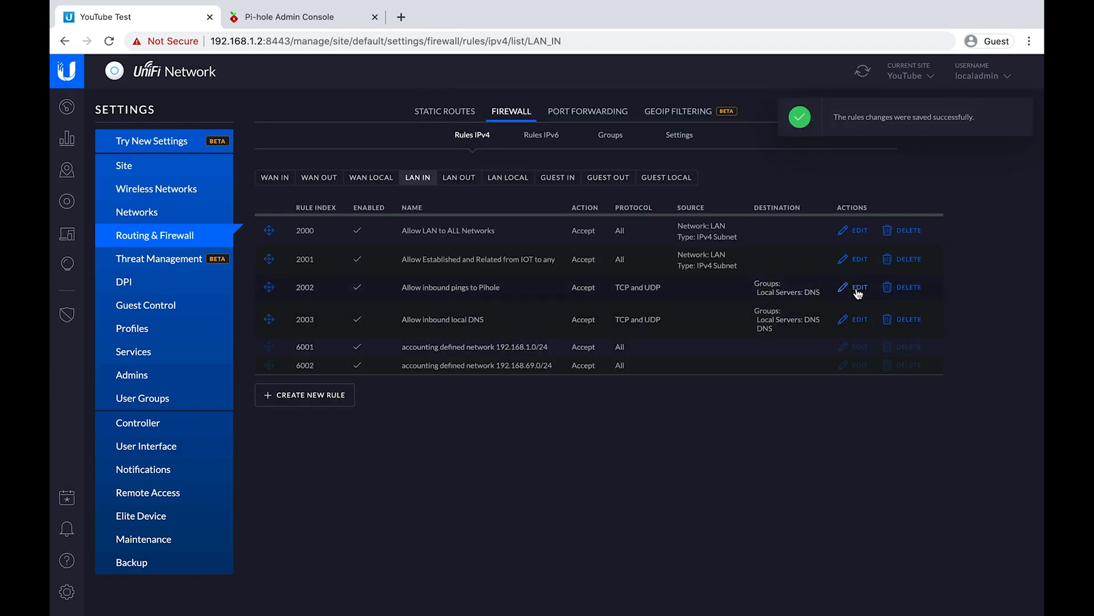
# Change the 'Allow inbound pings to Pihole' rule's protocol from TCP and UDP to ICMP and save it.
pyautogui.click(860, 288)
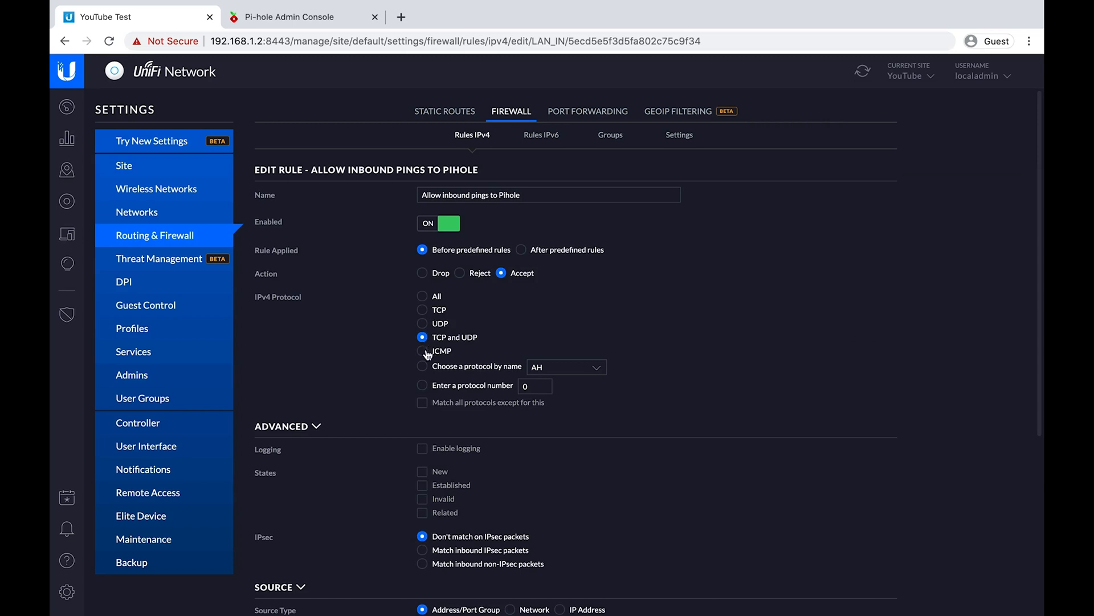
pyautogui.click(422, 350)
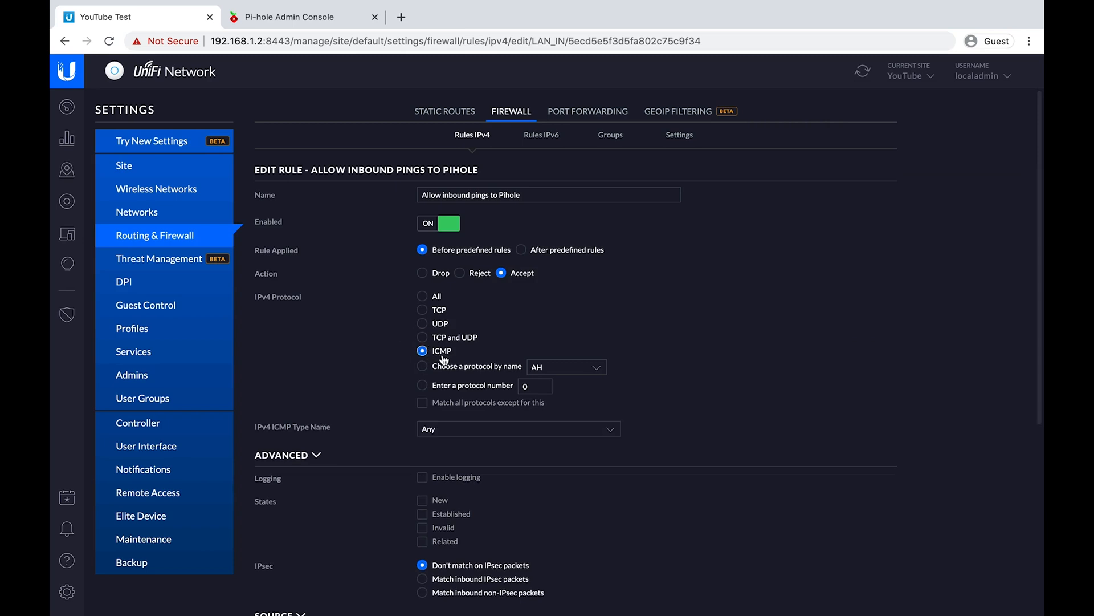
pyautogui.moveTo(447, 361)
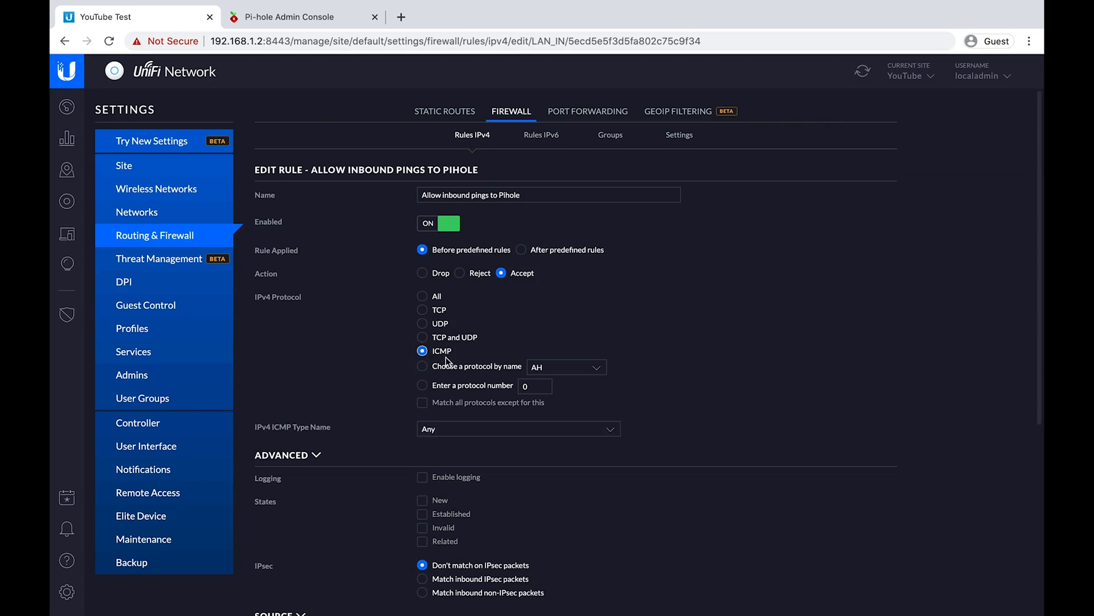
pyautogui.scroll(-3)
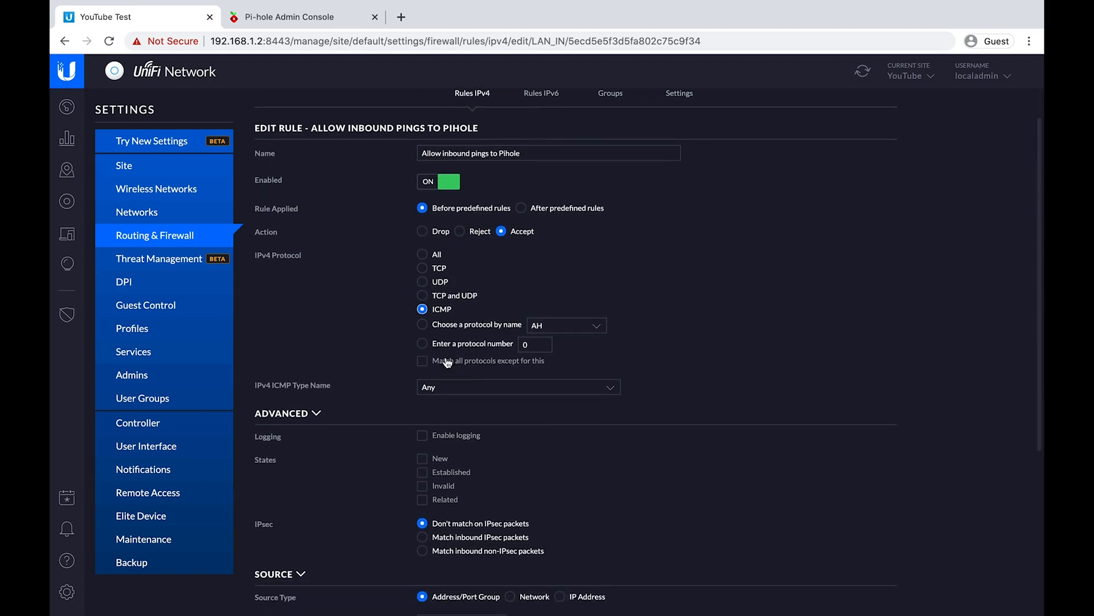
pyautogui.scroll(-3)
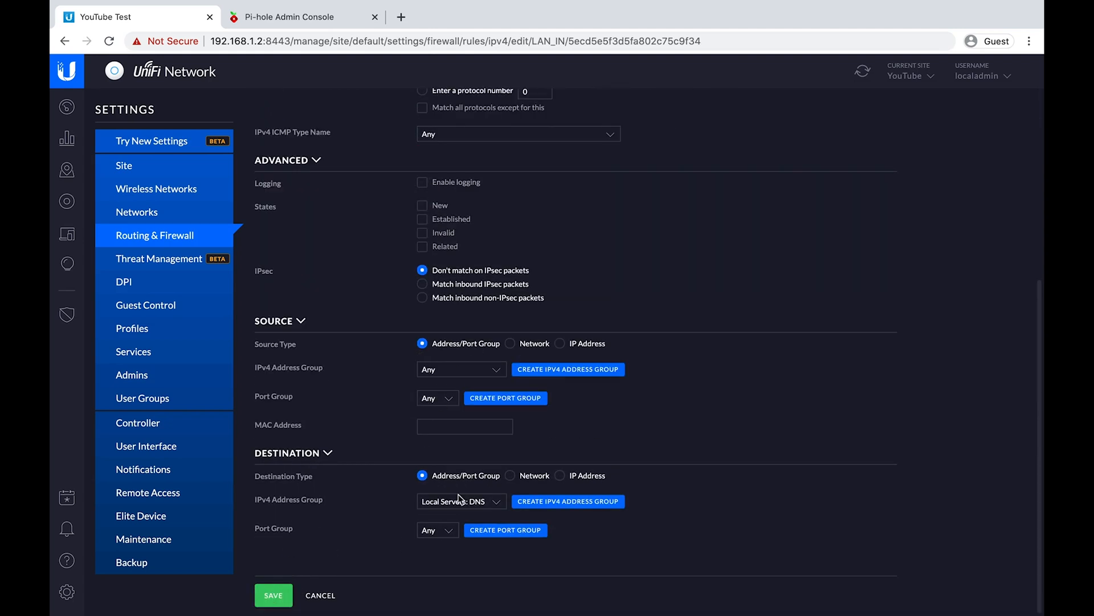
pyautogui.click(273, 595)
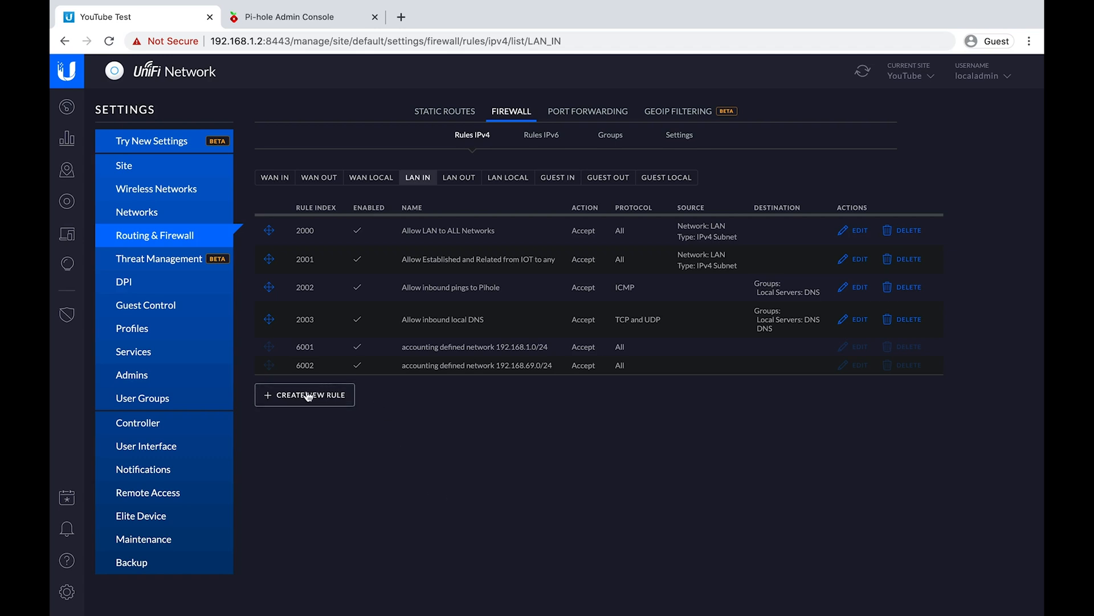
# Start a new rule named 'Allow inbound from IOT to mDNS on LAN', correcting the capitalisation.
pyautogui.click(305, 395)
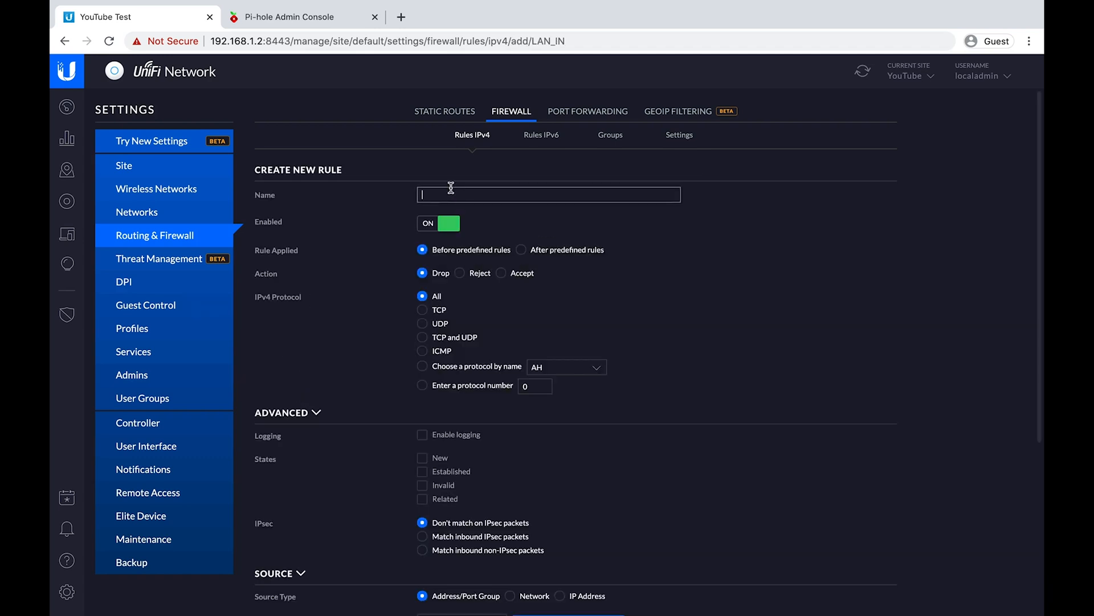
pyautogui.write('Allow inboun')
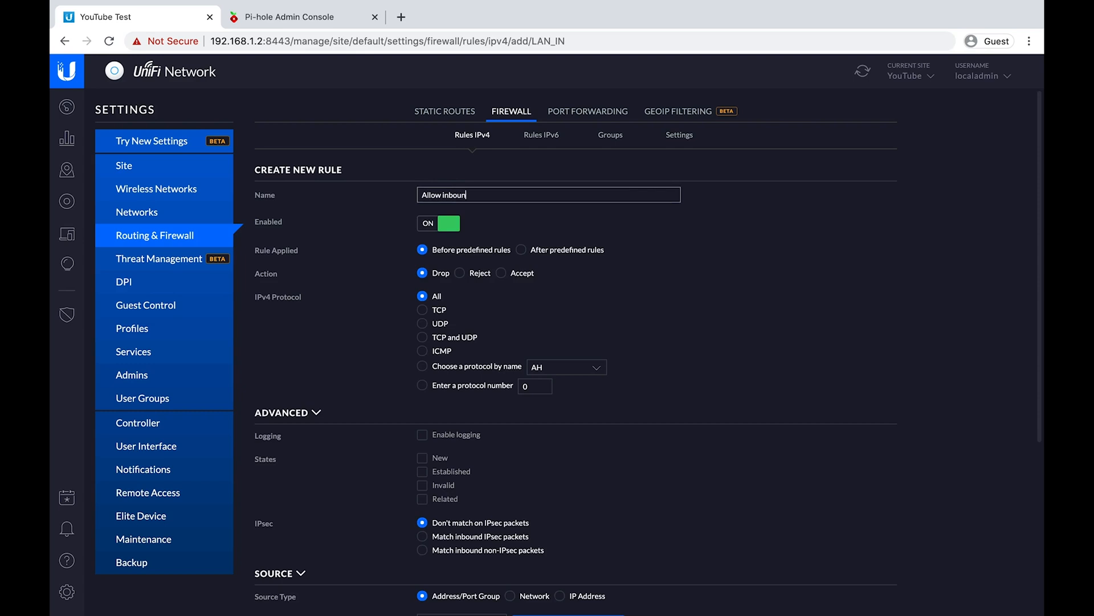
pyautogui.write('d from IOT to MDNS')
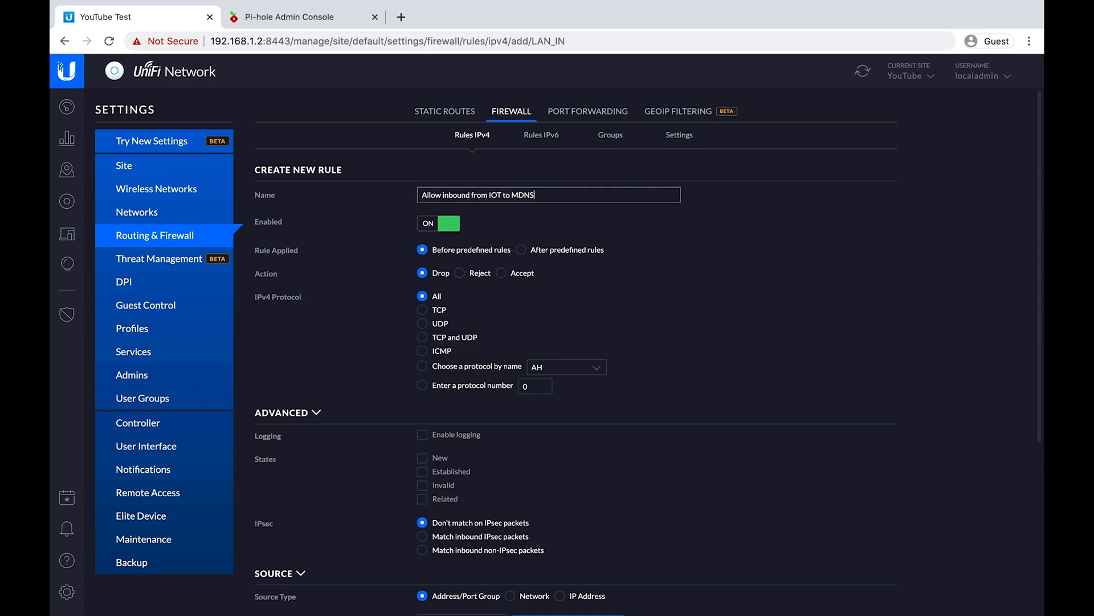
pyautogui.press('Backspace')
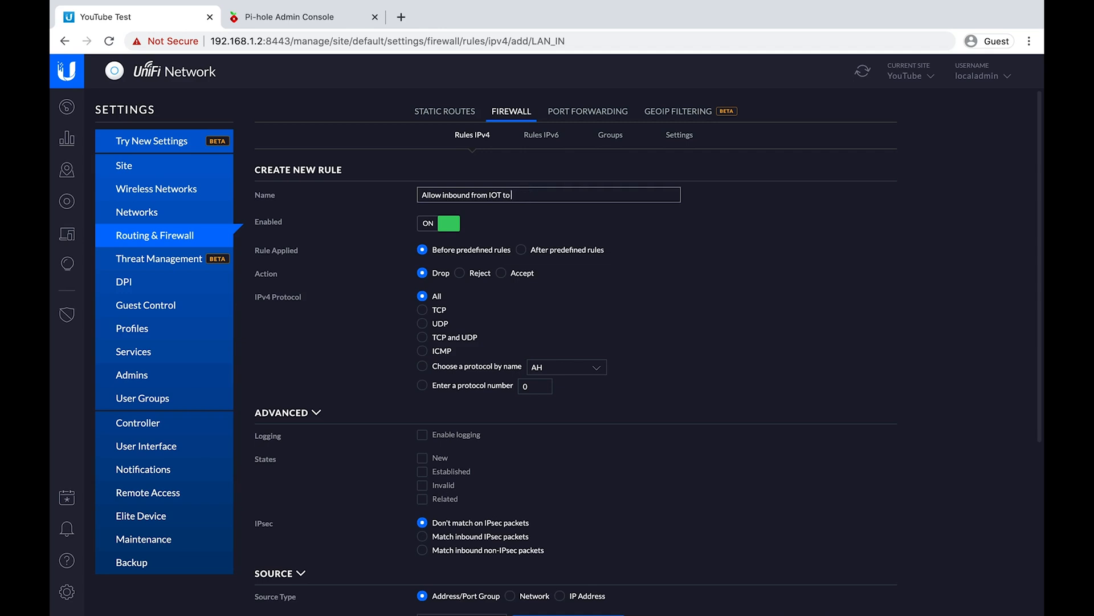
pyautogui.write('mD')
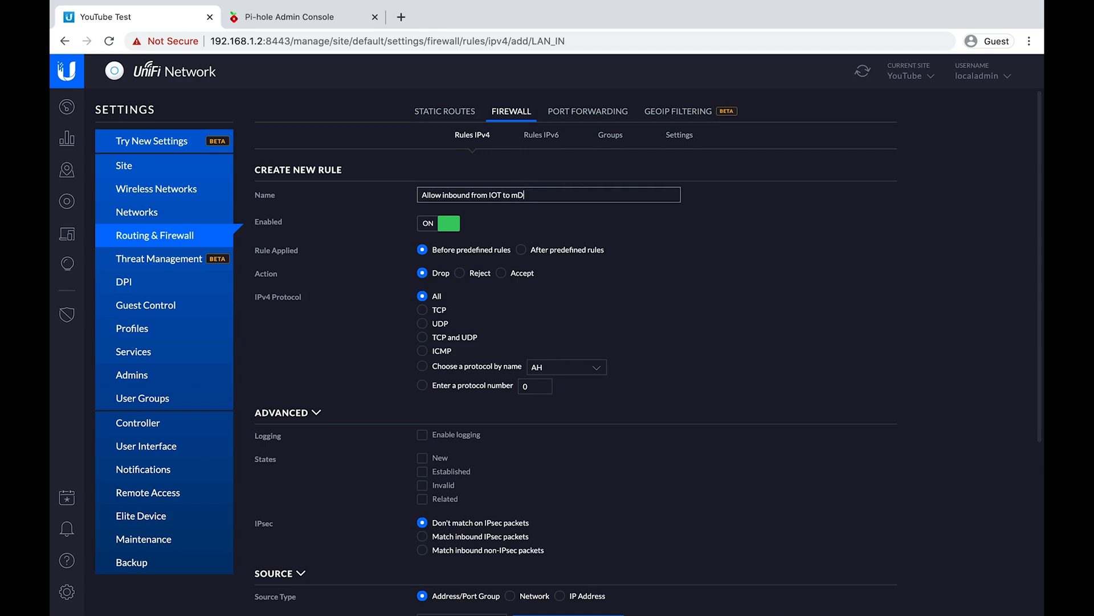
pyautogui.write('NS on L')
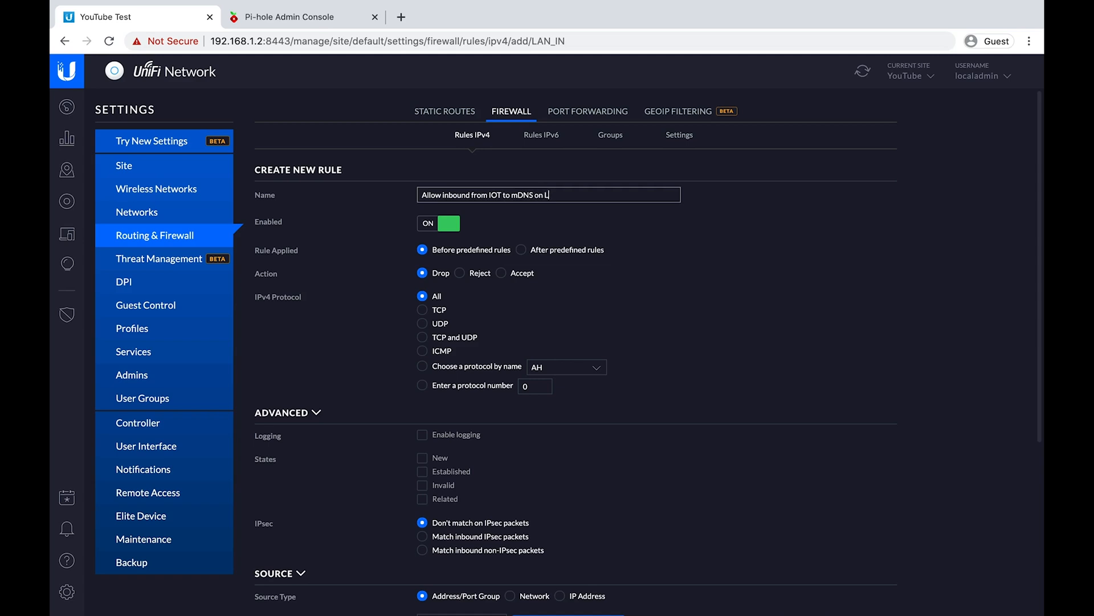
pyautogui.write('AN (')
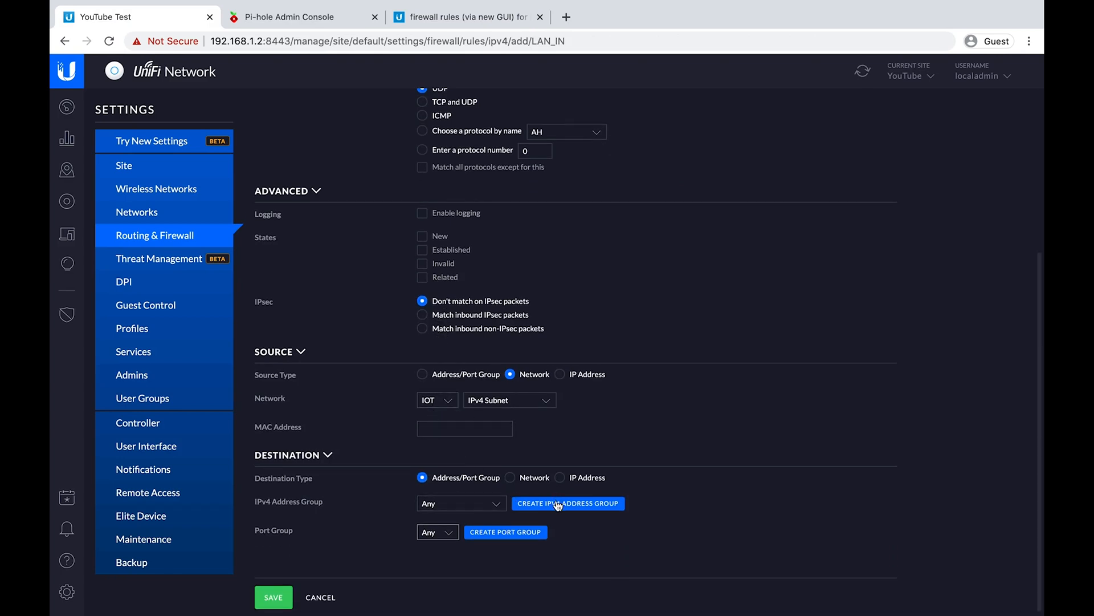
# Create and save destination IPv4 address group 'LAN - MAIN' covering 192.168.1.0/24.
pyautogui.click(568, 503)
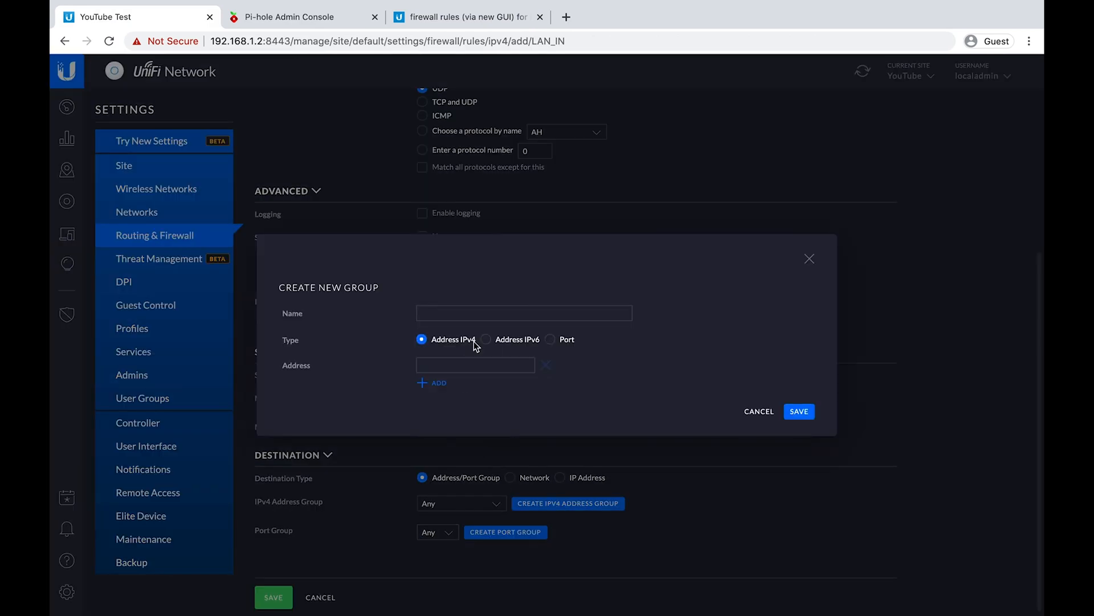
pyautogui.write('LAN - MAIN')
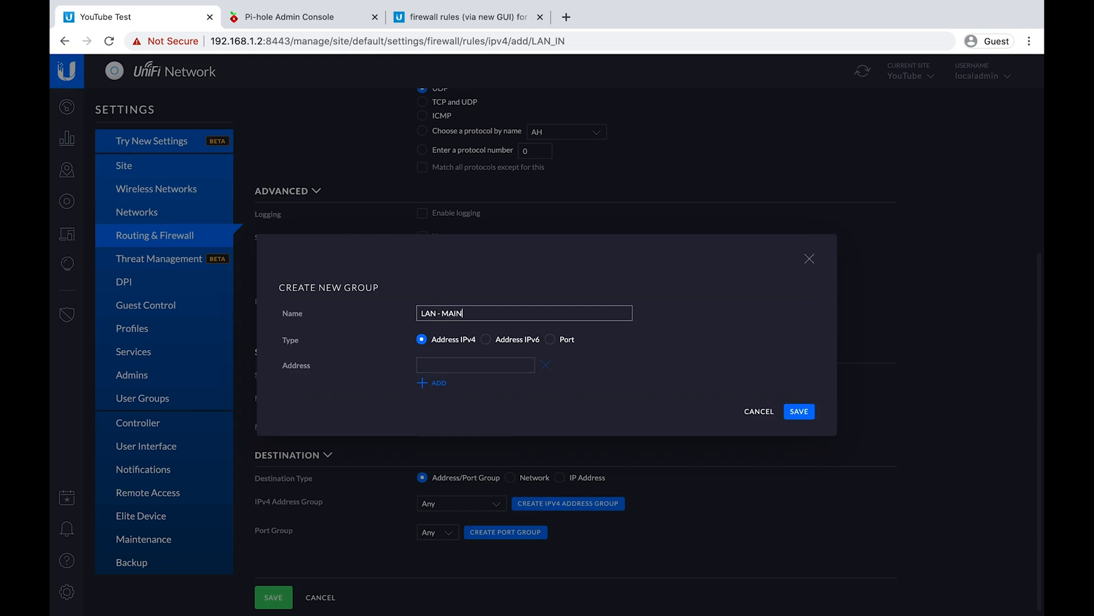
pyautogui.click(475, 365)
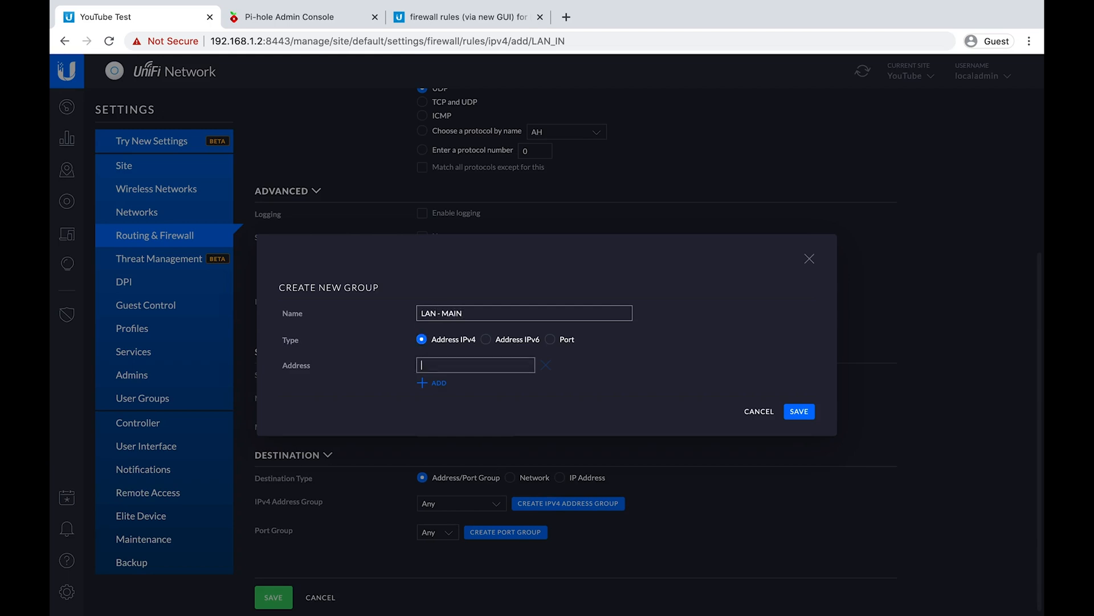
pyautogui.write('192.168.1.0/')
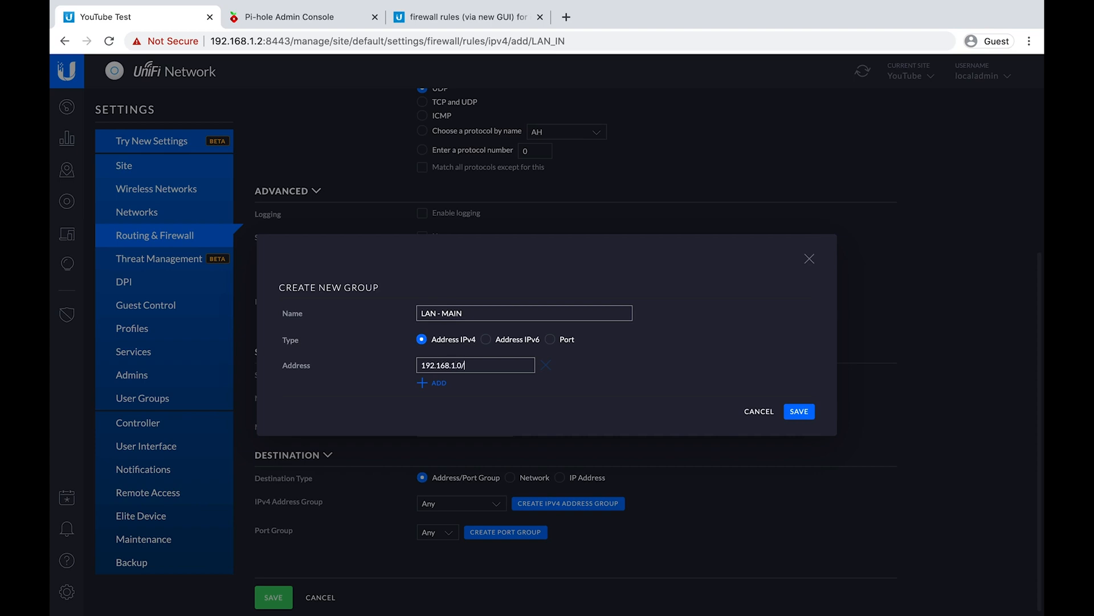
pyautogui.write('24')
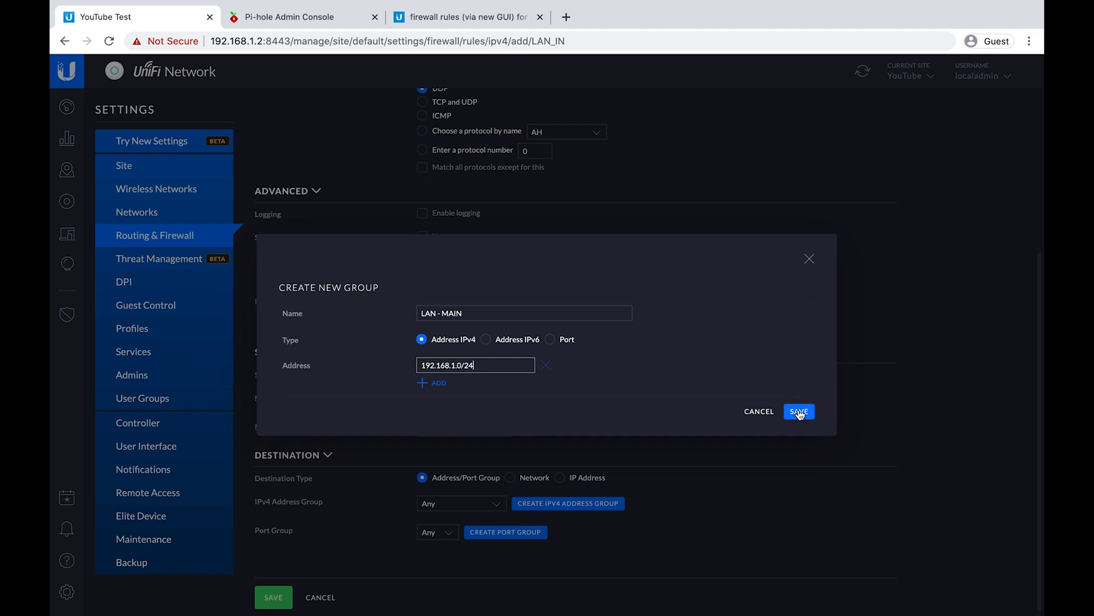
pyautogui.click(800, 411)
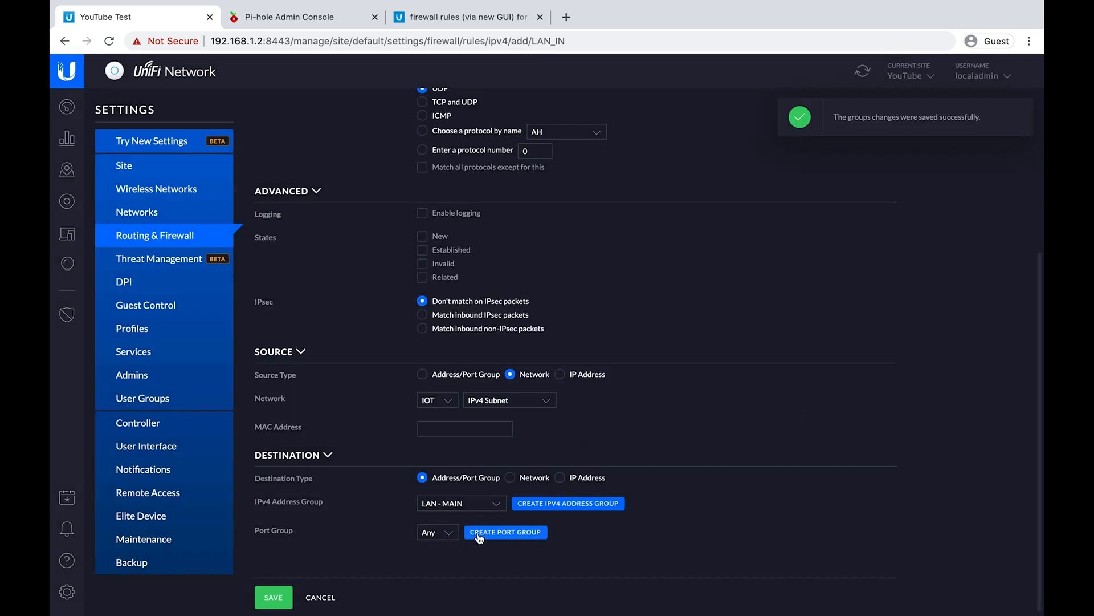
# Create destination port group 'mDNS, Bonjour, and SSDP' with ports 1900, 5353, 9000 and save the rule.
pyautogui.click(505, 531)
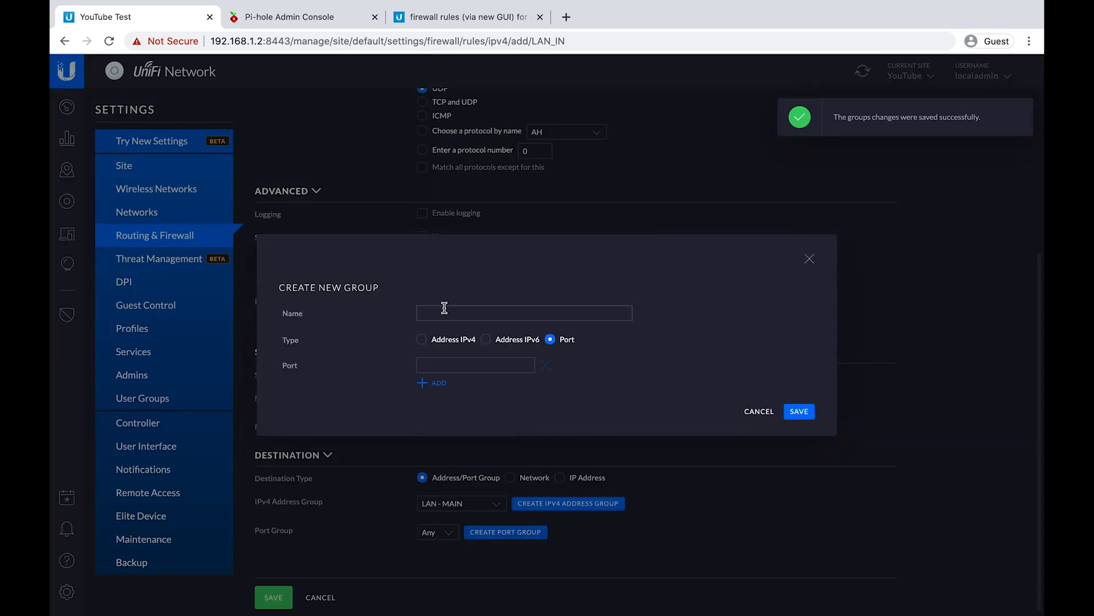
pyautogui.write('mDNS, Bonjour, and SSDP')
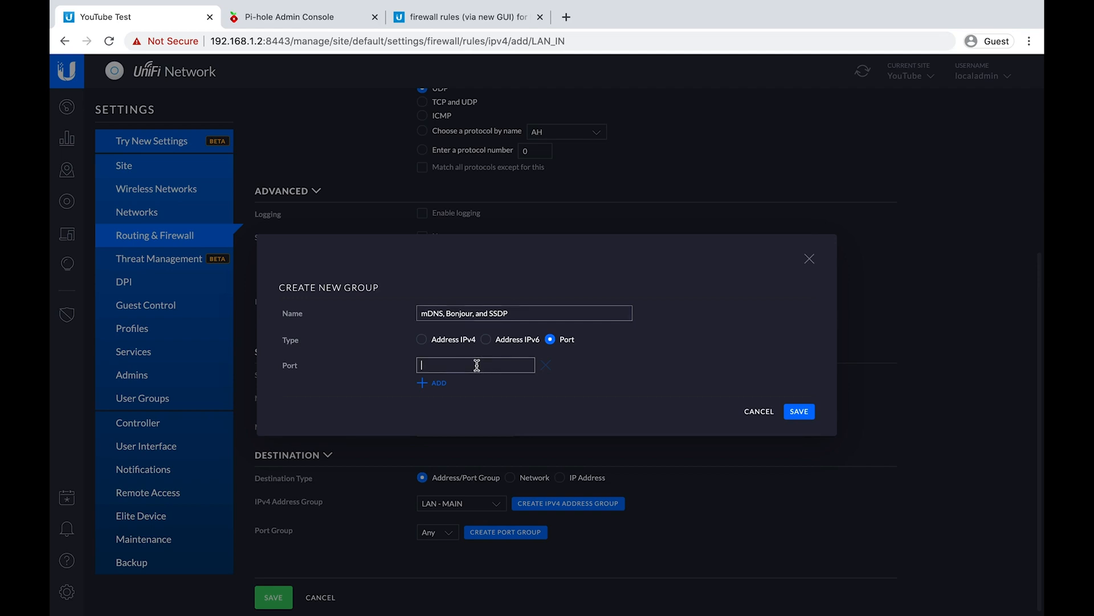
pyautogui.write('19')
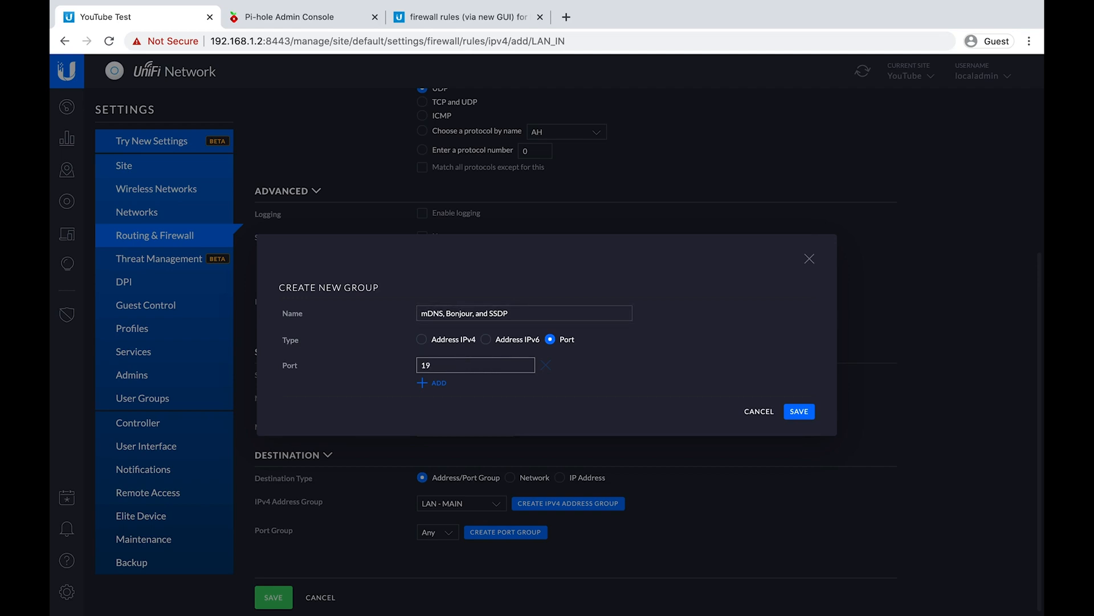
pyautogui.click(431, 382)
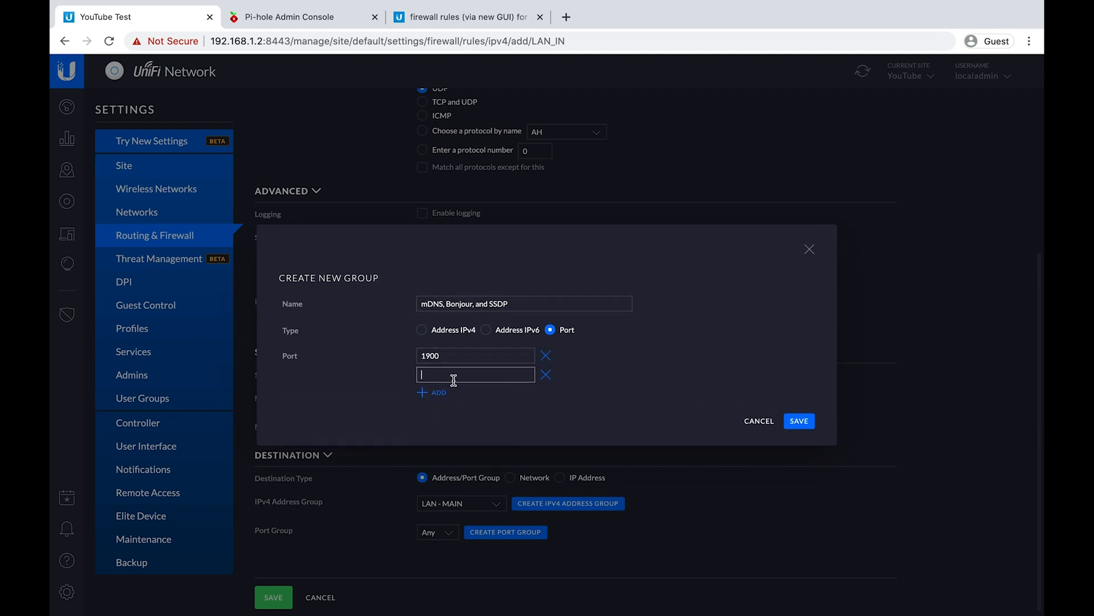
pyautogui.write('5')
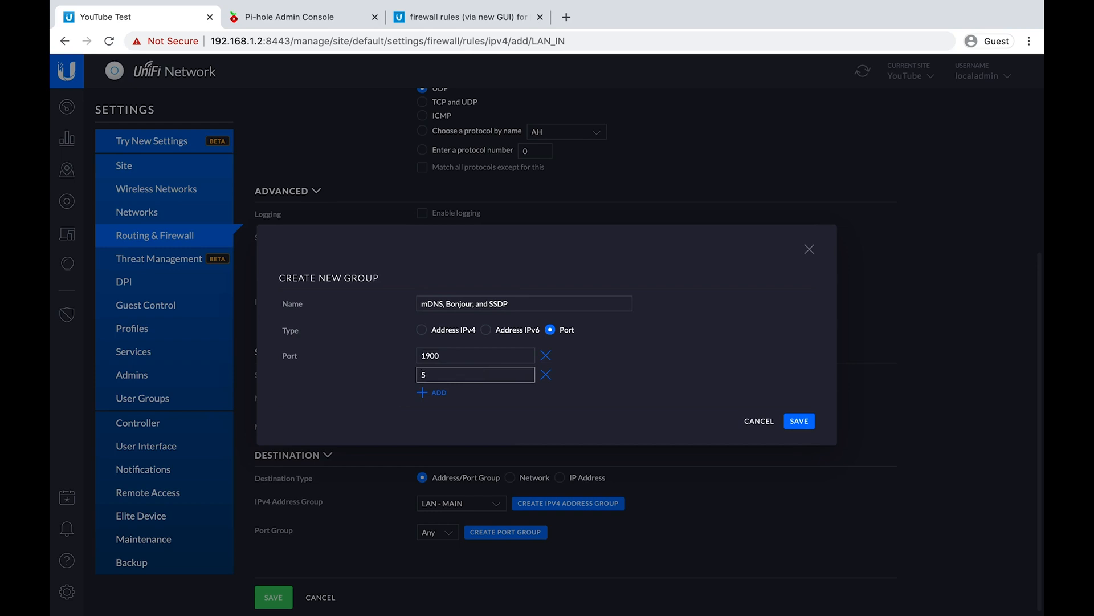
pyautogui.write('353')
pyautogui.write('9000')
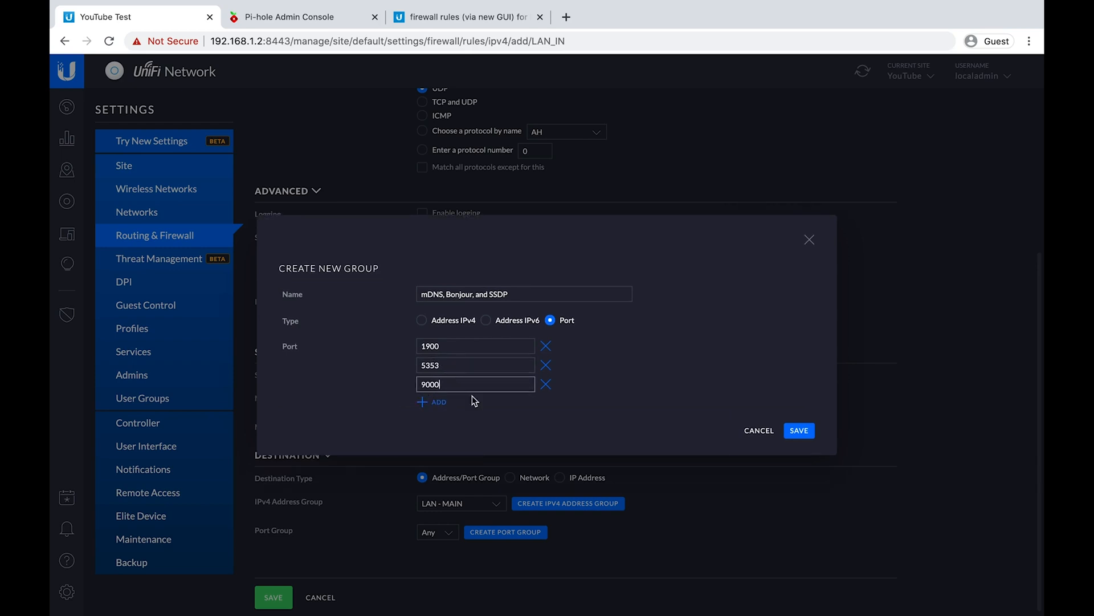
pyautogui.click(798, 430)
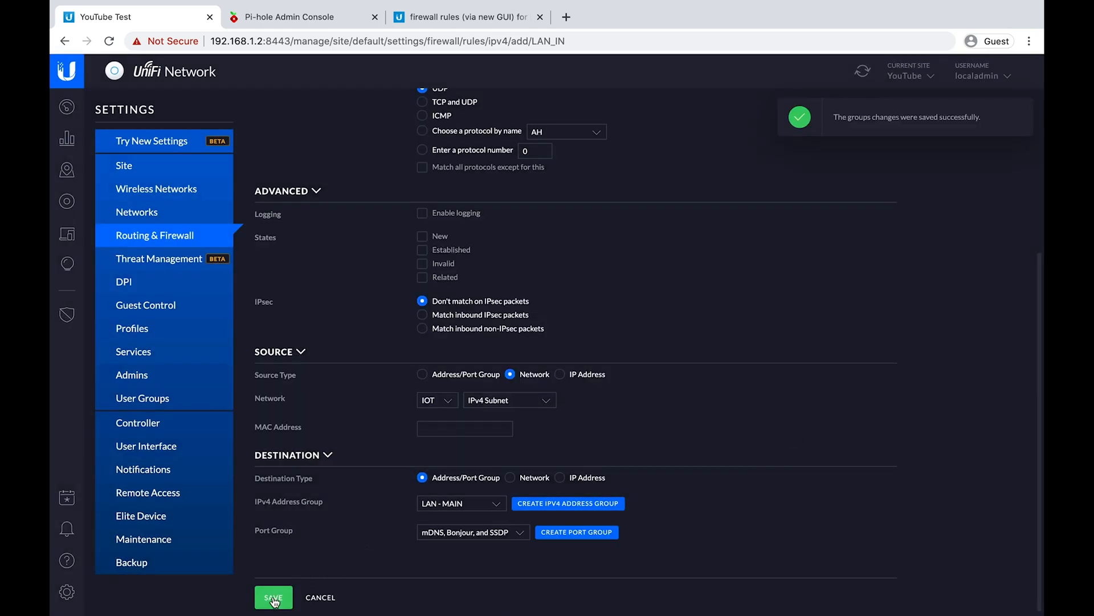
pyautogui.click(274, 597)
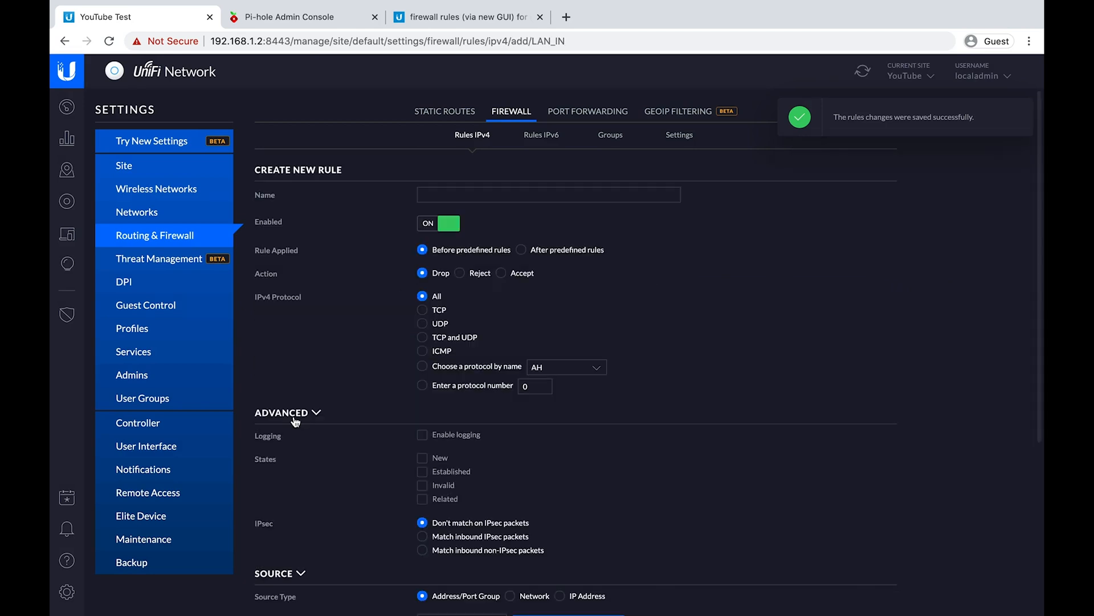
# Name the rule 'Block and Log all remaining traffic from IOT' and enable logging.
pyautogui.write('Block')
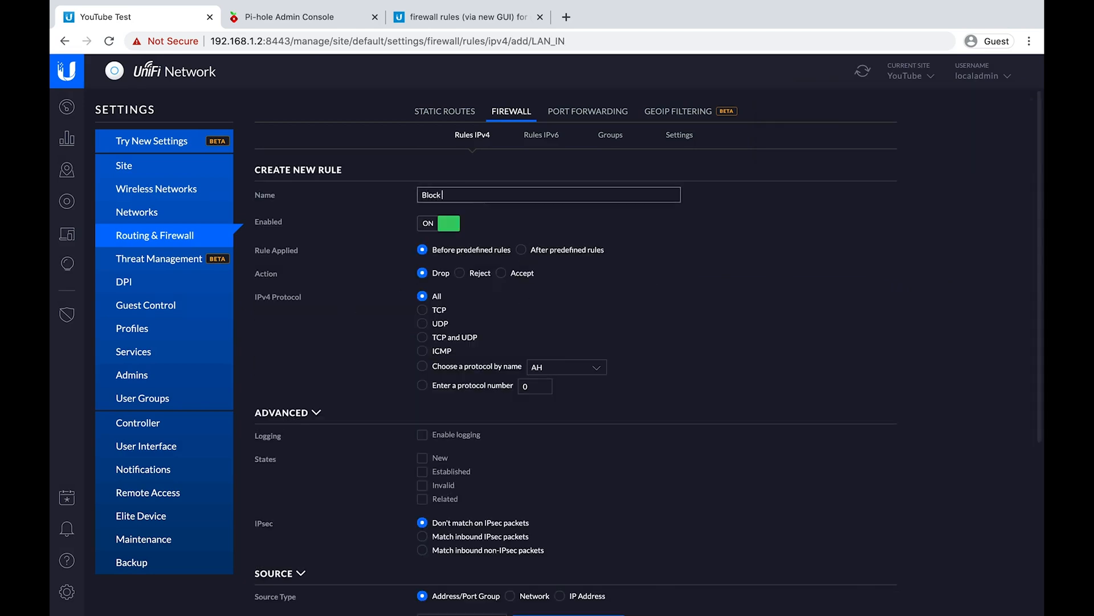
pyautogui.write('and Log')
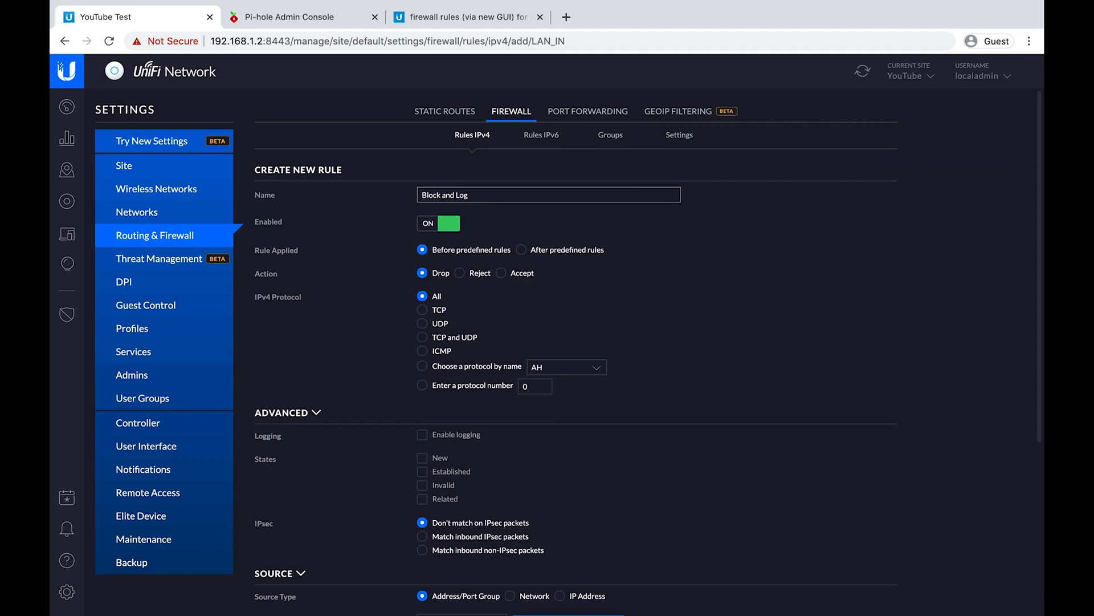
pyautogui.write('all')
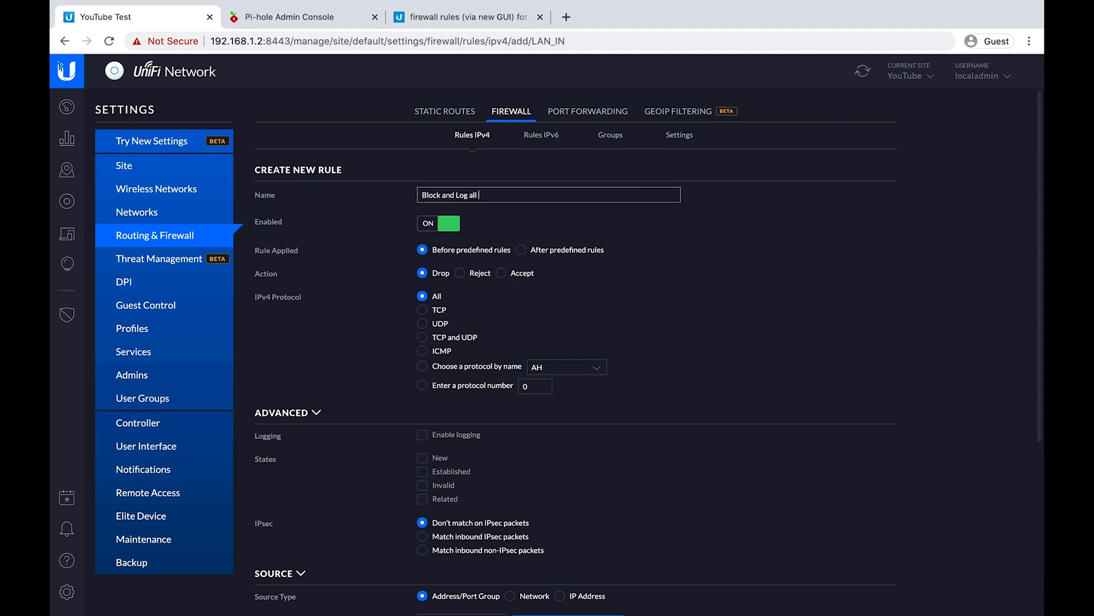
pyautogui.write('remaining traffic from')
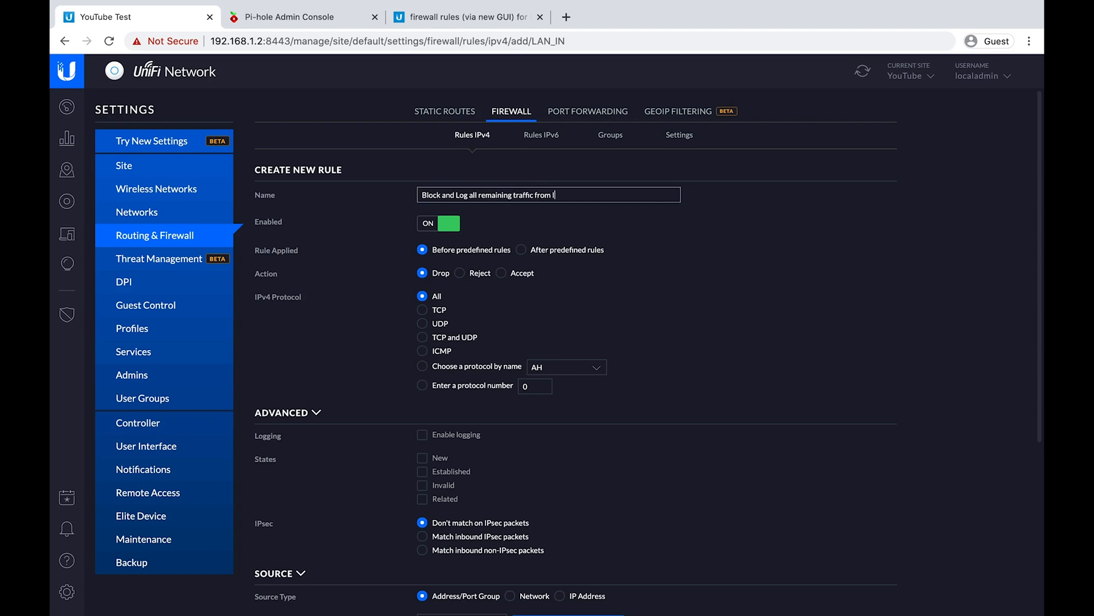
pyautogui.scroll(-3)
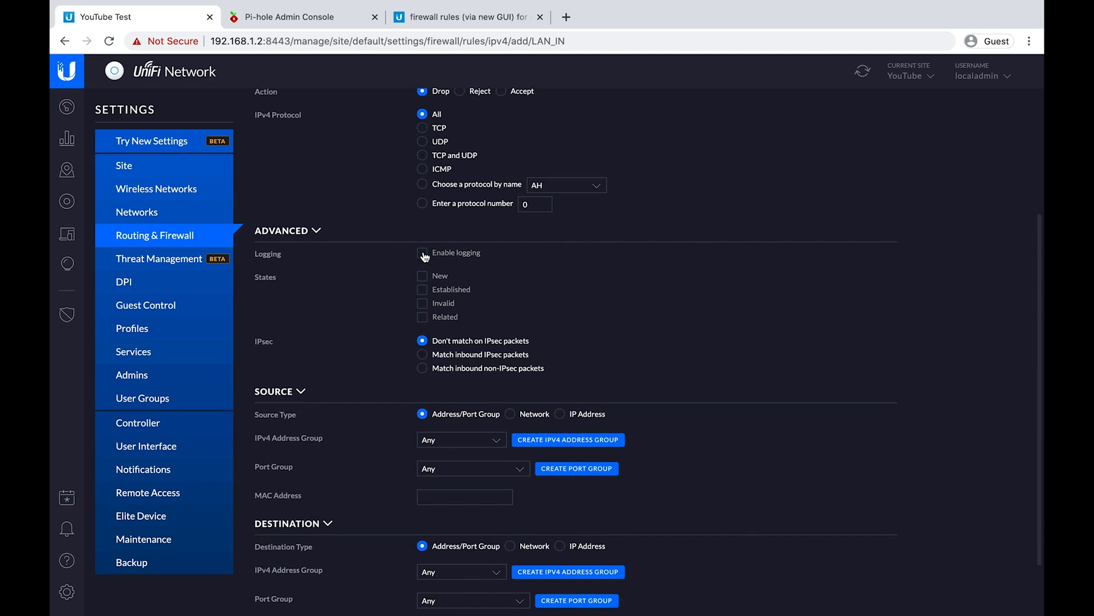
pyautogui.click(422, 253)
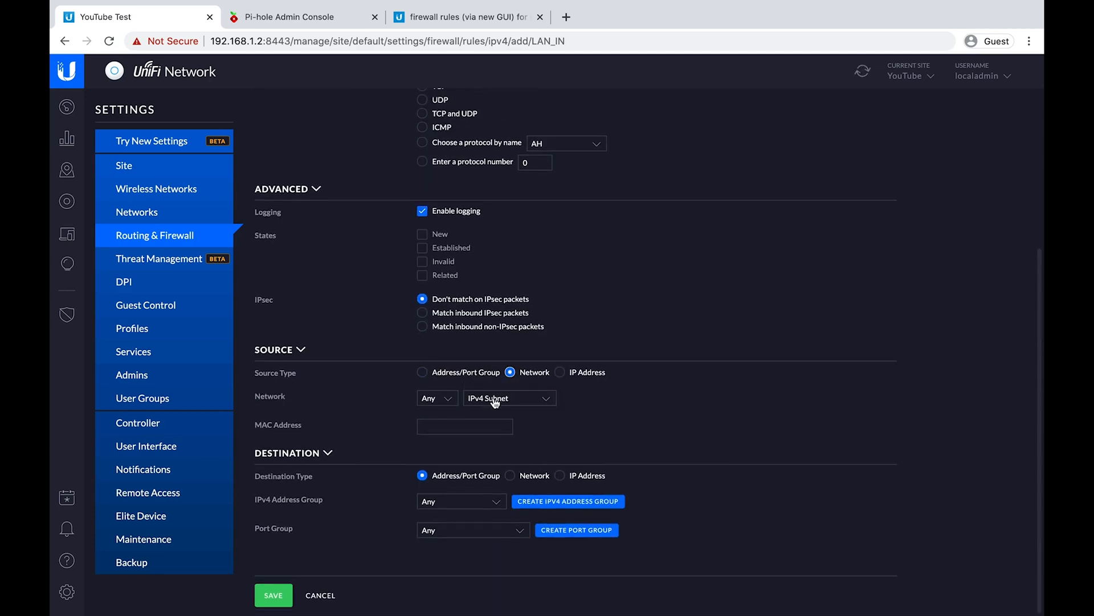
# Set source network IOT and destination network LAN, then save the drop rule.
pyautogui.click(433, 398)
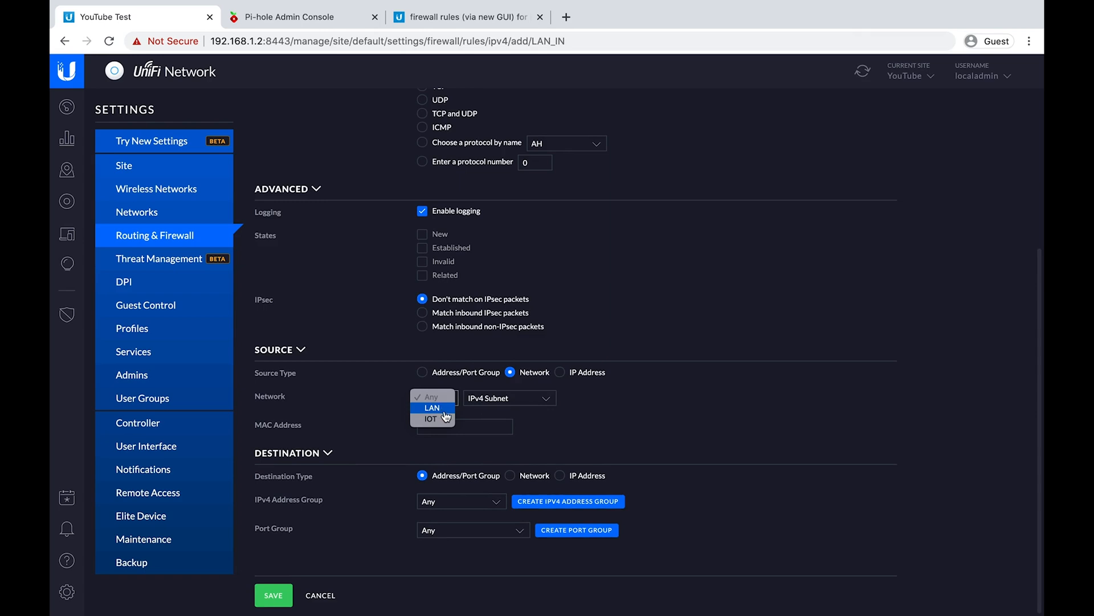
pyautogui.click(431, 418)
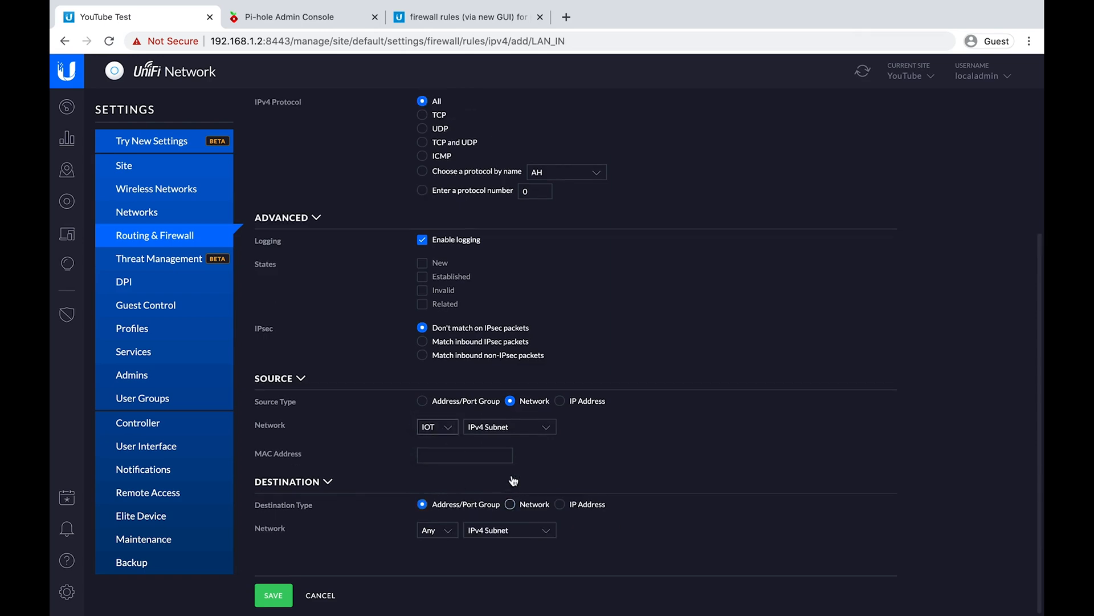
pyautogui.click(511, 503)
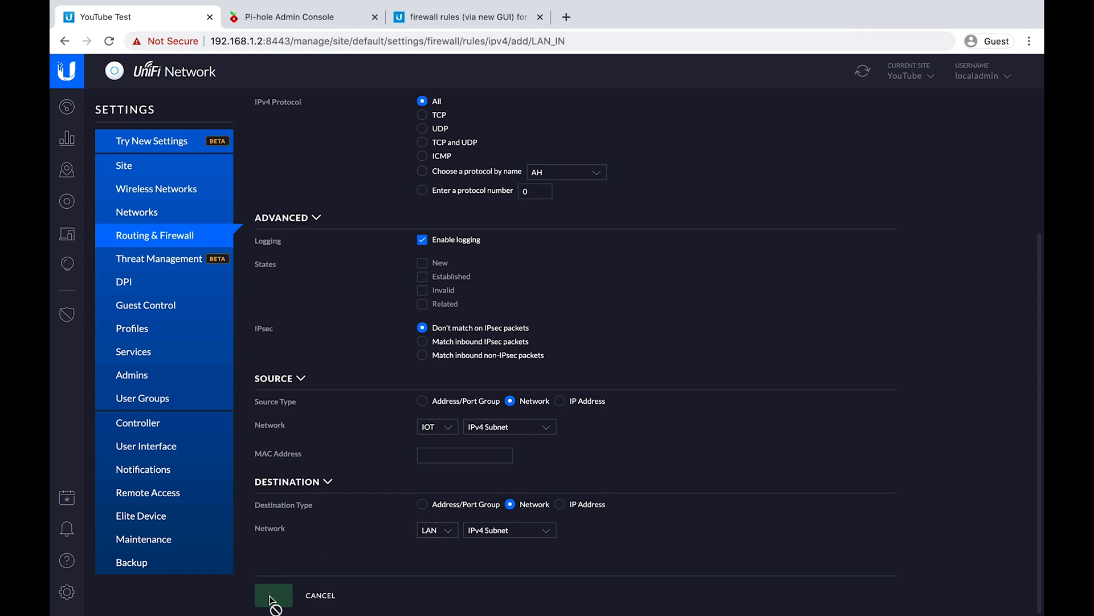
pyautogui.click(273, 595)
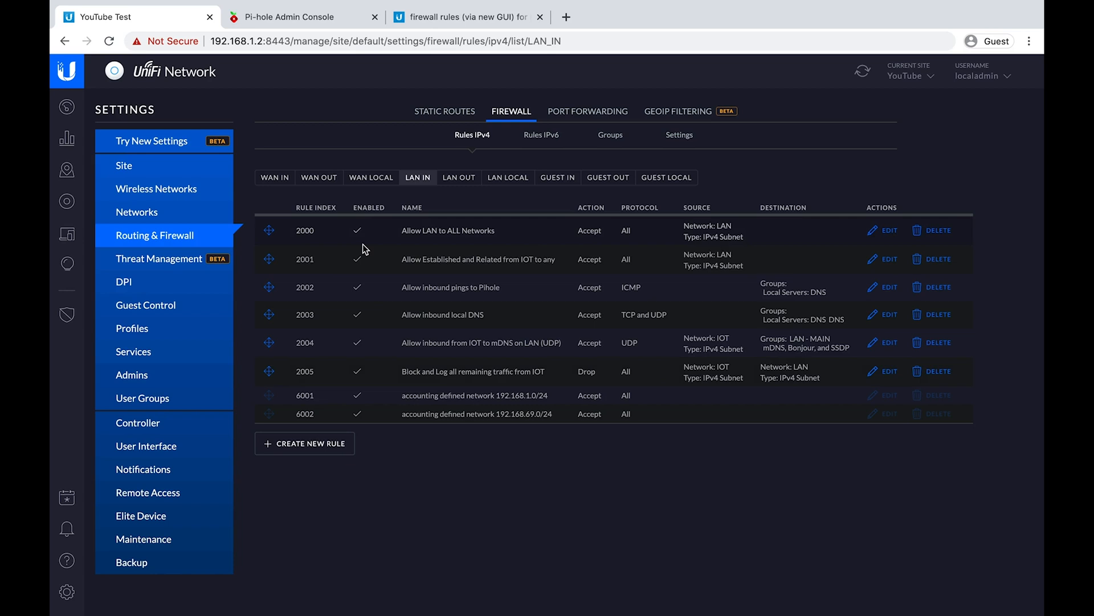
pyautogui.moveTo(67, 200)
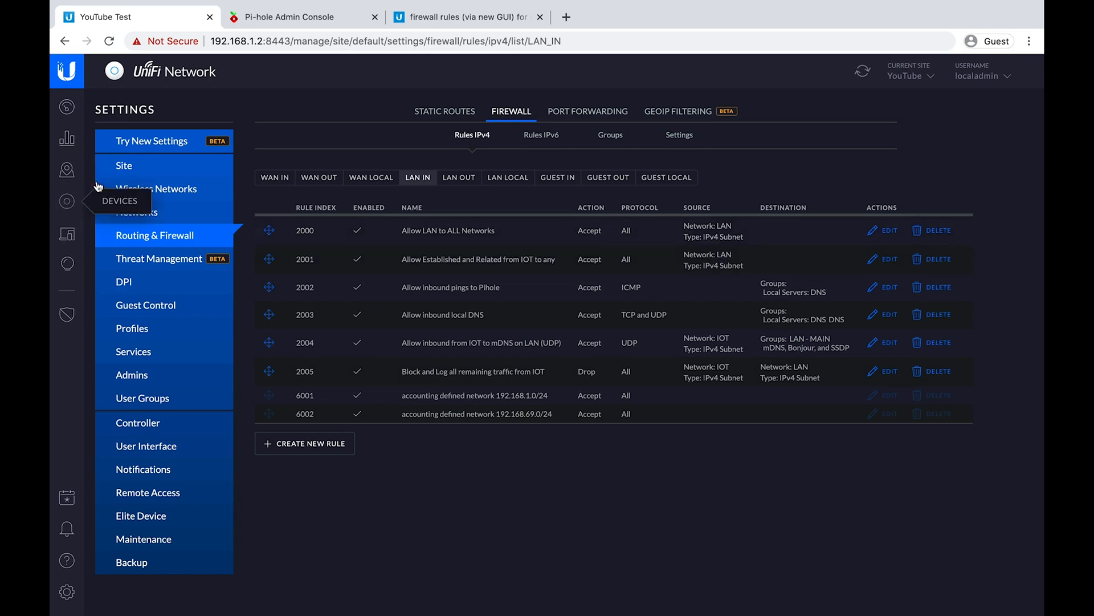
# Minimise the browser to return to the Windows desktop.
pyautogui.click(66, 200)
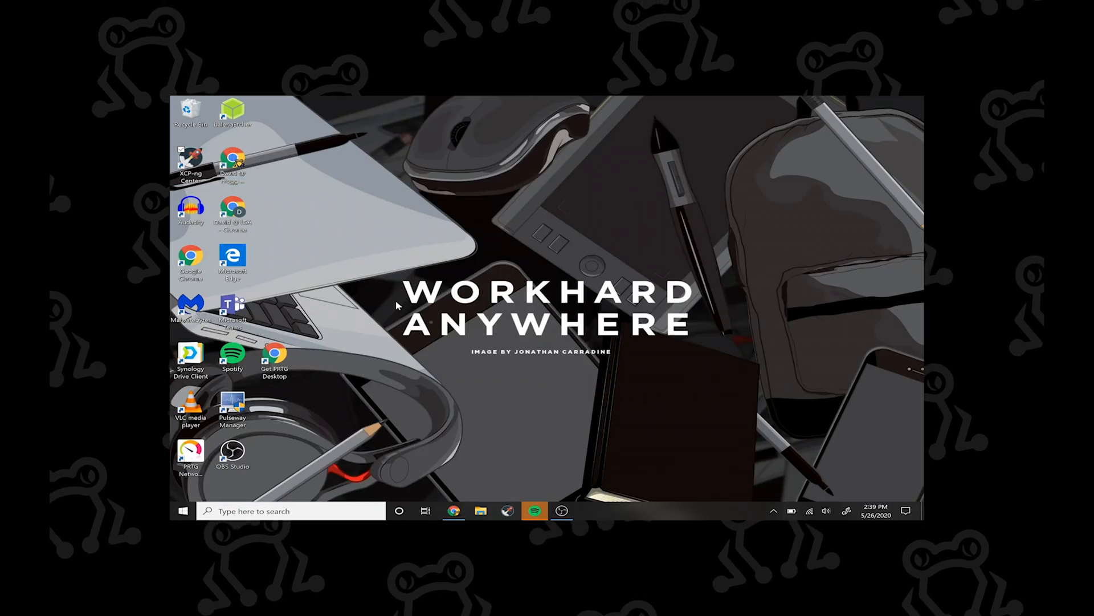
pyautogui.moveTo(375, 442)
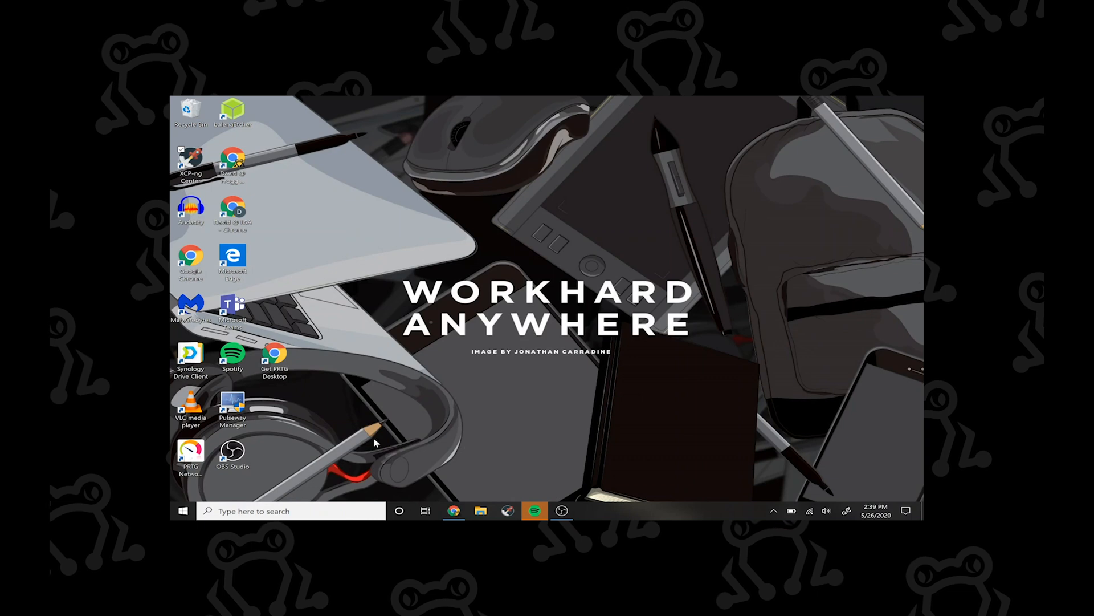
# Launch Command Prompt from Windows search.
pyautogui.click(291, 511)
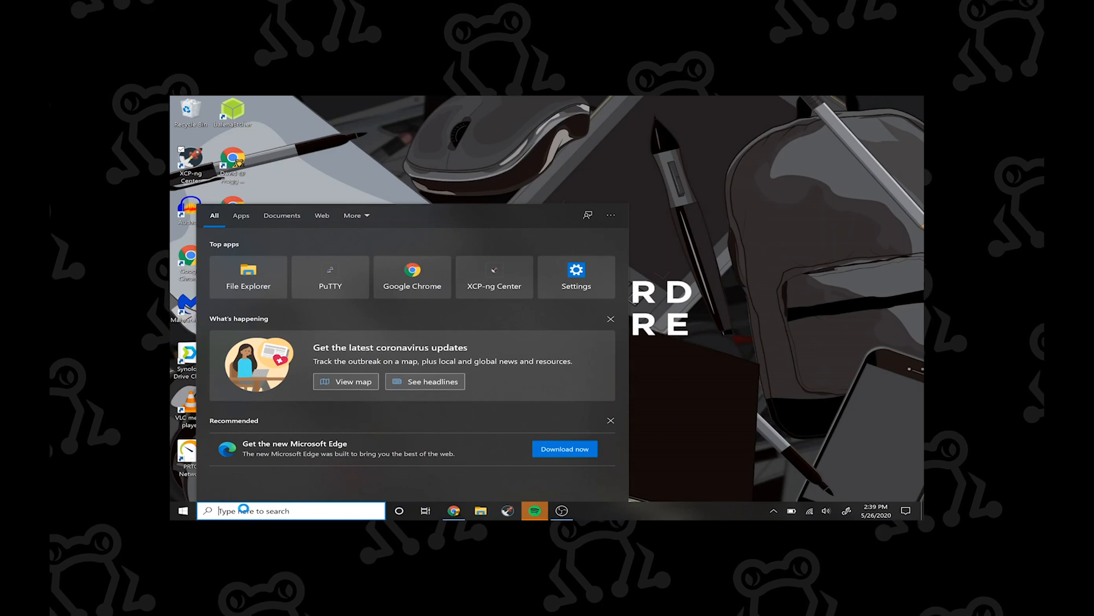
pyautogui.write('cm')
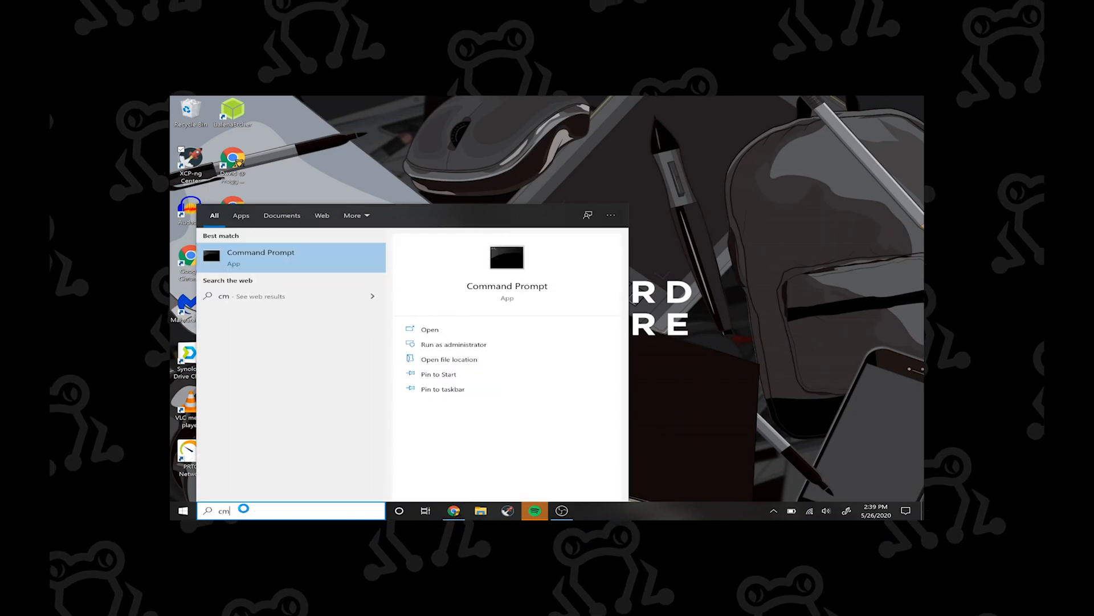
pyautogui.click(260, 256)
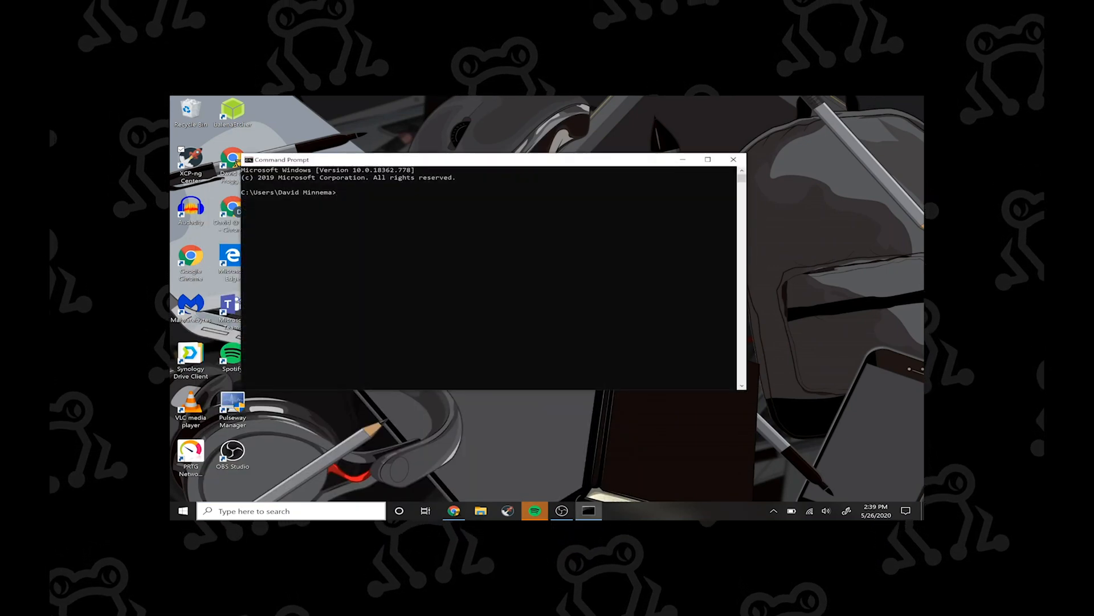
# Run ipconfig /all showing Wi-Fi address 192.168.69.6 and DNS 192.168.1.2, then begin a ping to 192.168.1.8.
pyautogui.write('ifco')
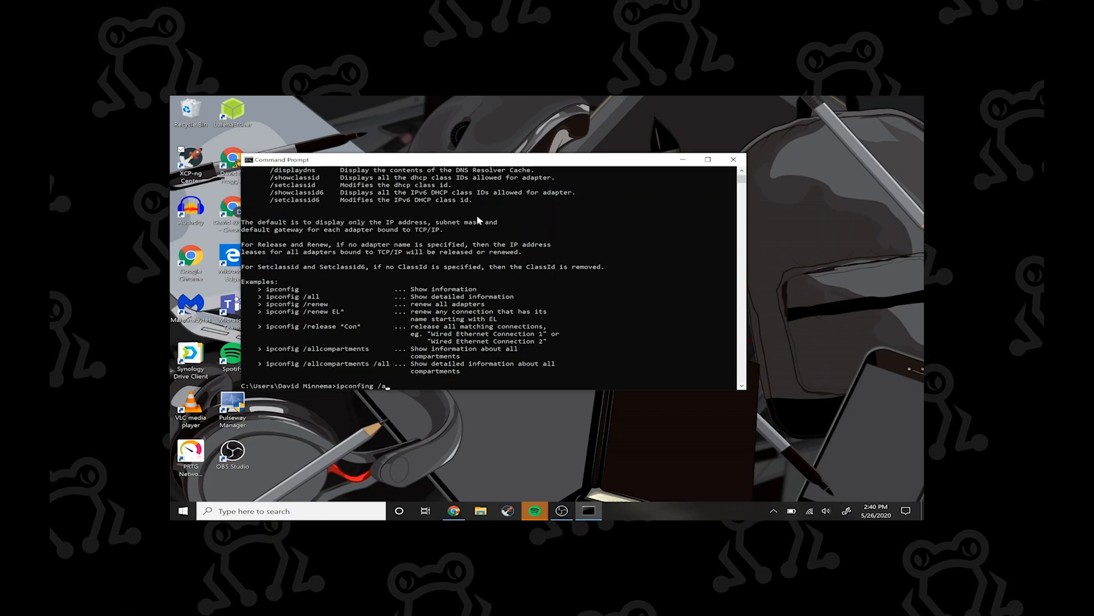
pyautogui.press('enter')
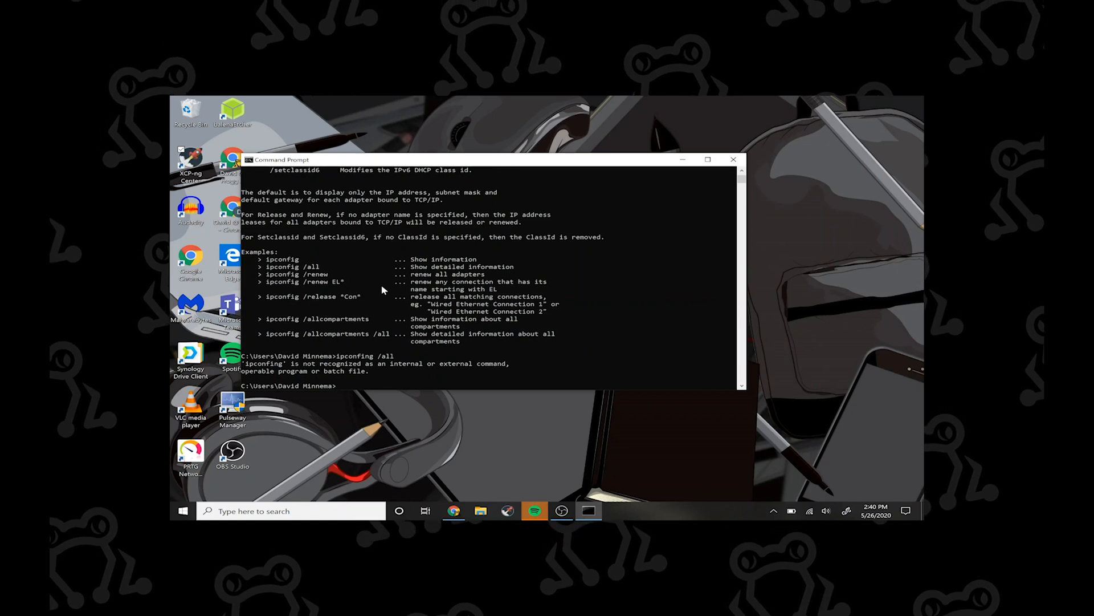
pyautogui.write('ipconfig /all')
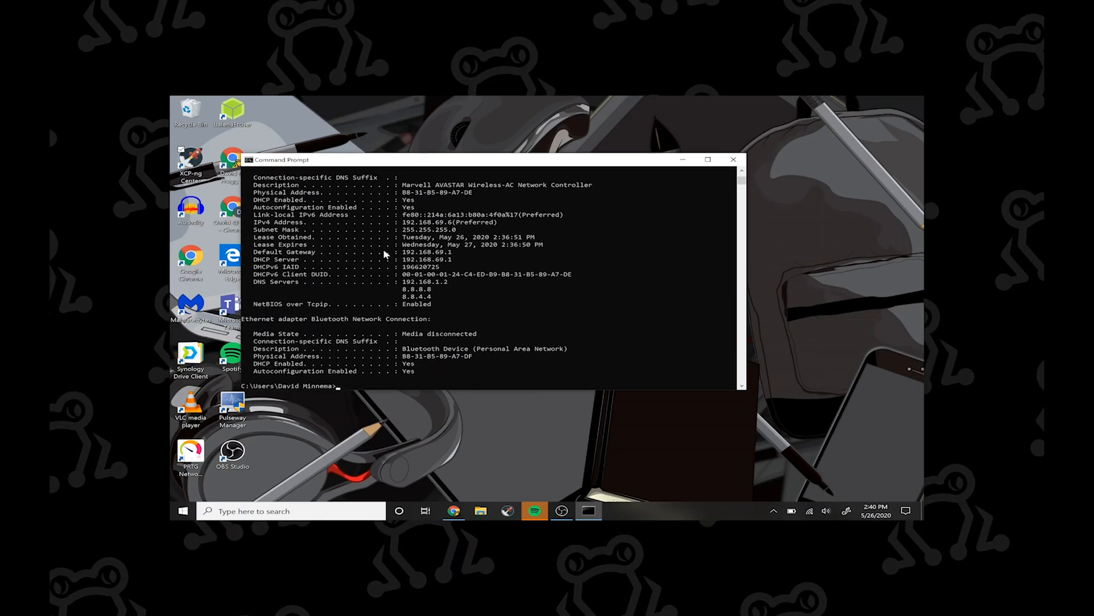
pyautogui.moveTo(391, 289)
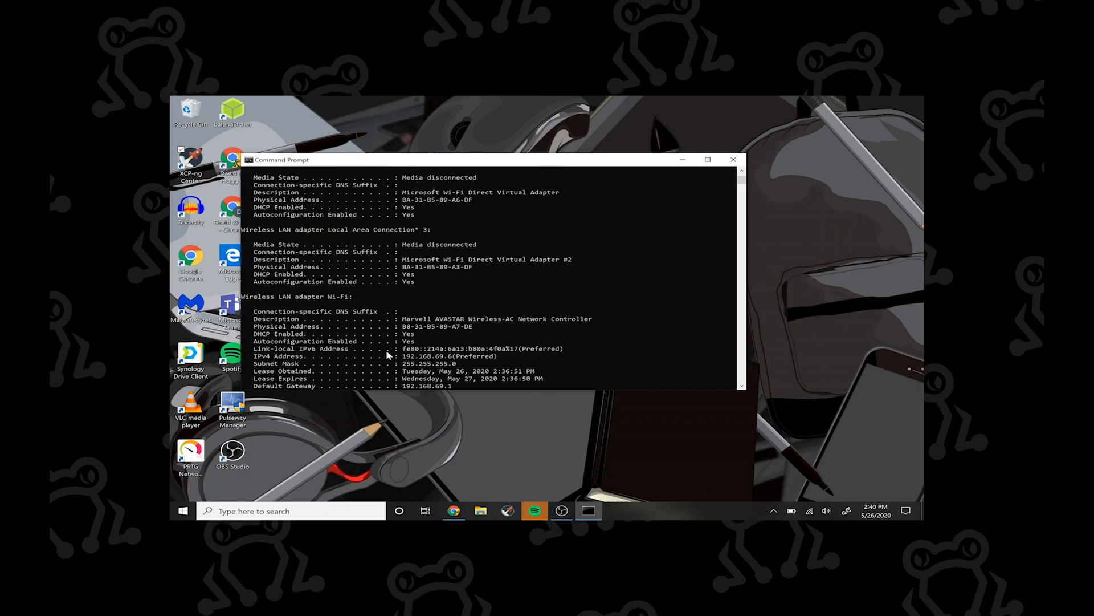
pyautogui.scroll(-3)
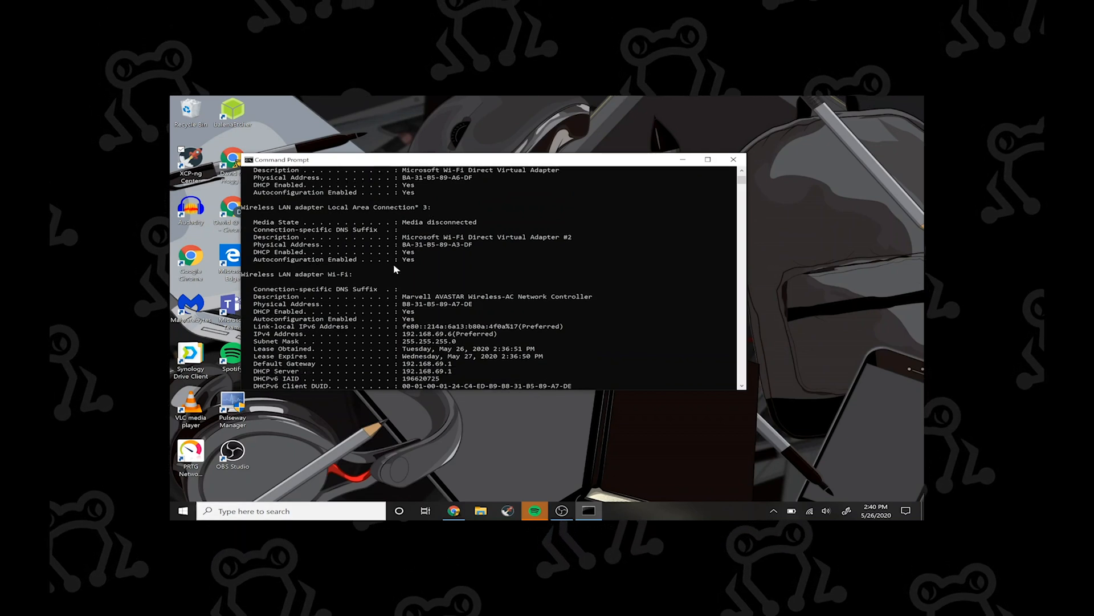
pyautogui.write('ping')
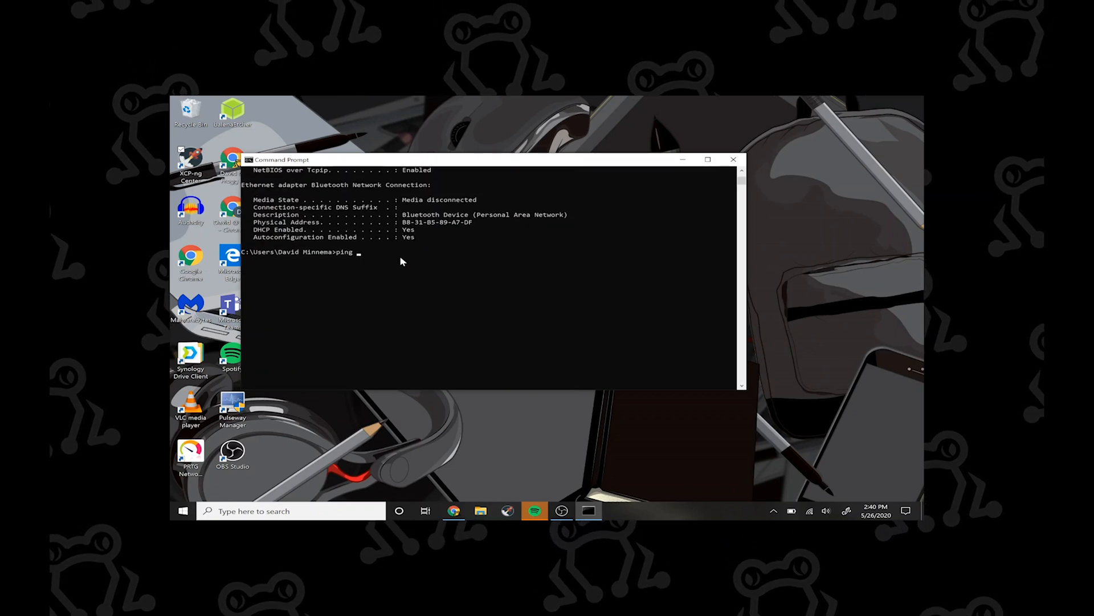
pyautogui.write('192.1')
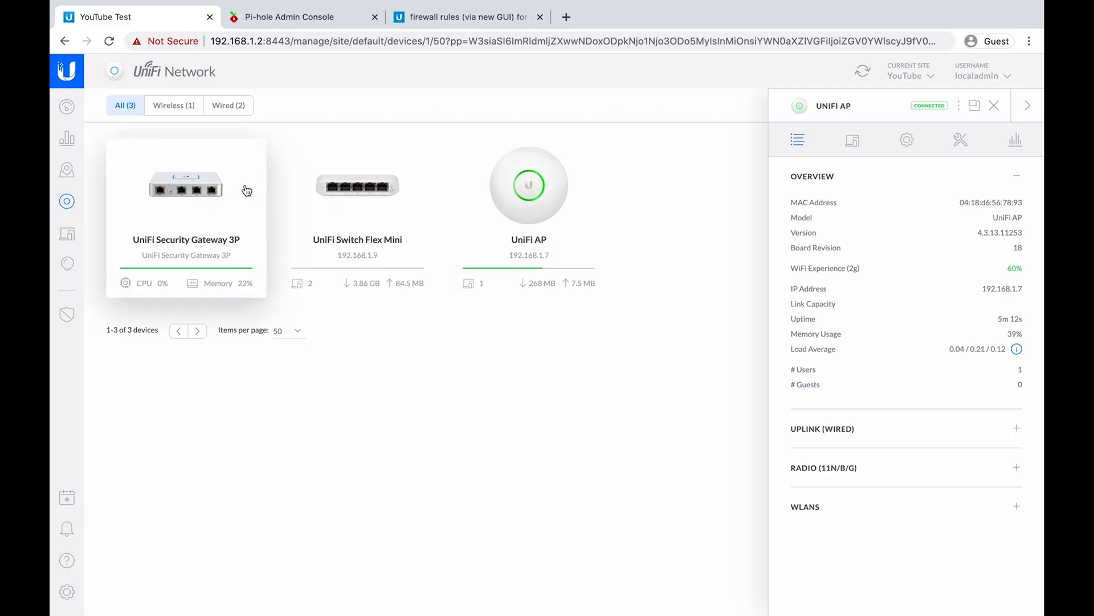
# Show the UniFi clients list with FT-SURFACE at 192.168.69.6 and a desktop at 192.168.1.8.
pyautogui.click(67, 234)
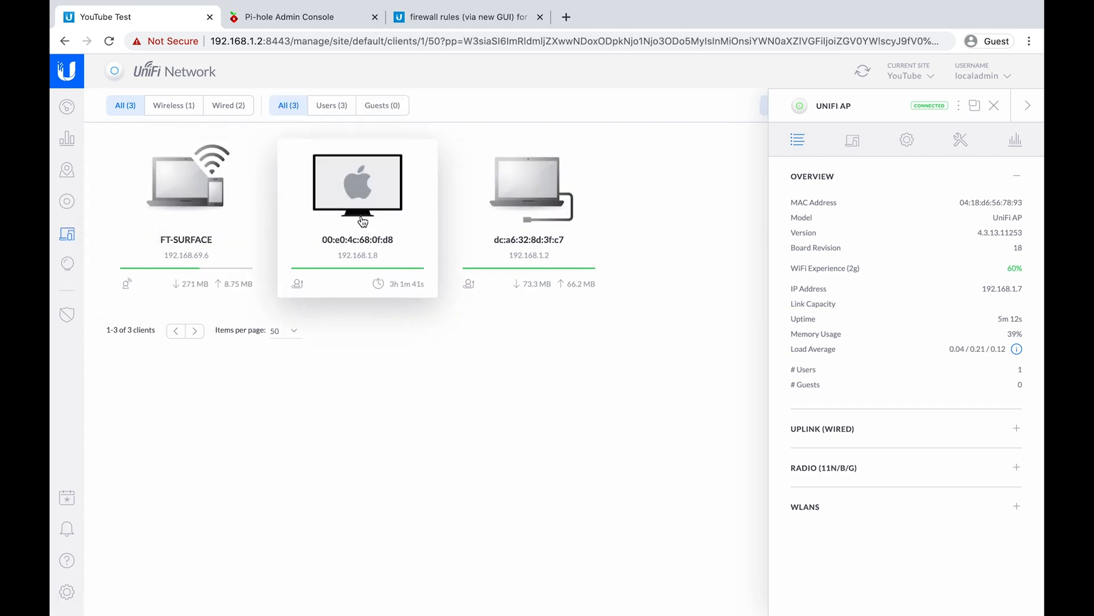
pyautogui.moveTo(341, 262)
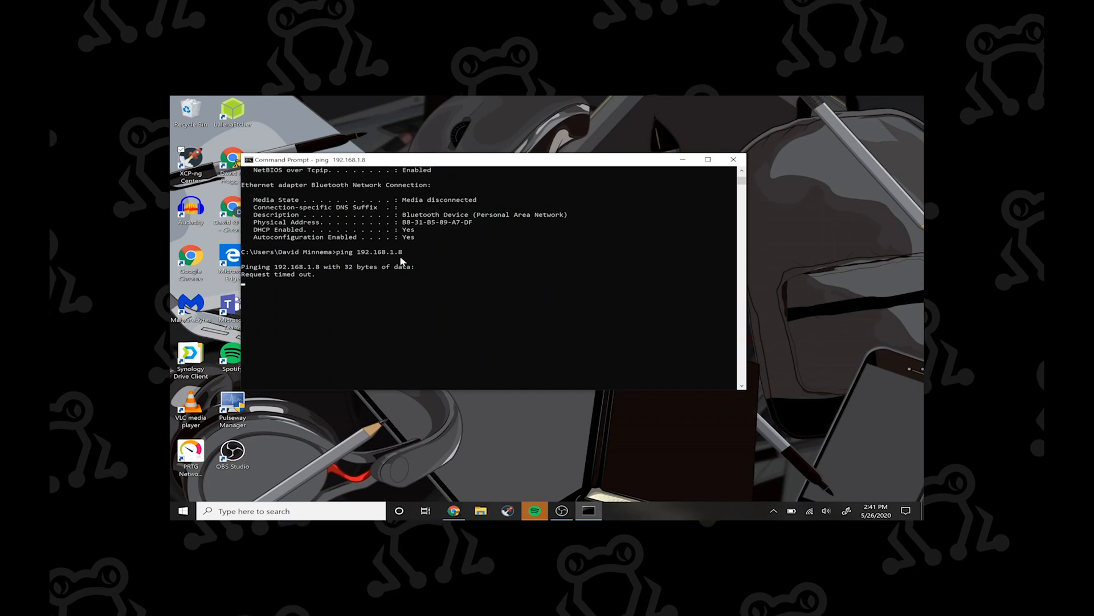
# Stop the timed-out ping to 192.168.1.8 and run ping 192.168.1.2 instead.
pyautogui.press('ctrl+c')
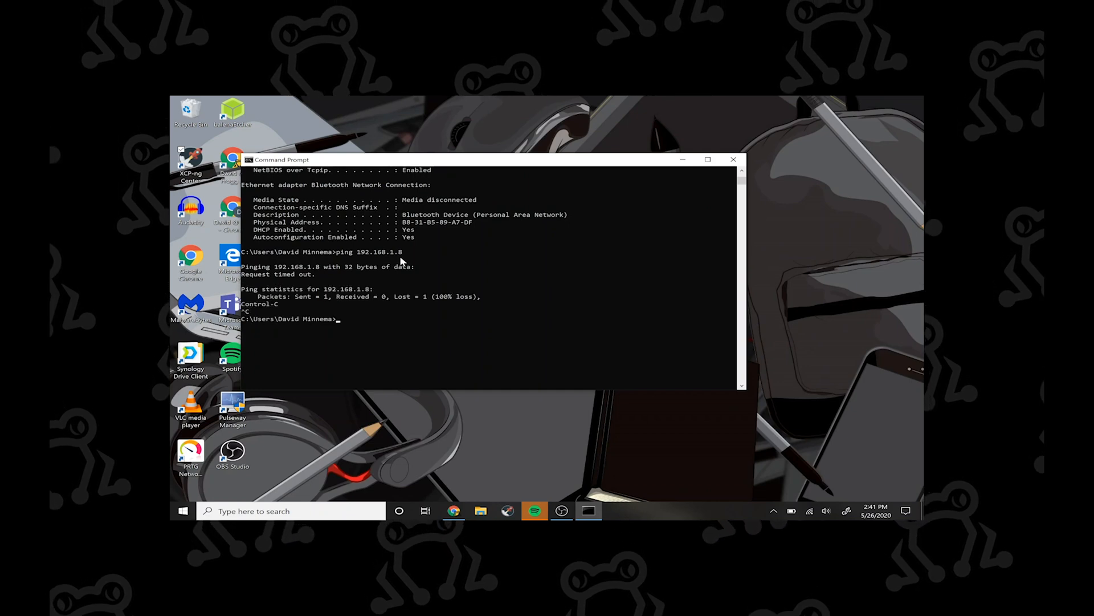
pyautogui.write('ping 192.168.1.2')
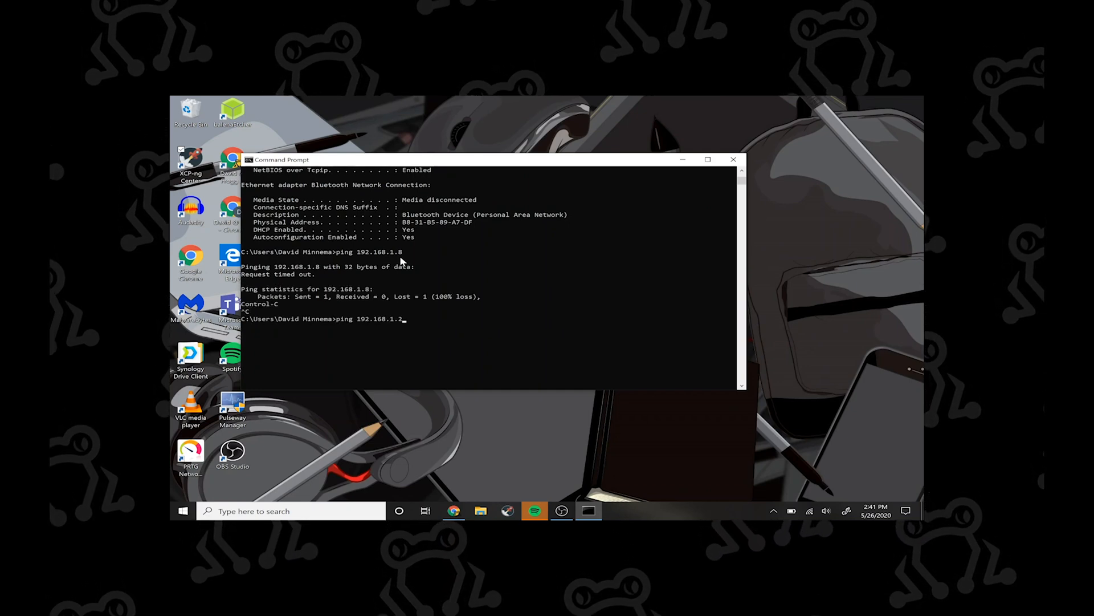
pyautogui.press('Enter')
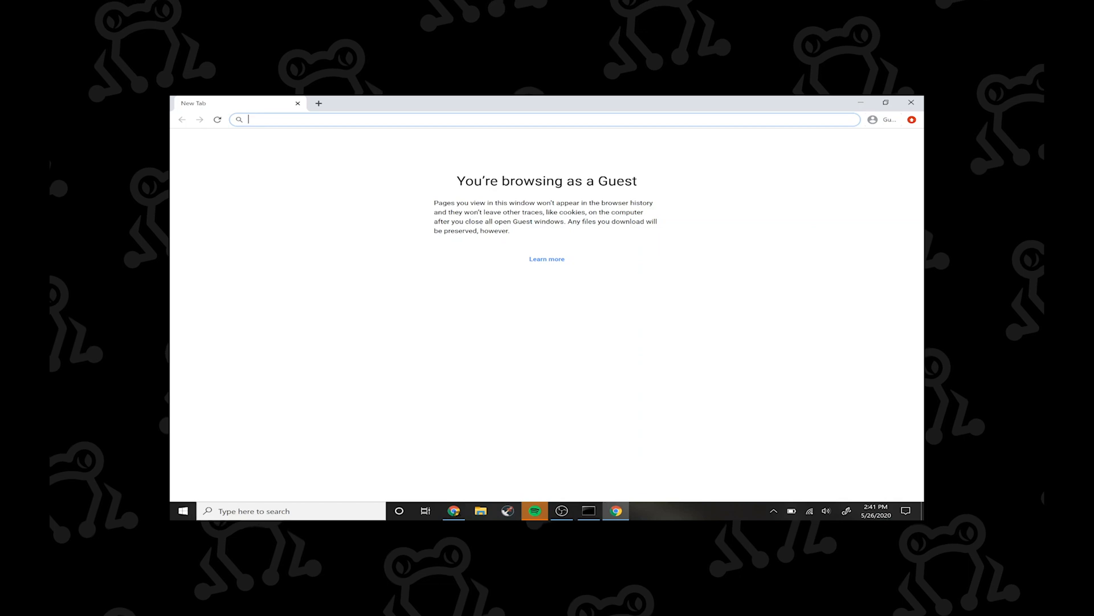
# Start browsing to nytimes.com in the guest tab, then switch to the Pi-hole Admin Console tab.
pyautogui.write('nytimes.c')
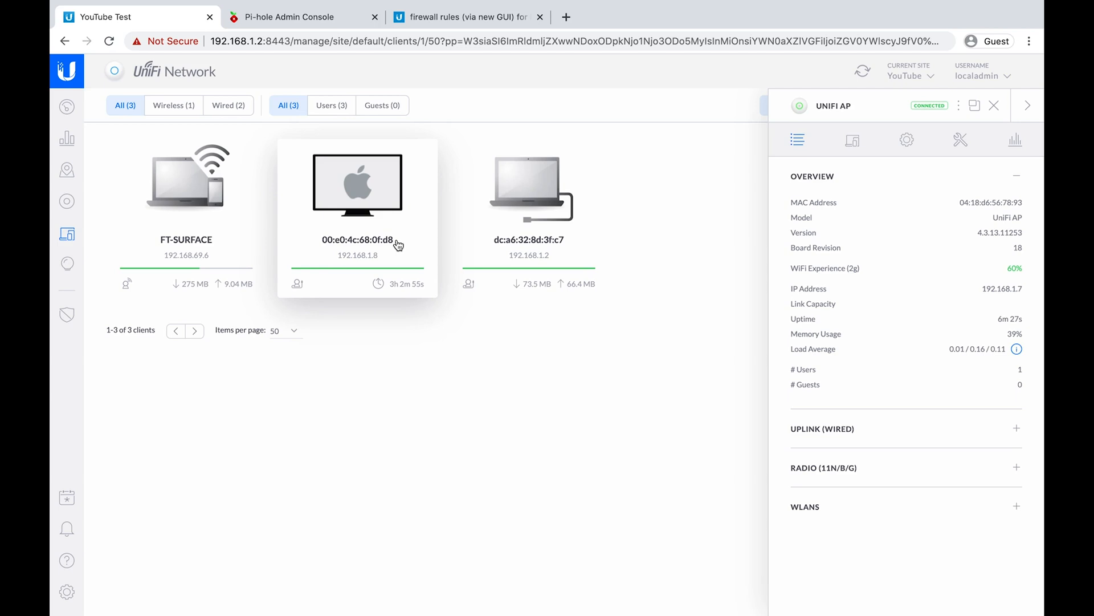
pyautogui.click(301, 17)
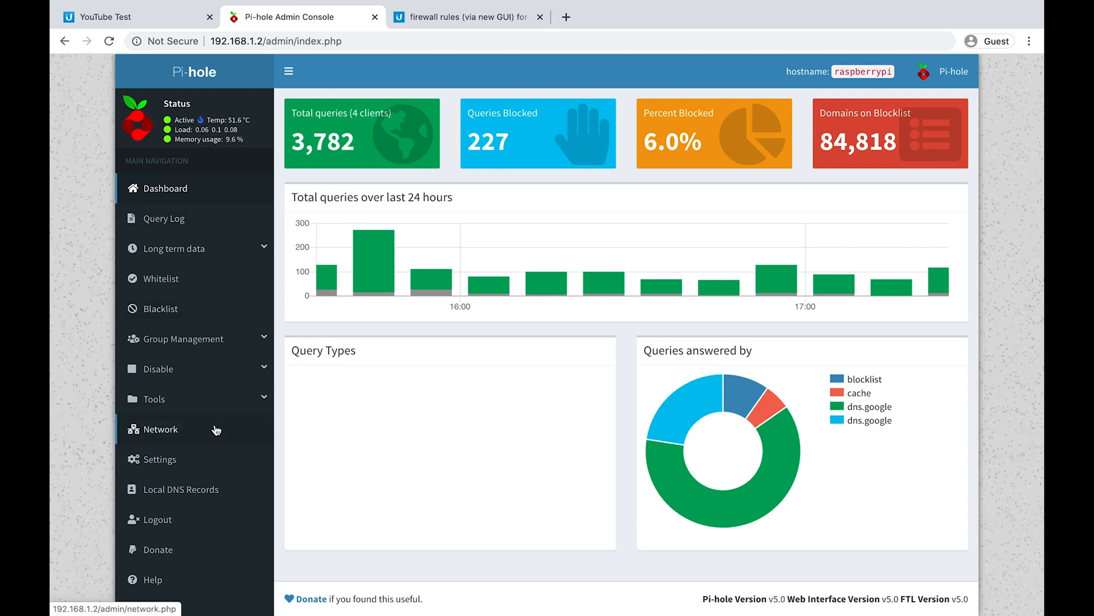
pyautogui.moveTo(490, 127)
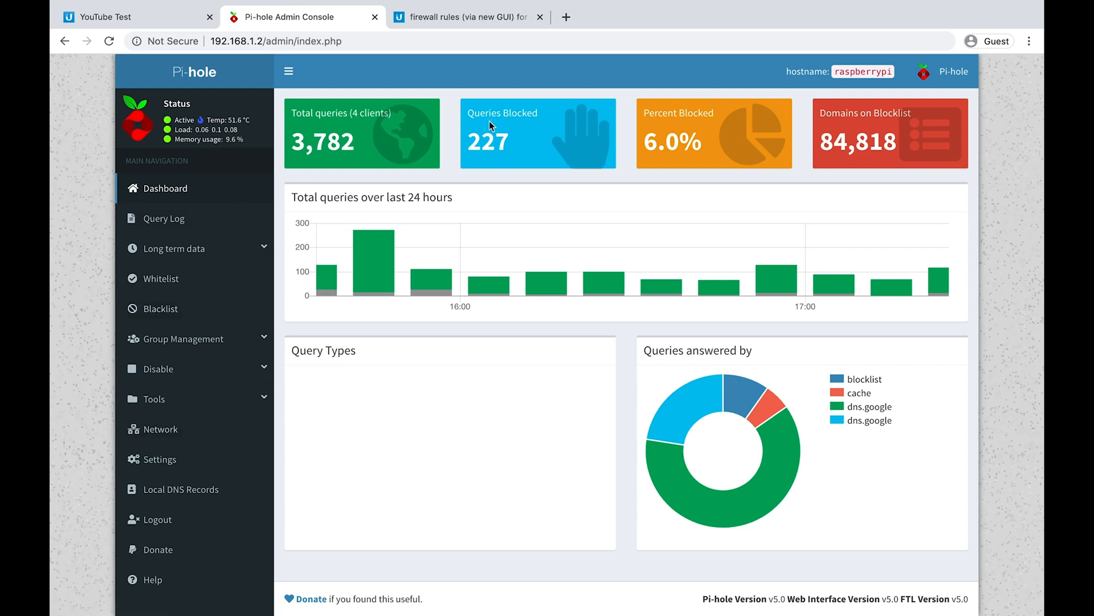
# Reload Pi-hole and sign in with the admin password to reveal the full dashboard with 3,788 queries.
pyautogui.click(108, 41)
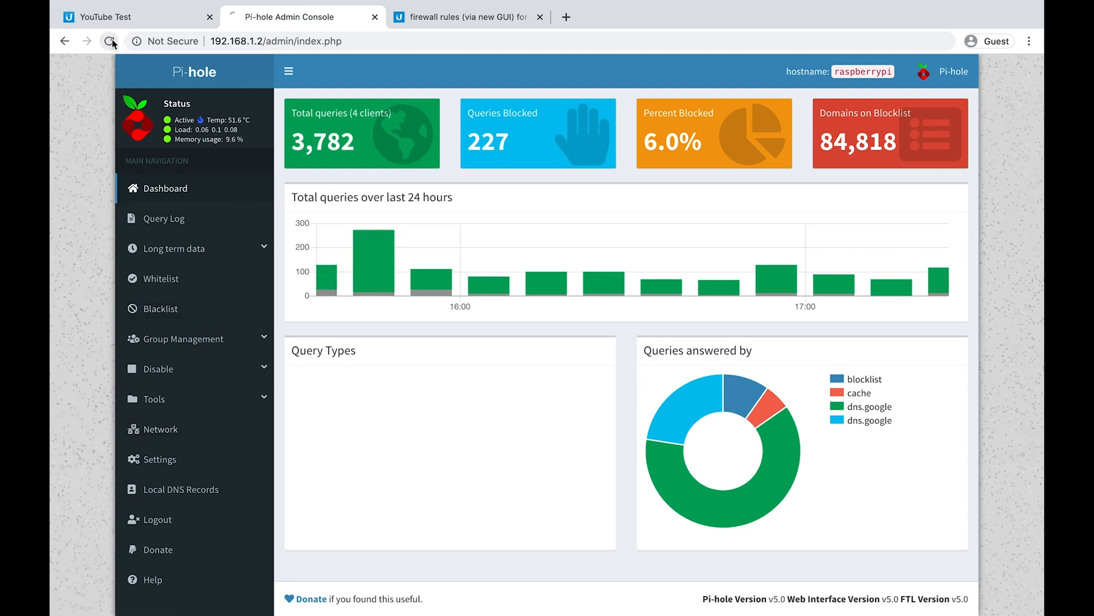
pyautogui.click(110, 41)
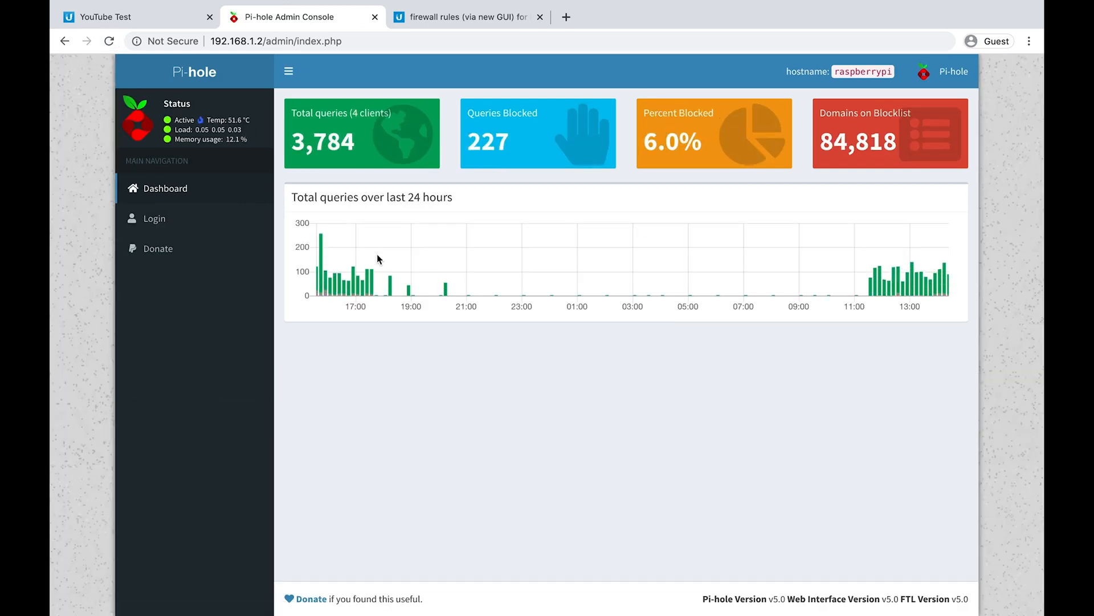
pyautogui.click(154, 219)
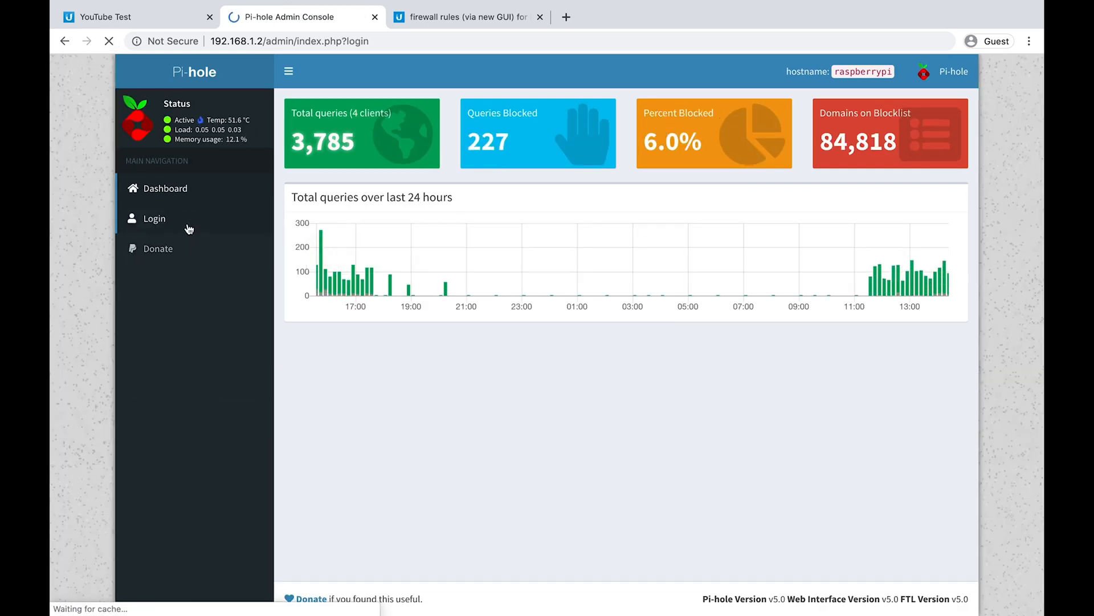
pyautogui.click(154, 218)
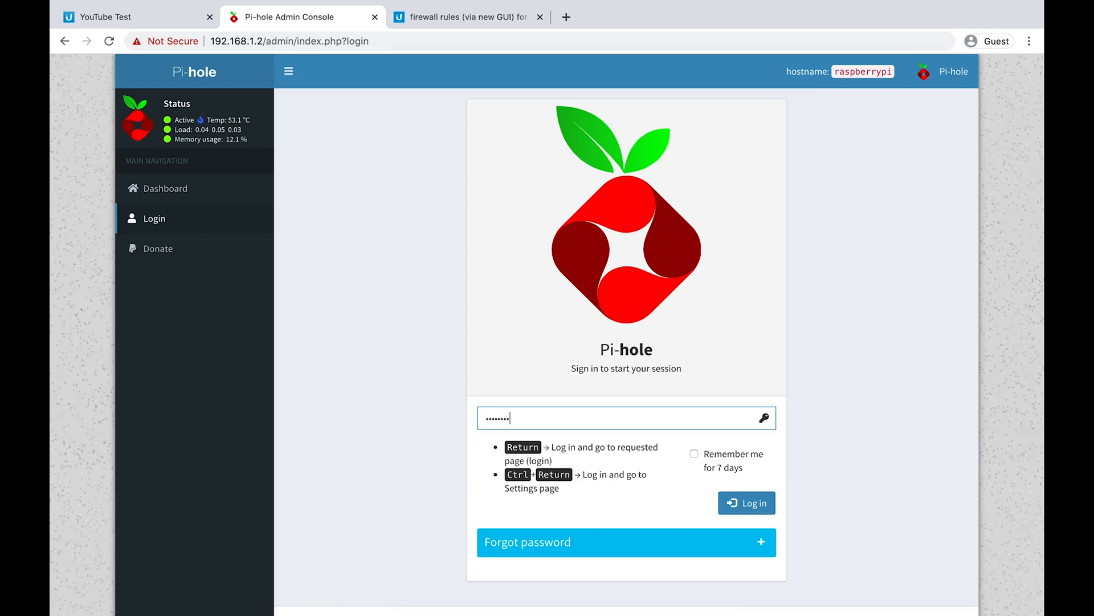
pyautogui.click(746, 503)
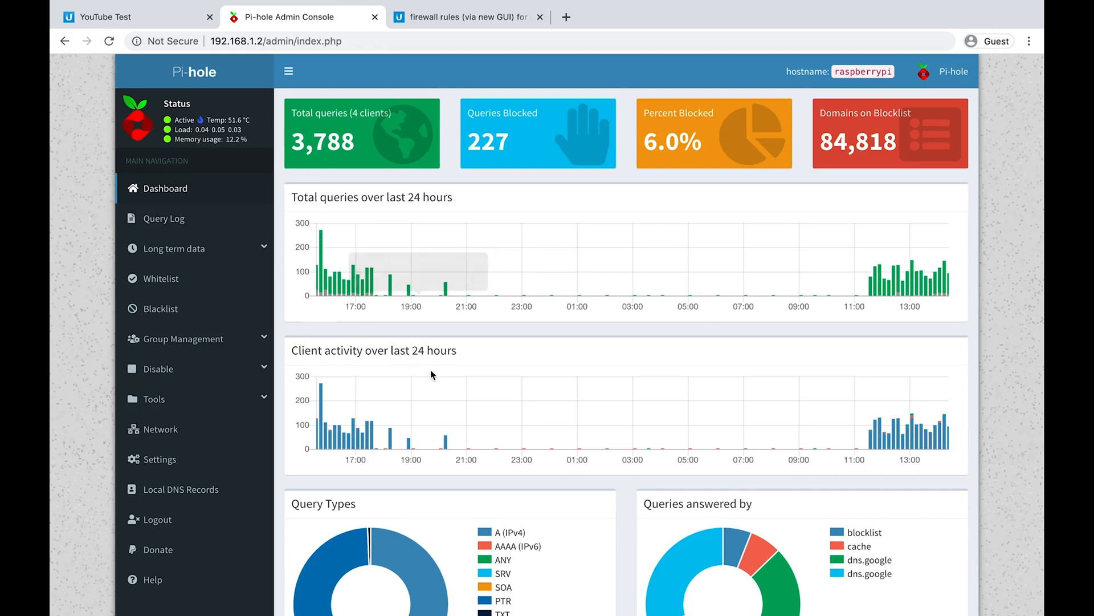
pyautogui.scroll(-3)
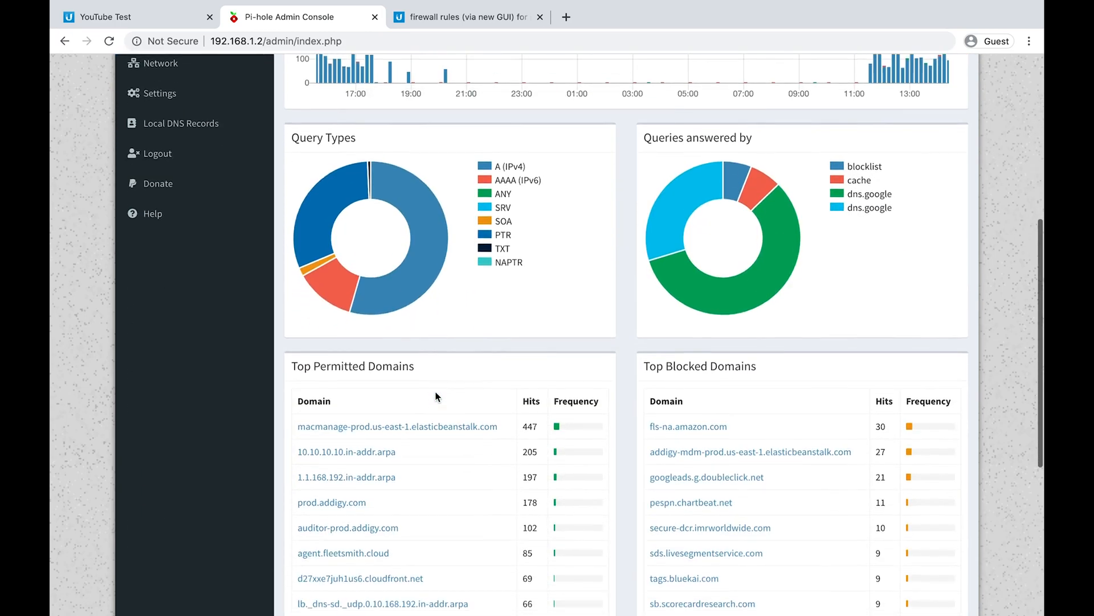
pyautogui.scroll(-3)
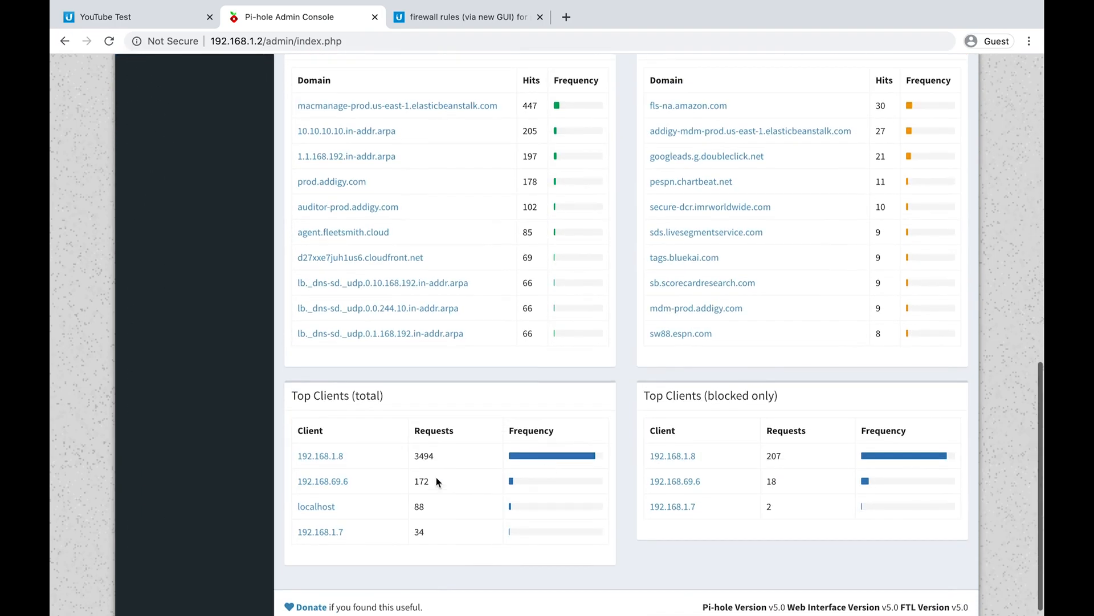
pyautogui.moveTo(323, 481)
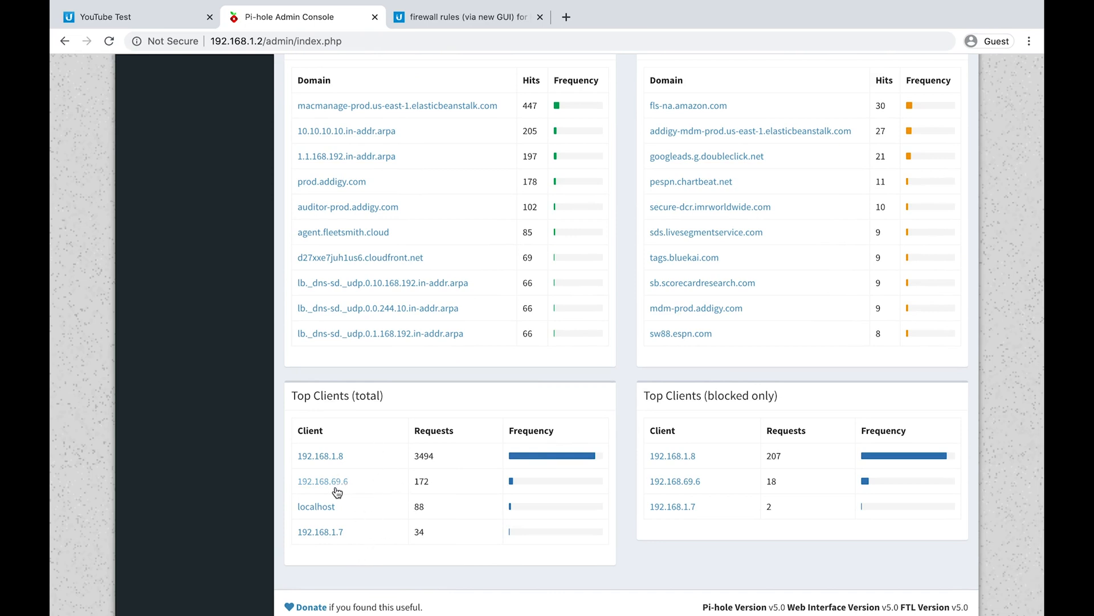
pyautogui.moveTo(323, 481)
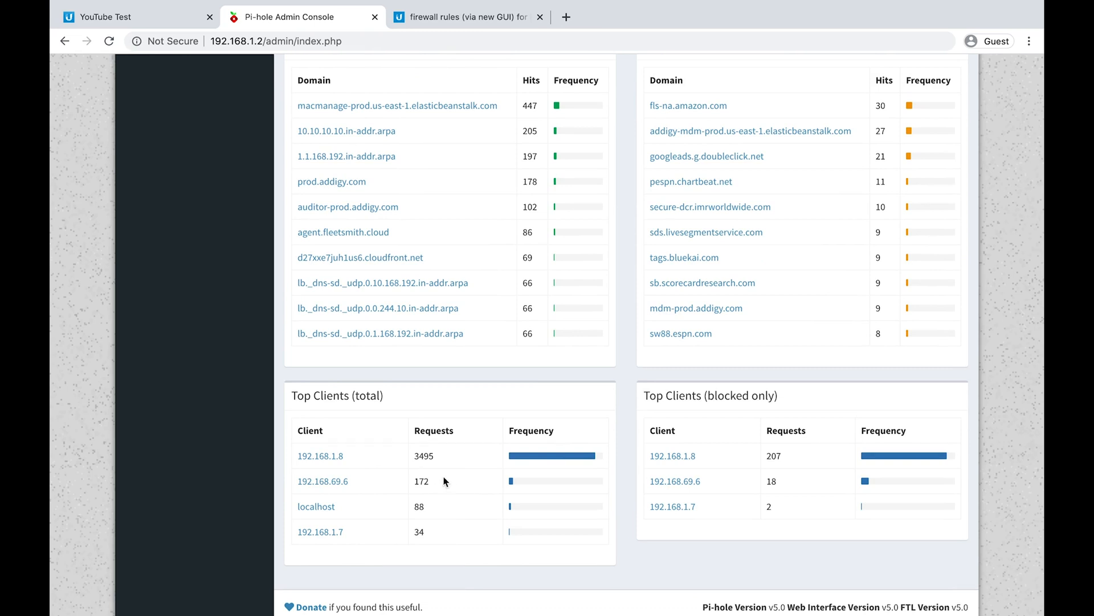
pyautogui.moveTo(424, 481)
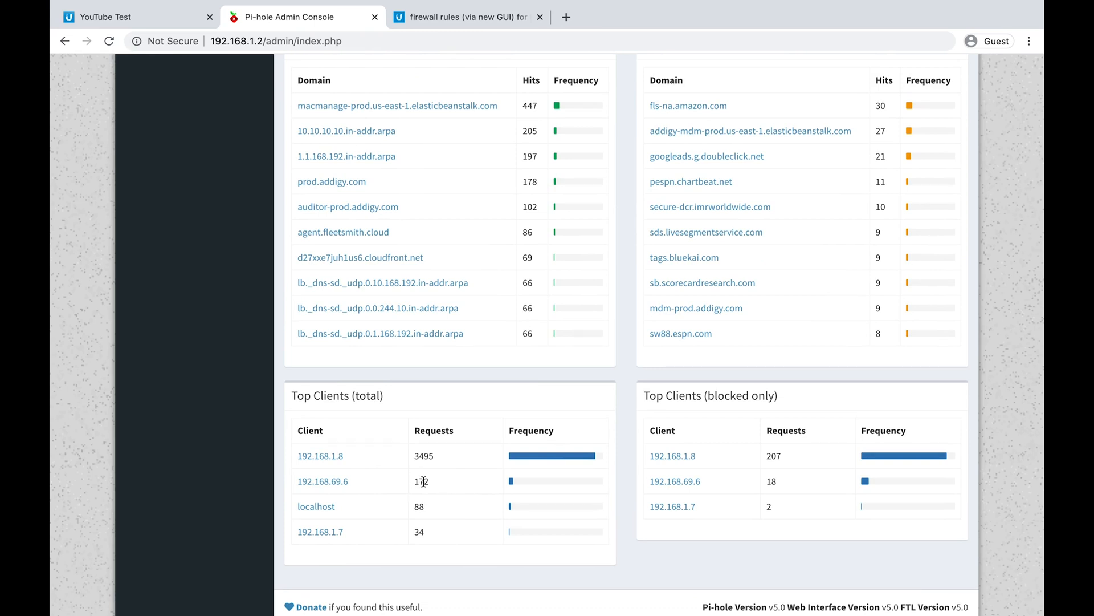
pyautogui.moveTo(320, 459)
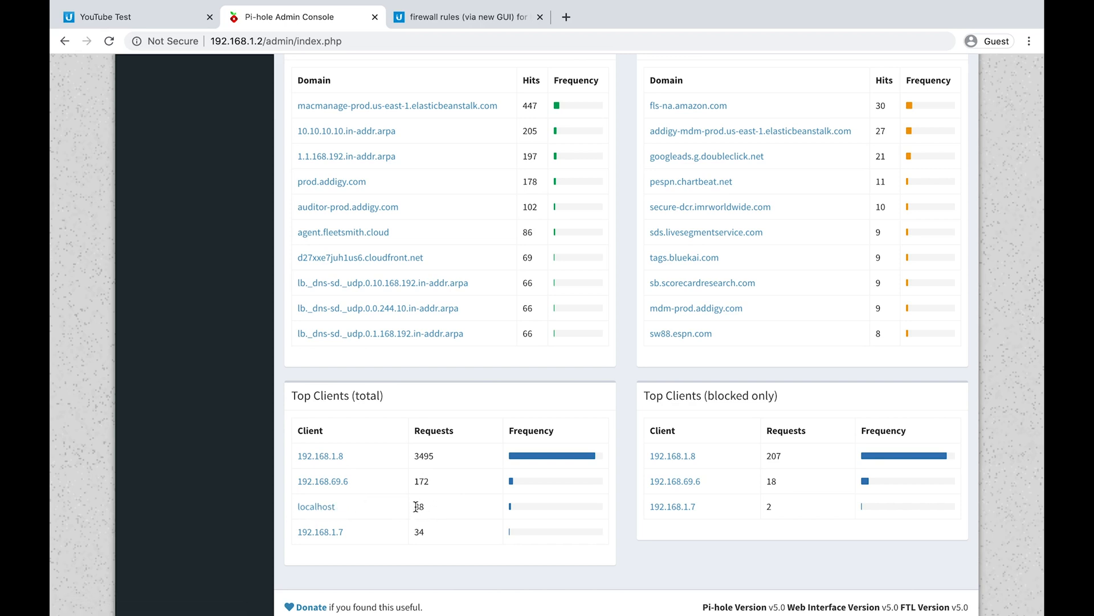
pyautogui.scroll(3)
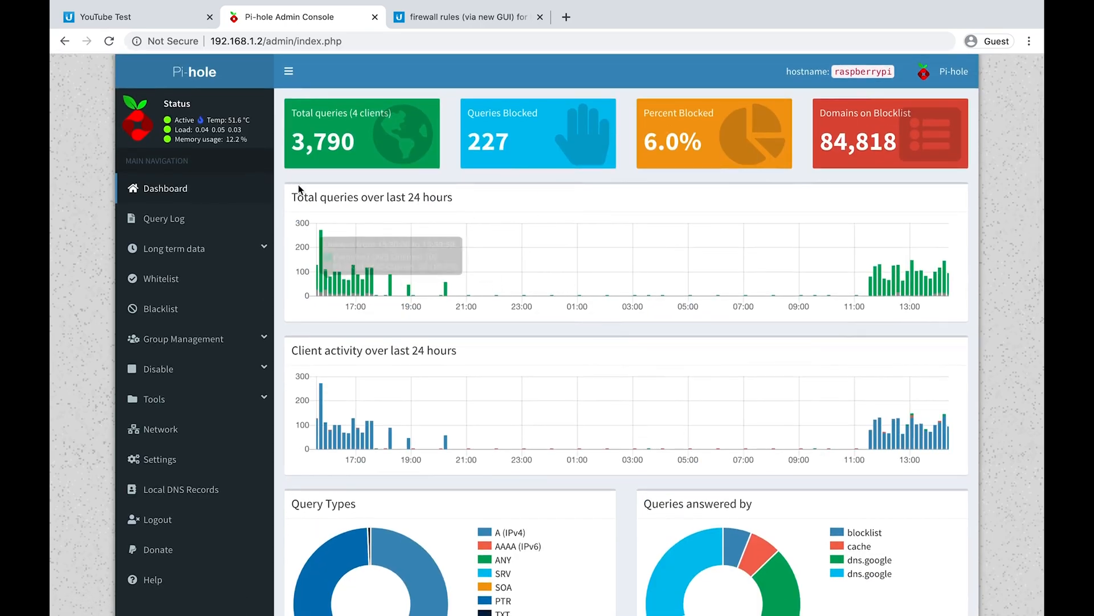